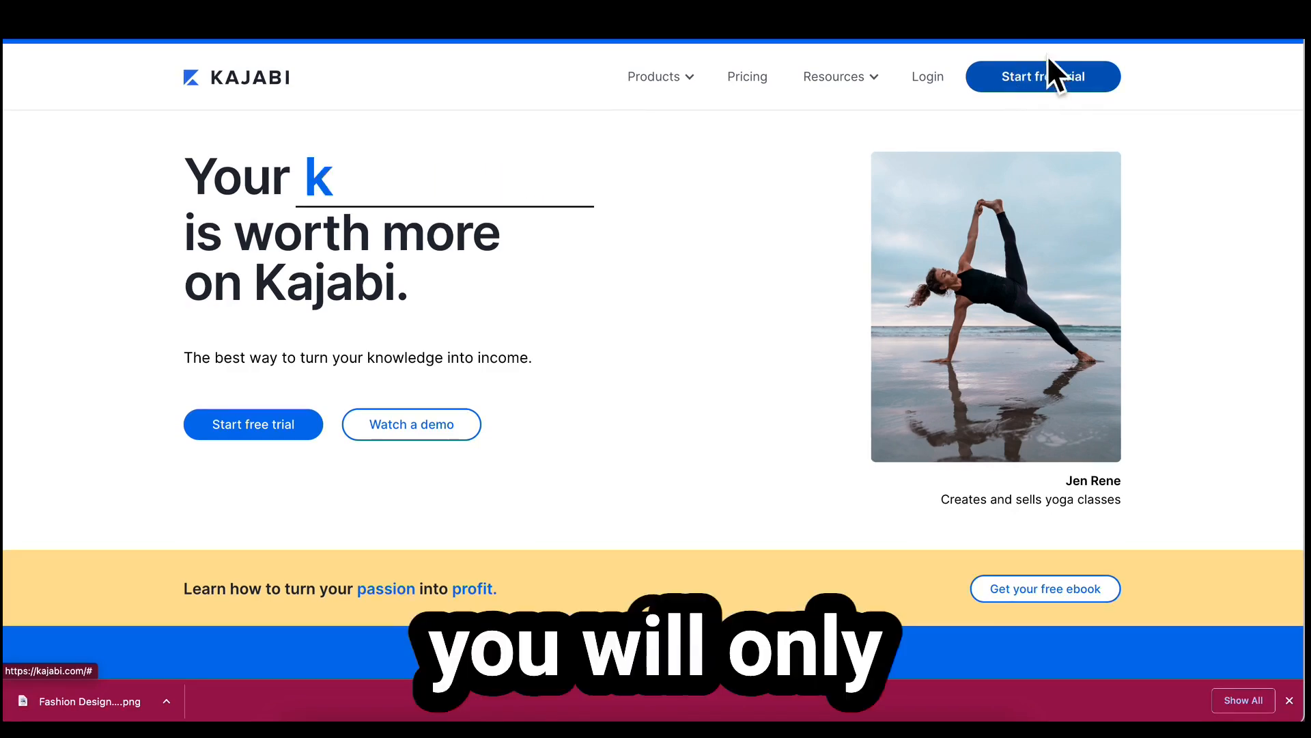
{"action": "mouse_move", "coordinate": [992, 185]}
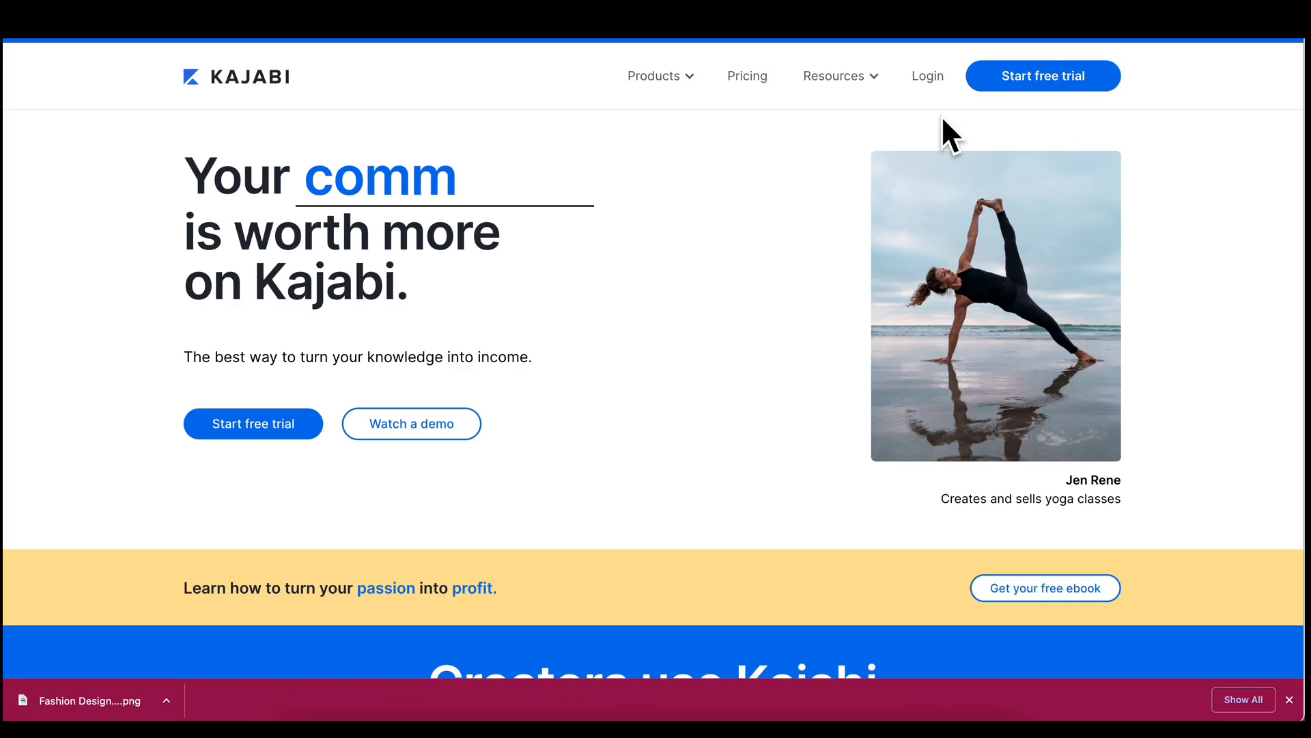
{"action": "mouse_move", "coordinate": [926, 75]}
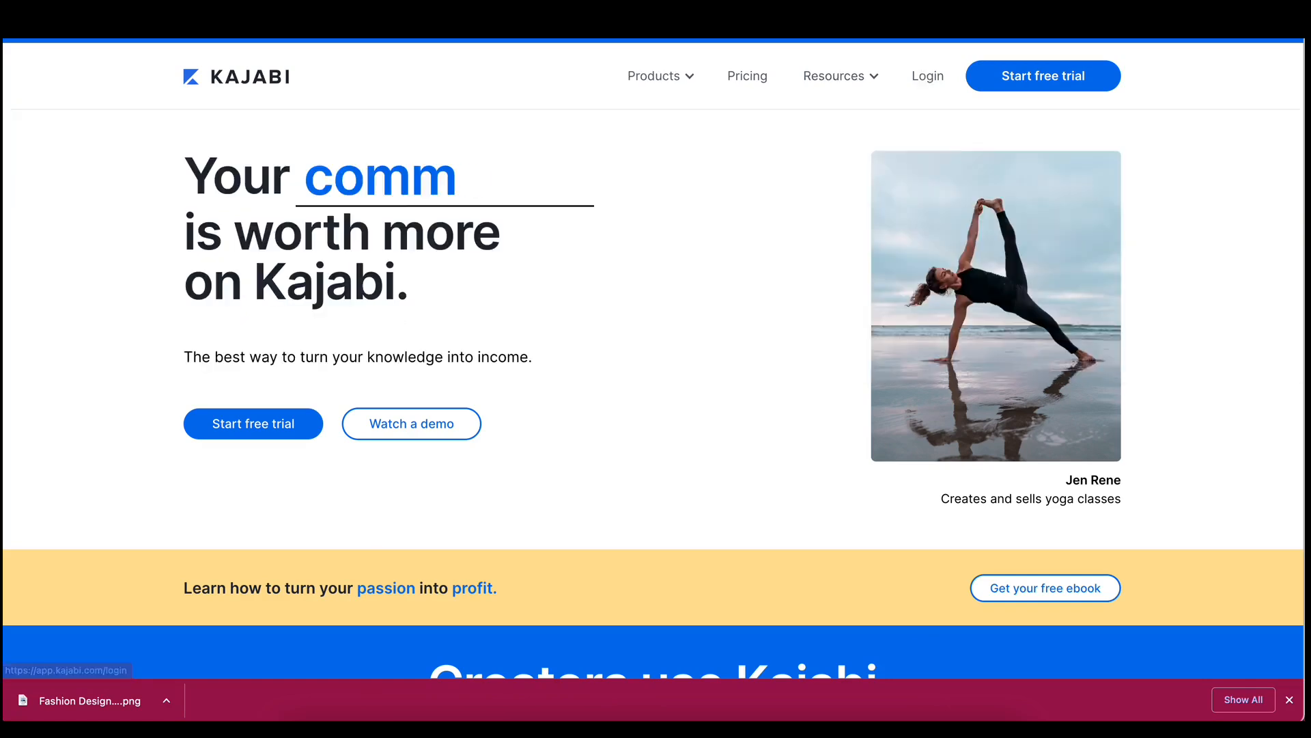
- Go to the Kajabi account login from the public homepage
{"action": "left_click", "coordinate": [926, 75]}
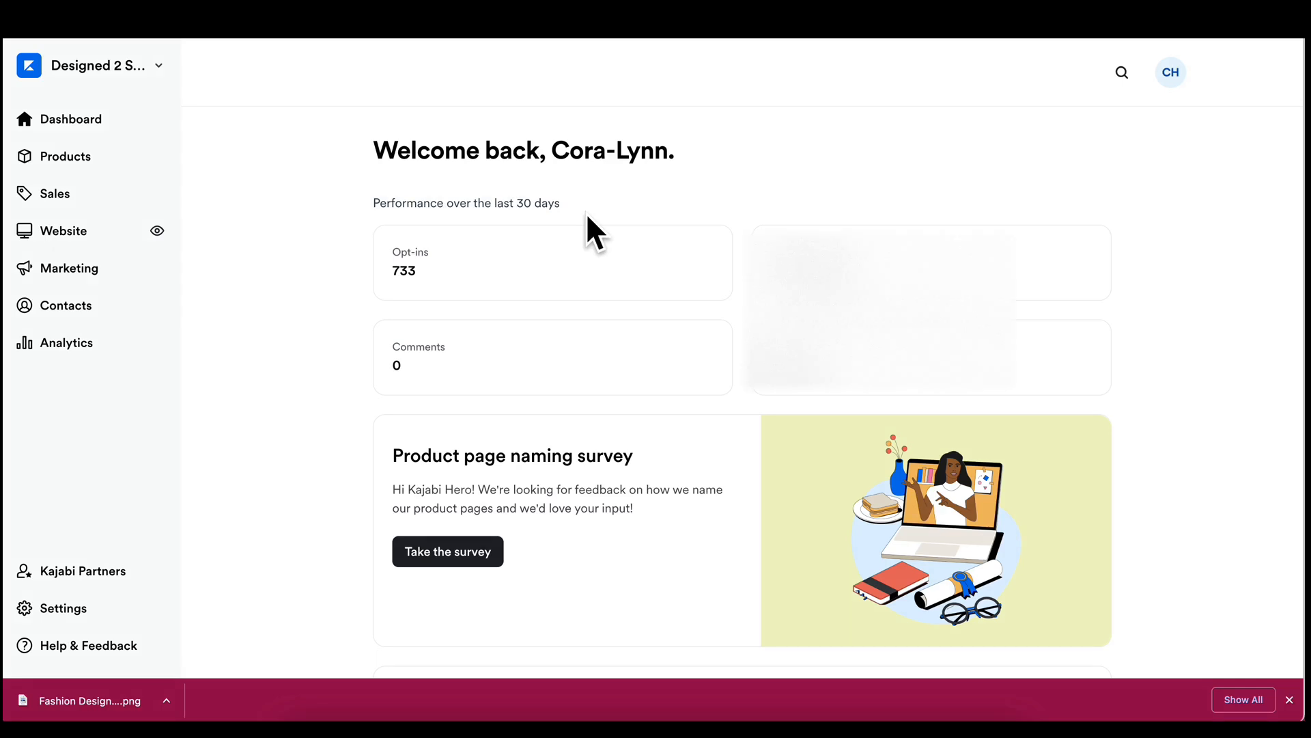
{"action": "mouse_move", "coordinate": [75, 119]}
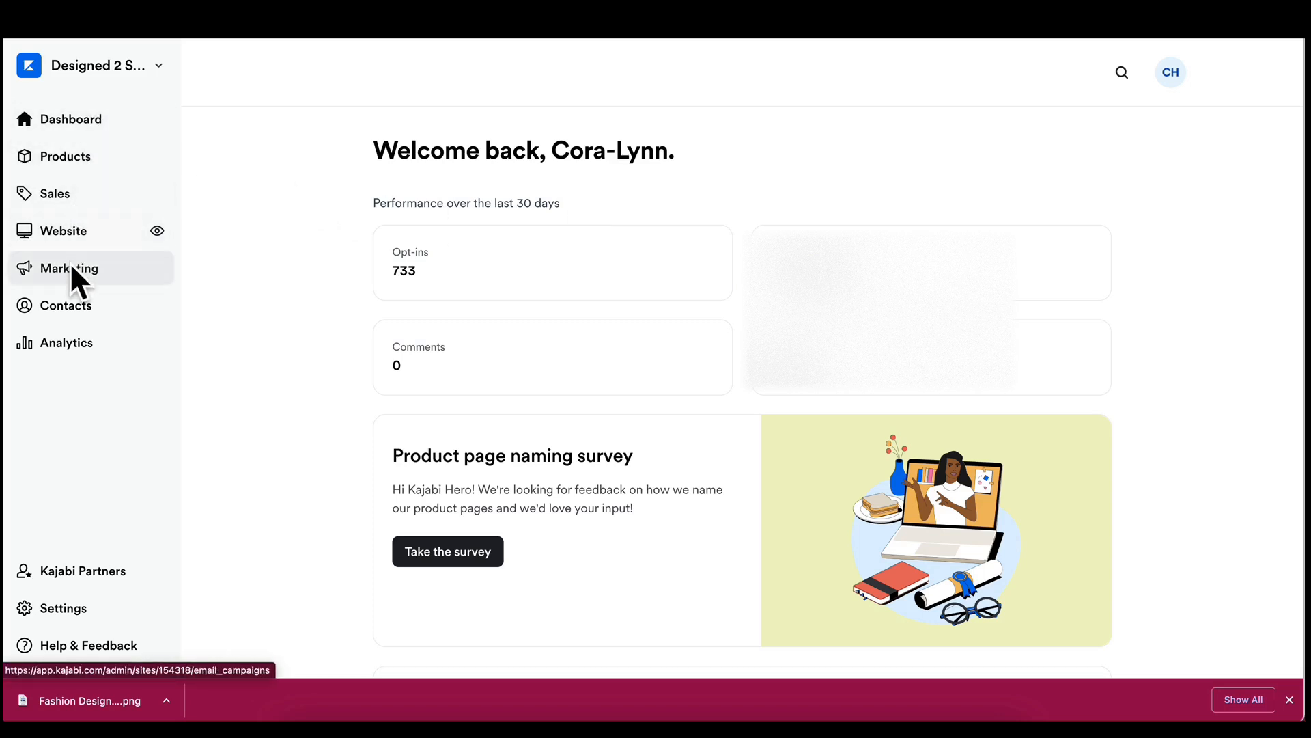
{"action": "mouse_move", "coordinate": [55, 193]}
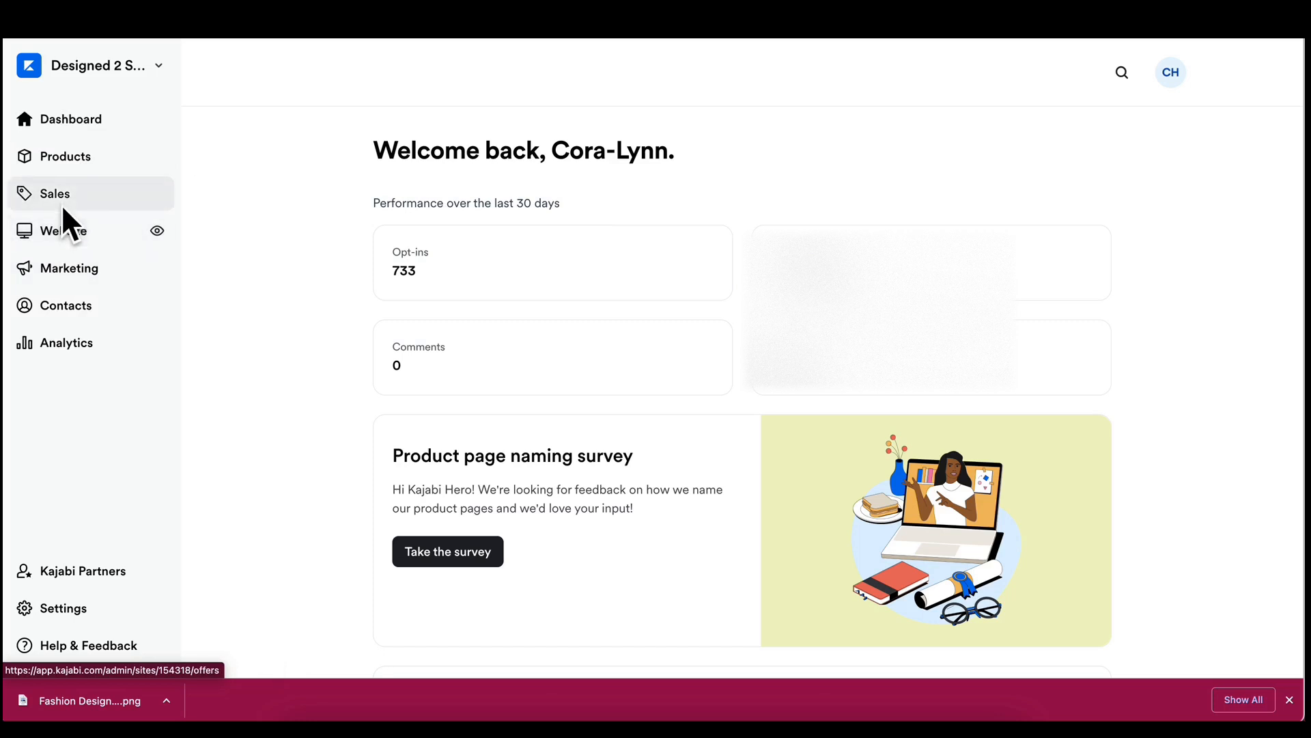
{"action": "mouse_move", "coordinate": [268, 288]}
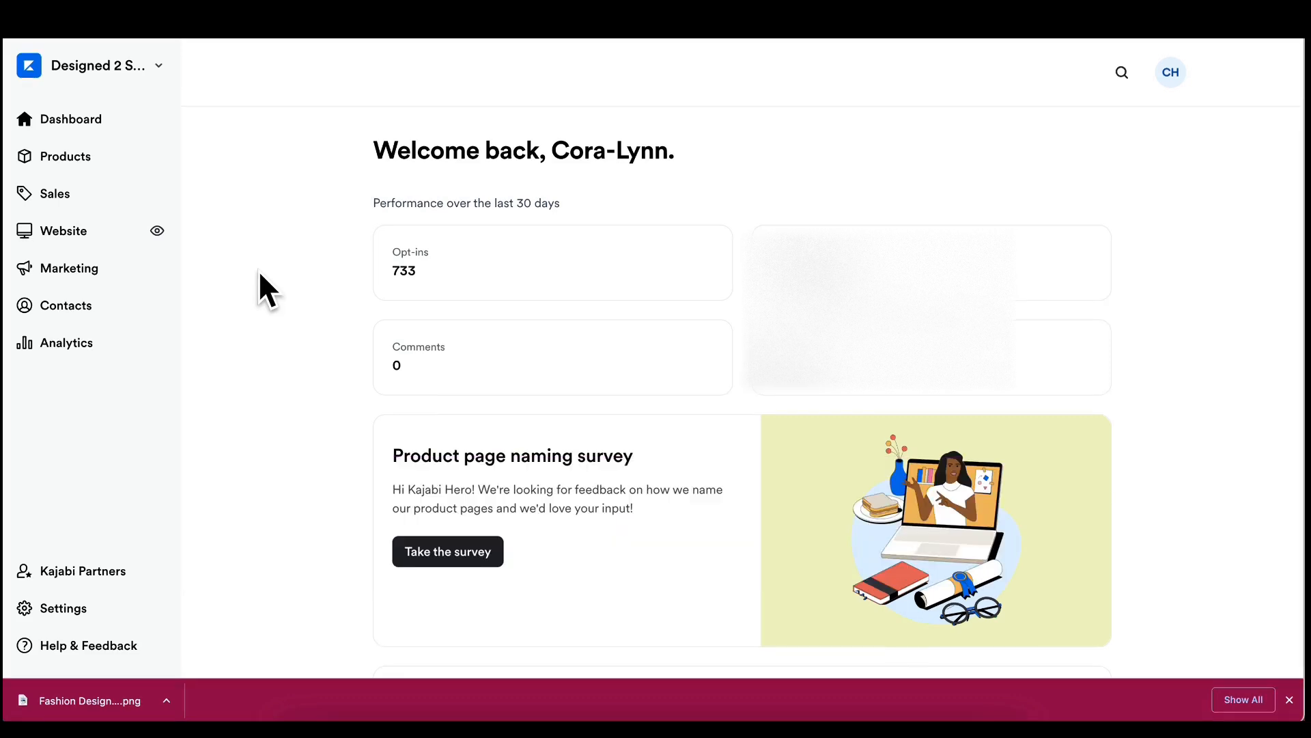
{"action": "mouse_move", "coordinate": [55, 193]}
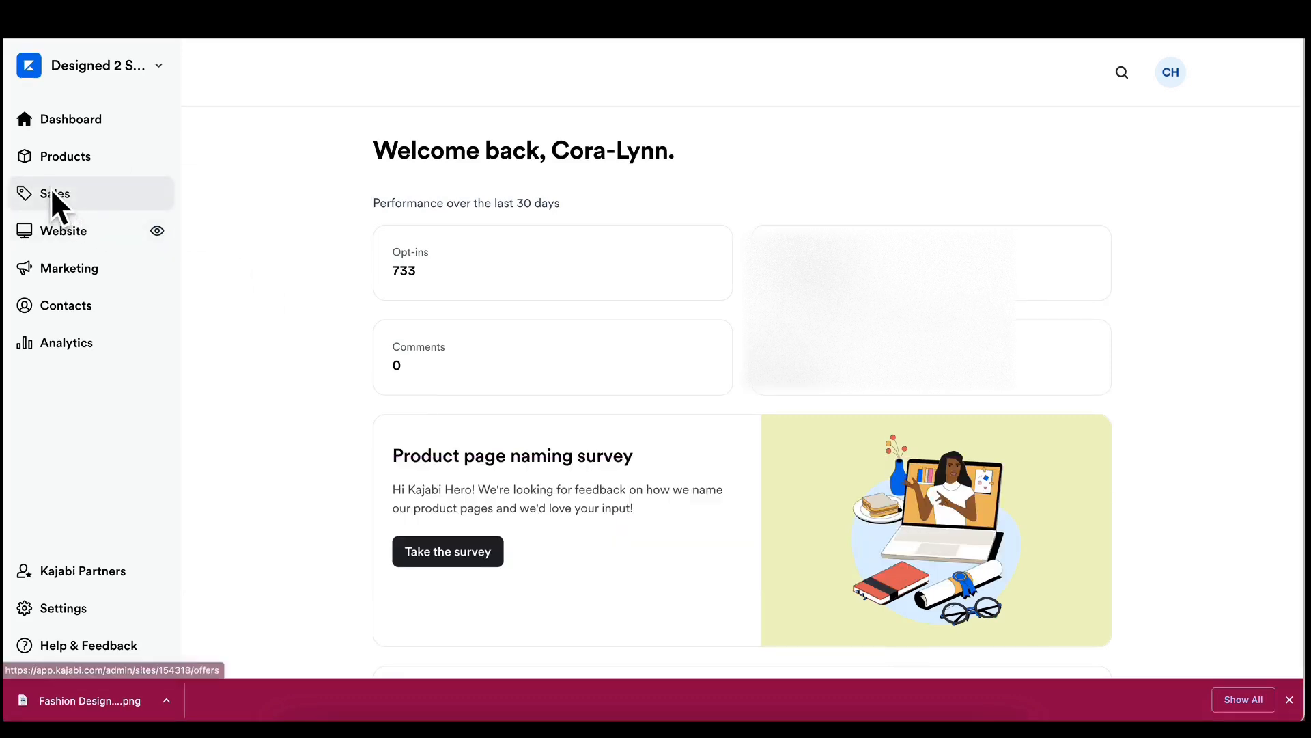
- Review the Sales Offers list, showing 14 purchases in the last 30 days
{"action": "left_click", "coordinate": [55, 192]}
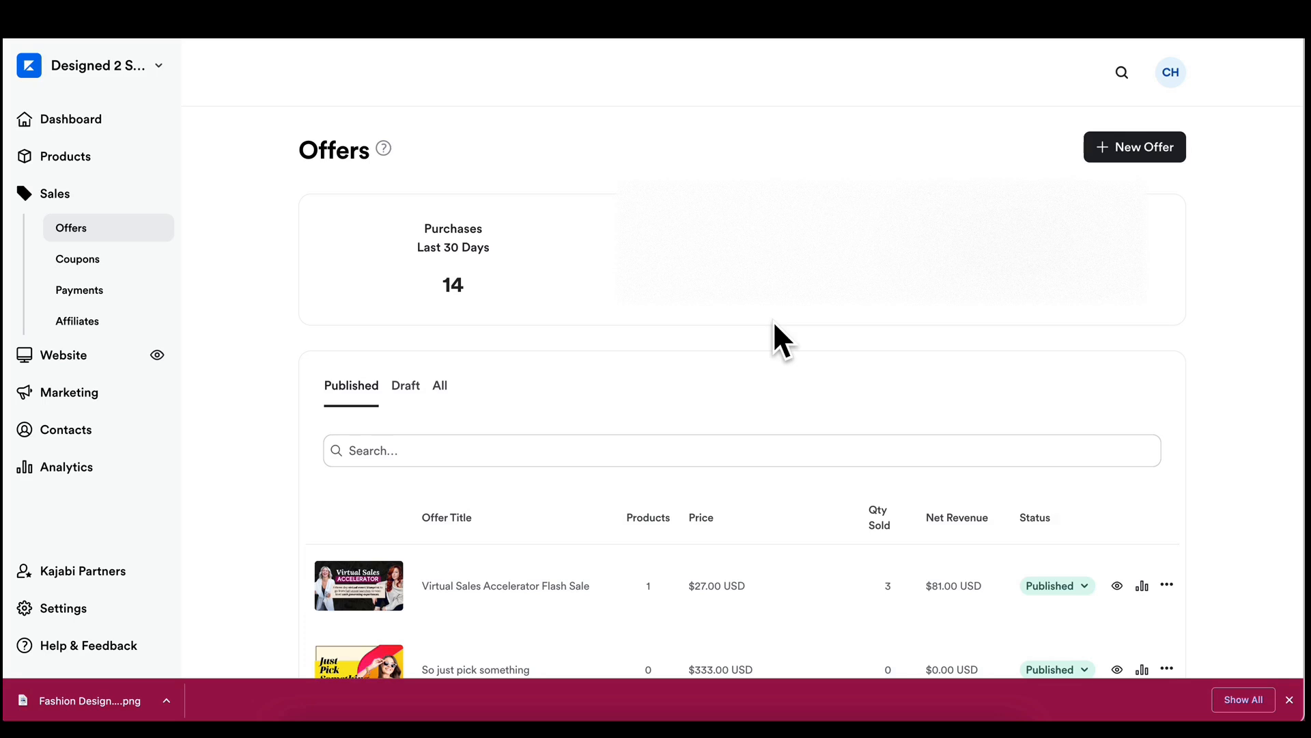
{"action": "scroll", "scroll_direction": "down", "scroll_amount": 3}
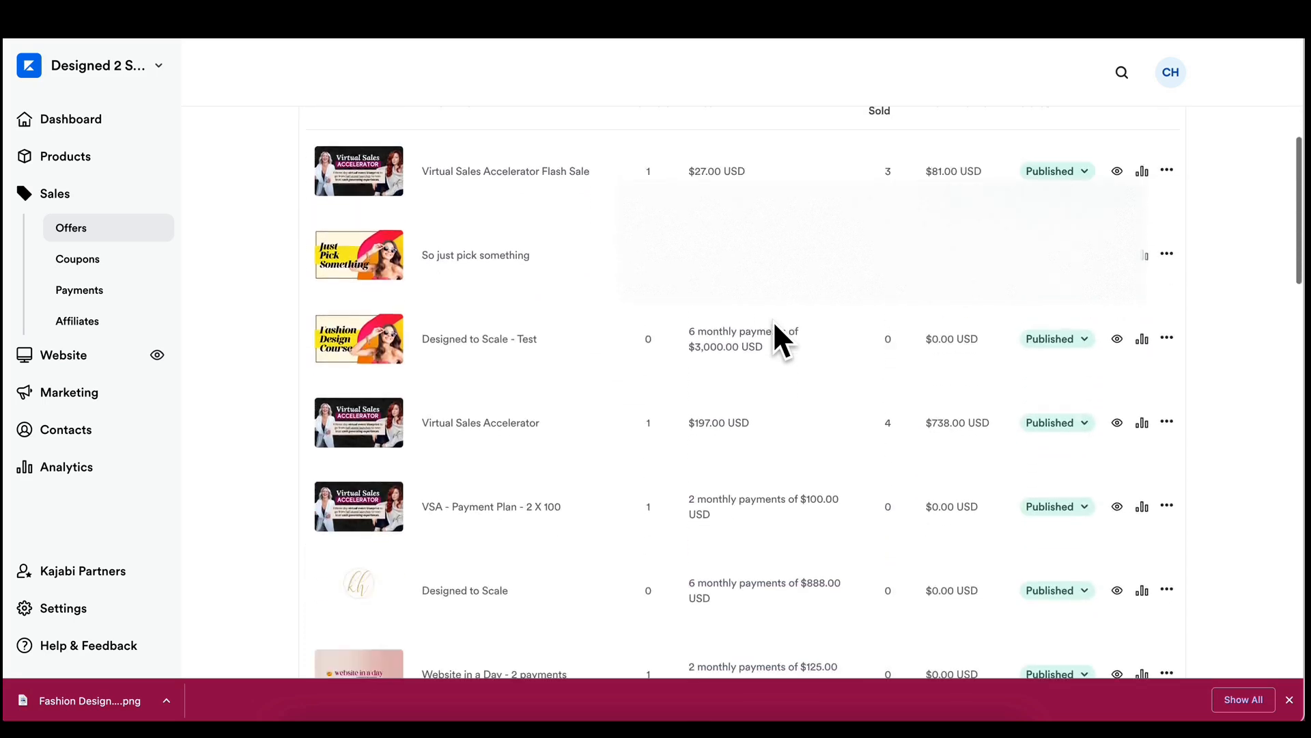
{"action": "scroll", "scroll_direction": "up", "scroll_amount": 3}
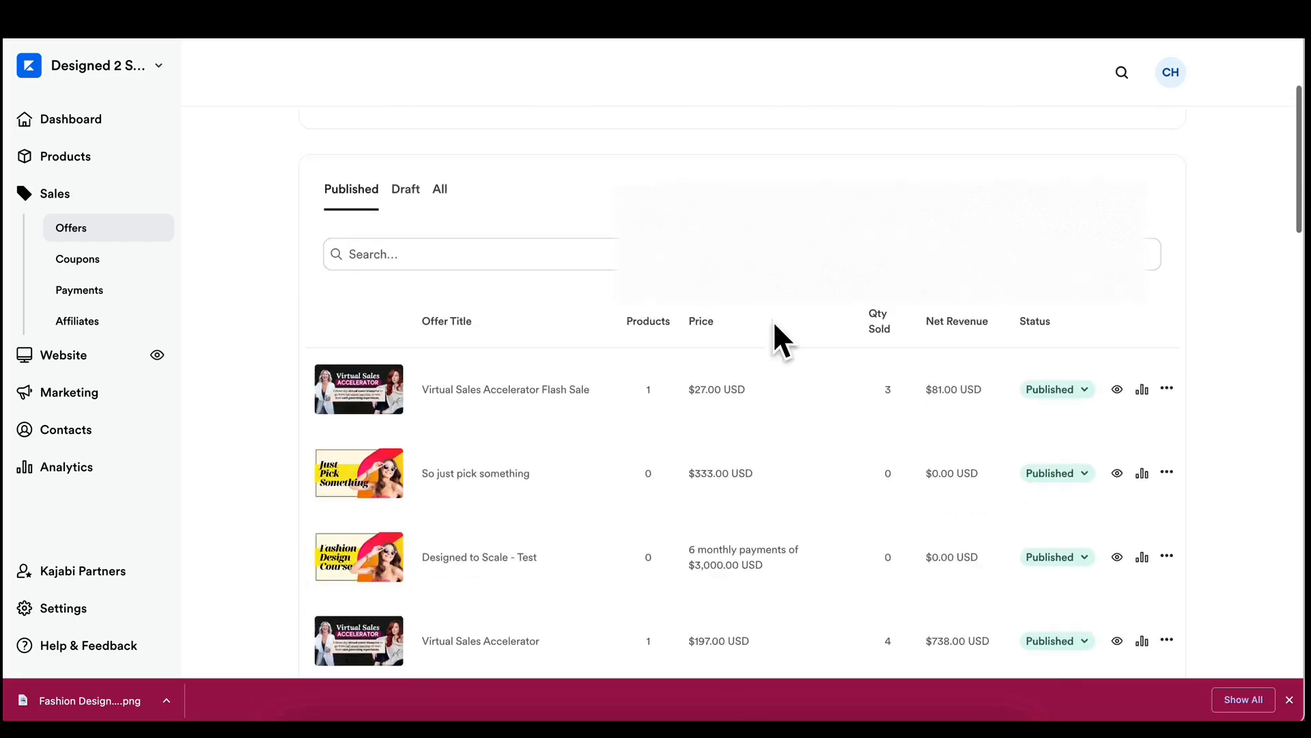
{"action": "scroll", "scroll_direction": "up", "scroll_amount": 3}
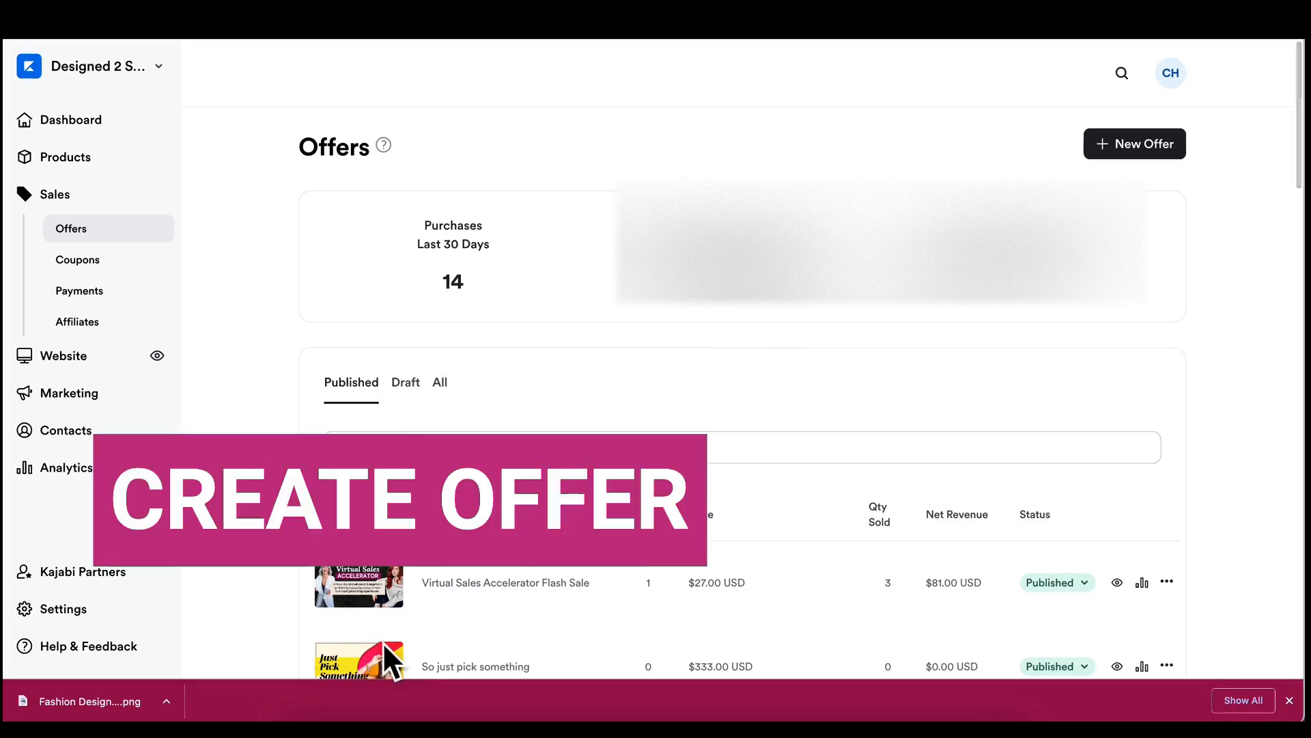
{"action": "mouse_move", "coordinate": [453, 383]}
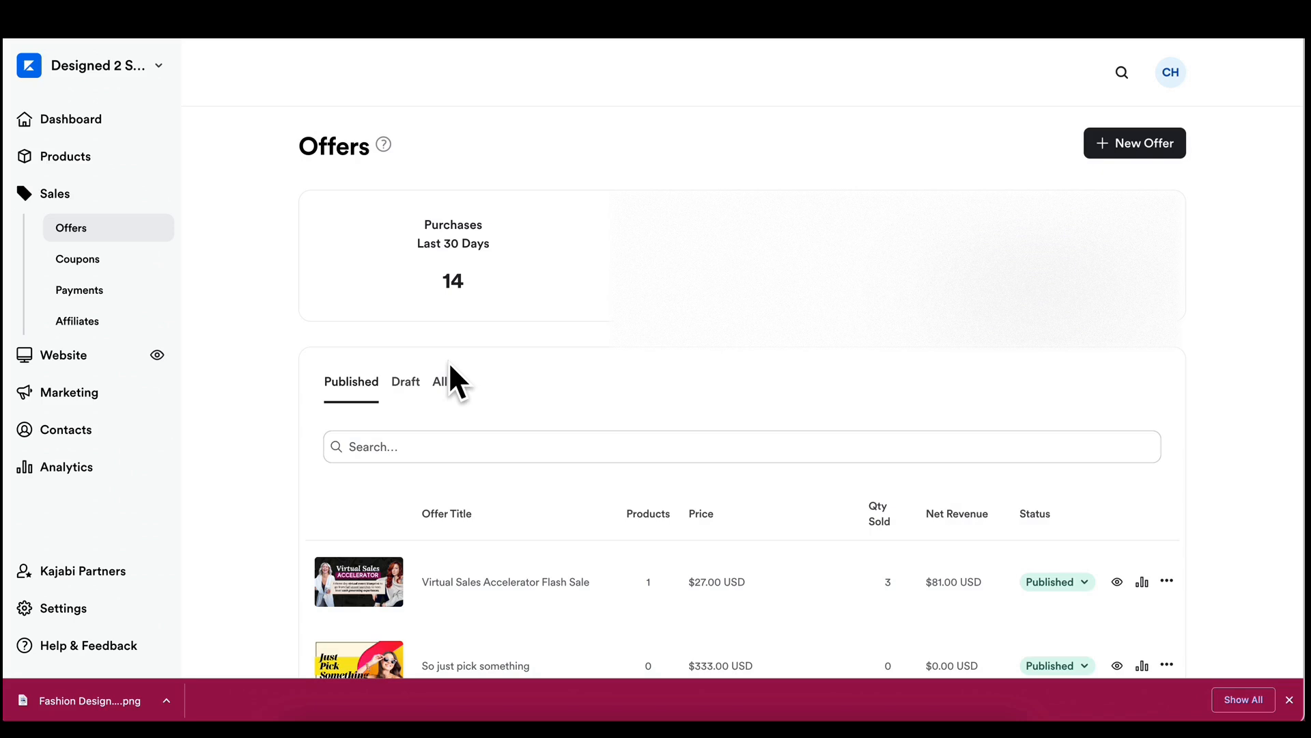
{"action": "mouse_move", "coordinate": [1135, 144]}
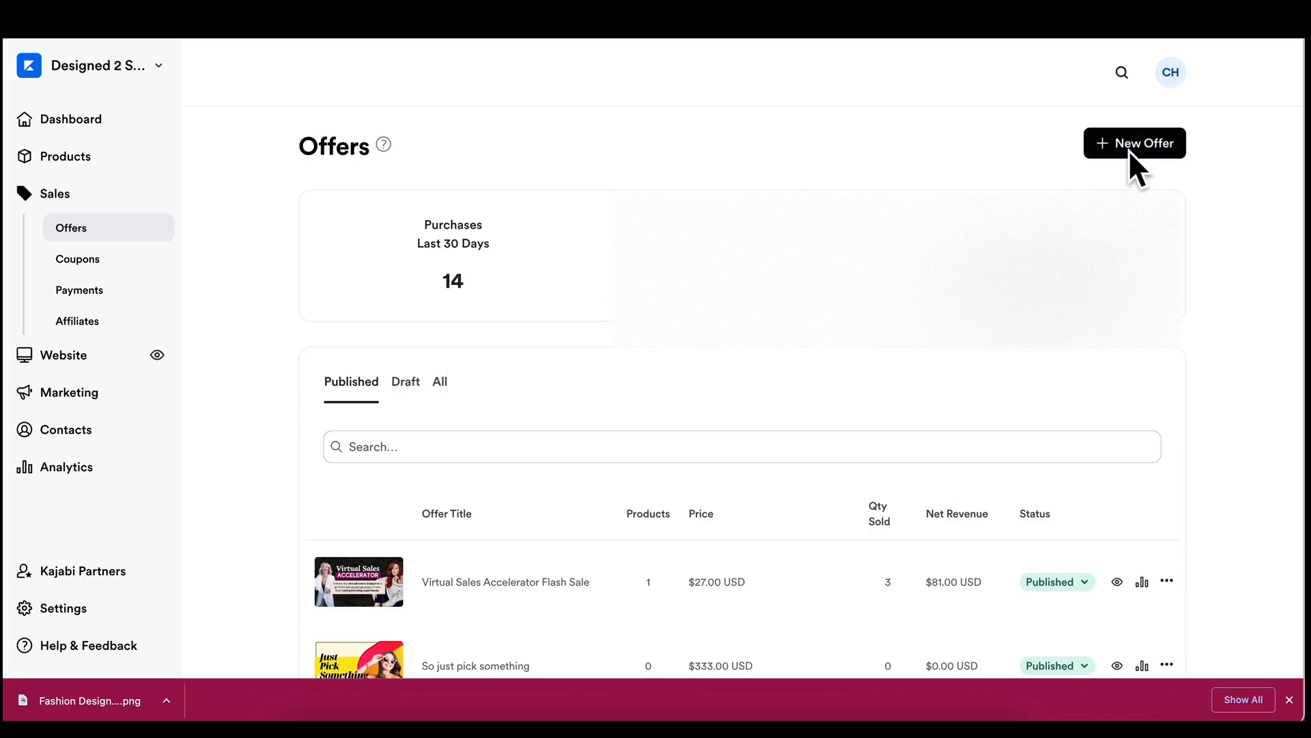
- Create a new one-time payment offer 'Designed to Scale testing' priced at 777 USD
{"action": "left_click", "coordinate": [1135, 143]}
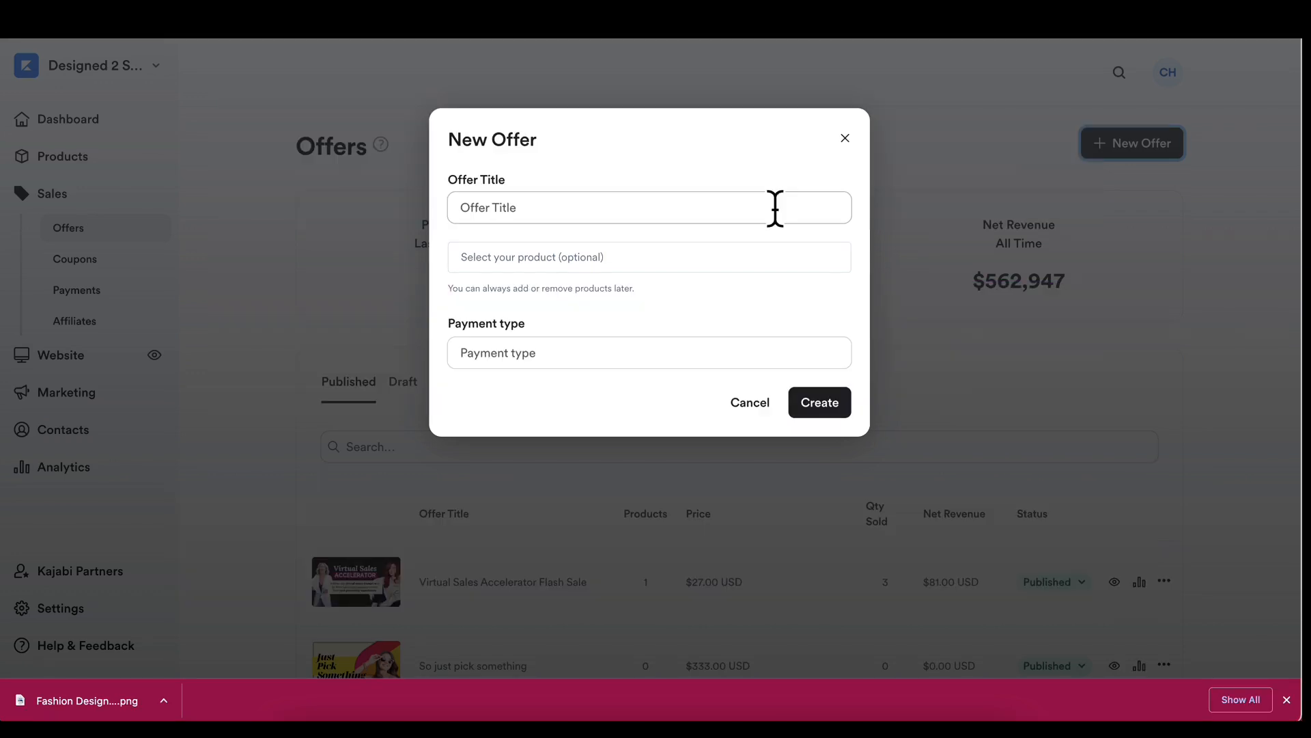
{"action": "type", "text": "Designed to Scale testing"}
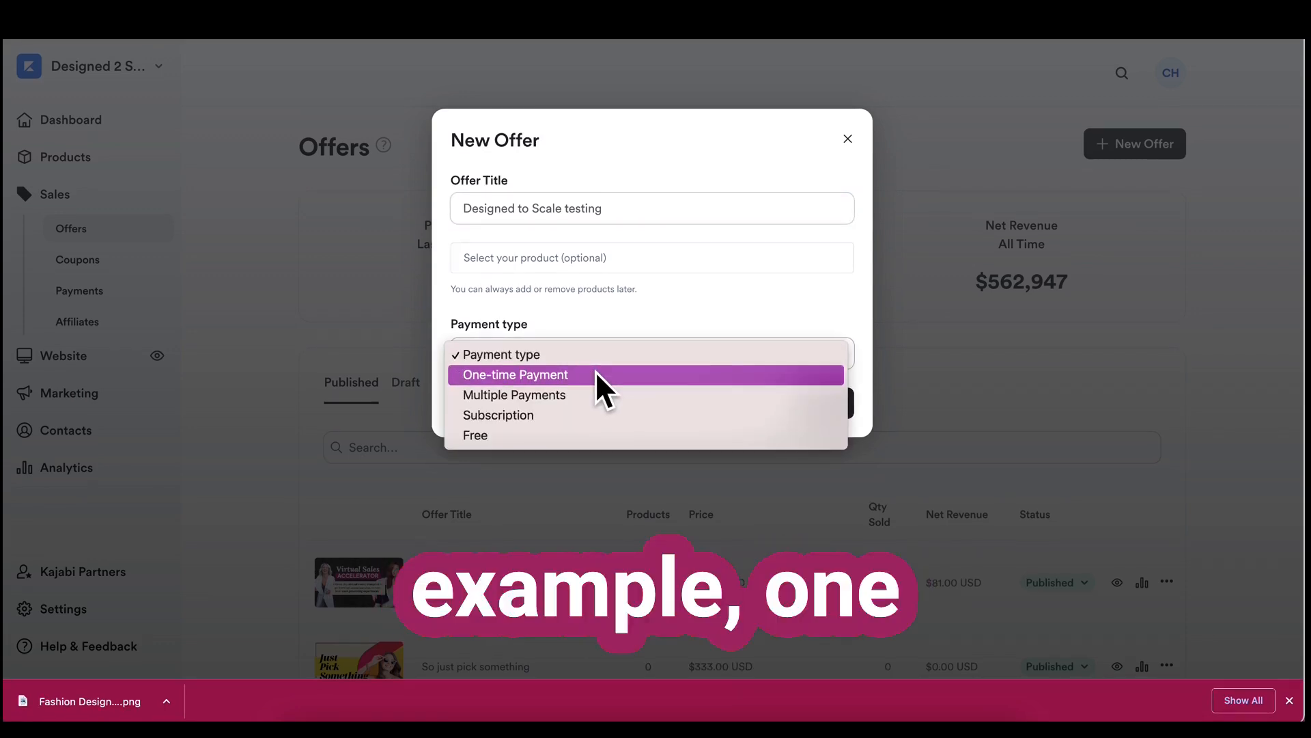
{"action": "mouse_move", "coordinate": [598, 393]}
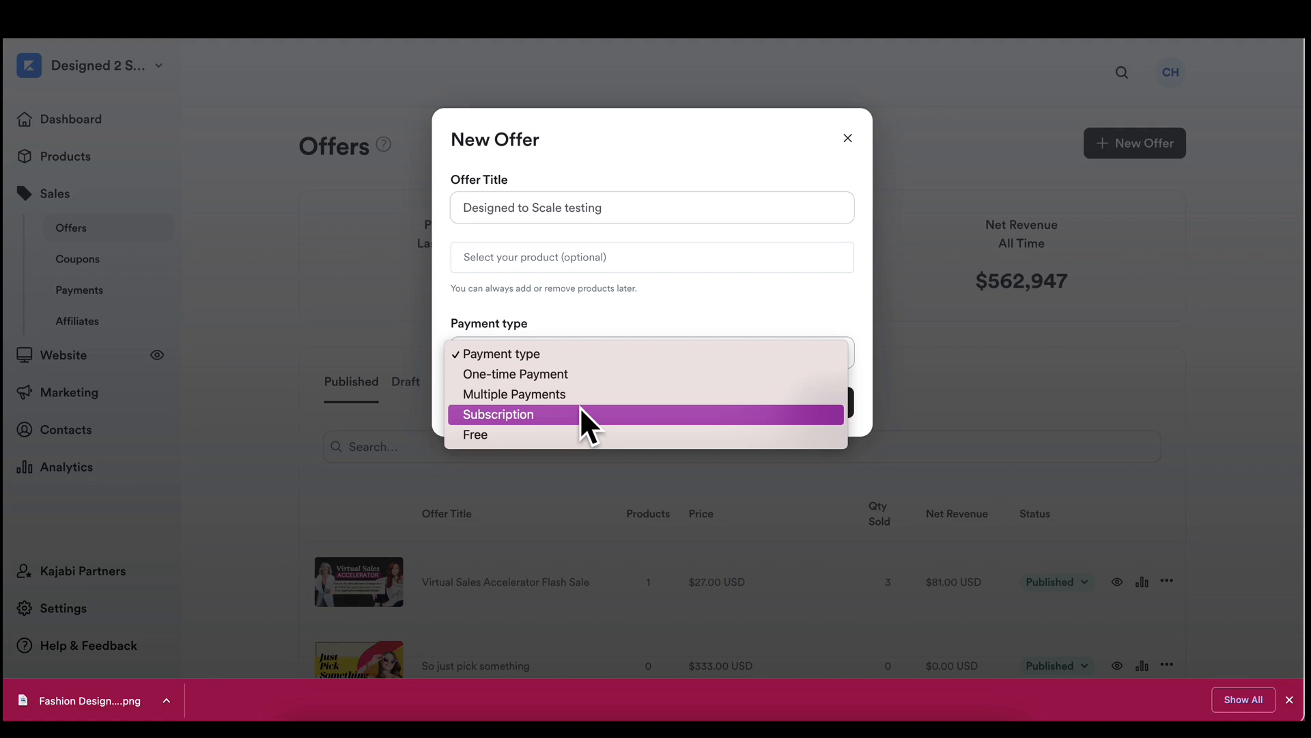
{"action": "mouse_move", "coordinate": [582, 352]}
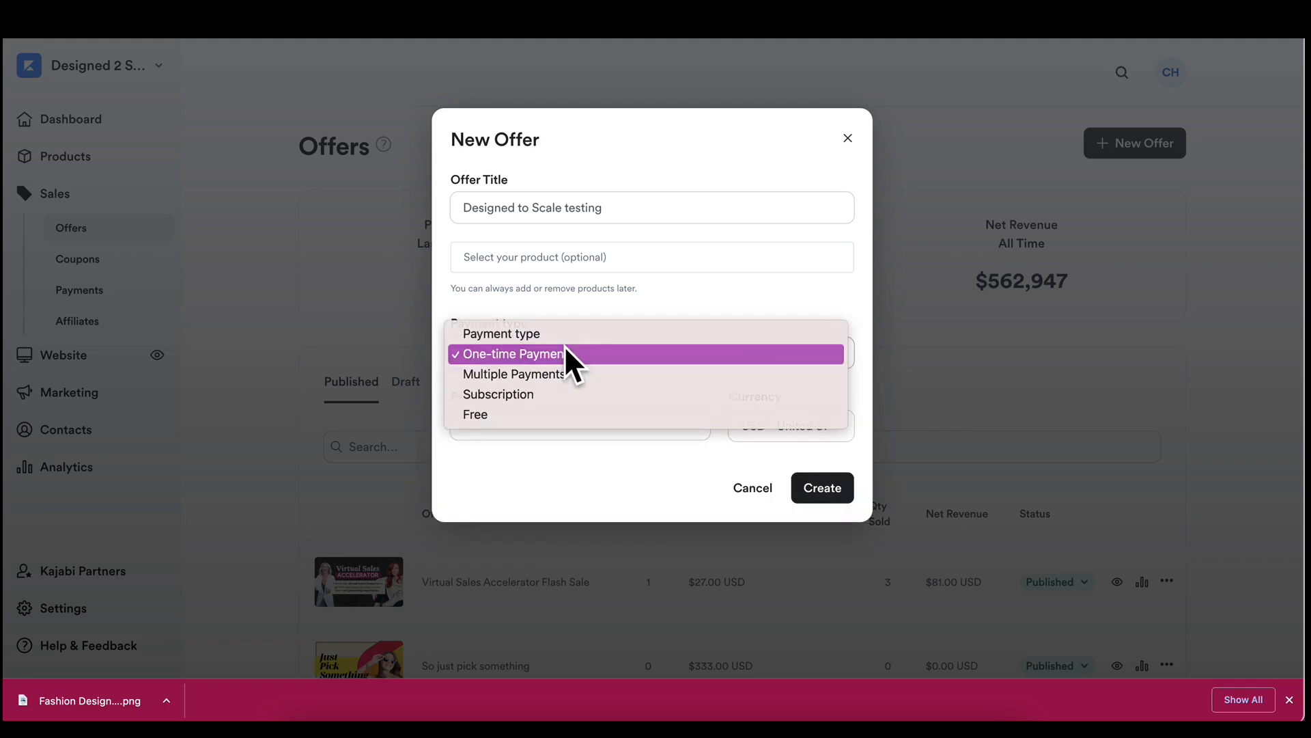
{"action": "left_click", "coordinate": [508, 352]}
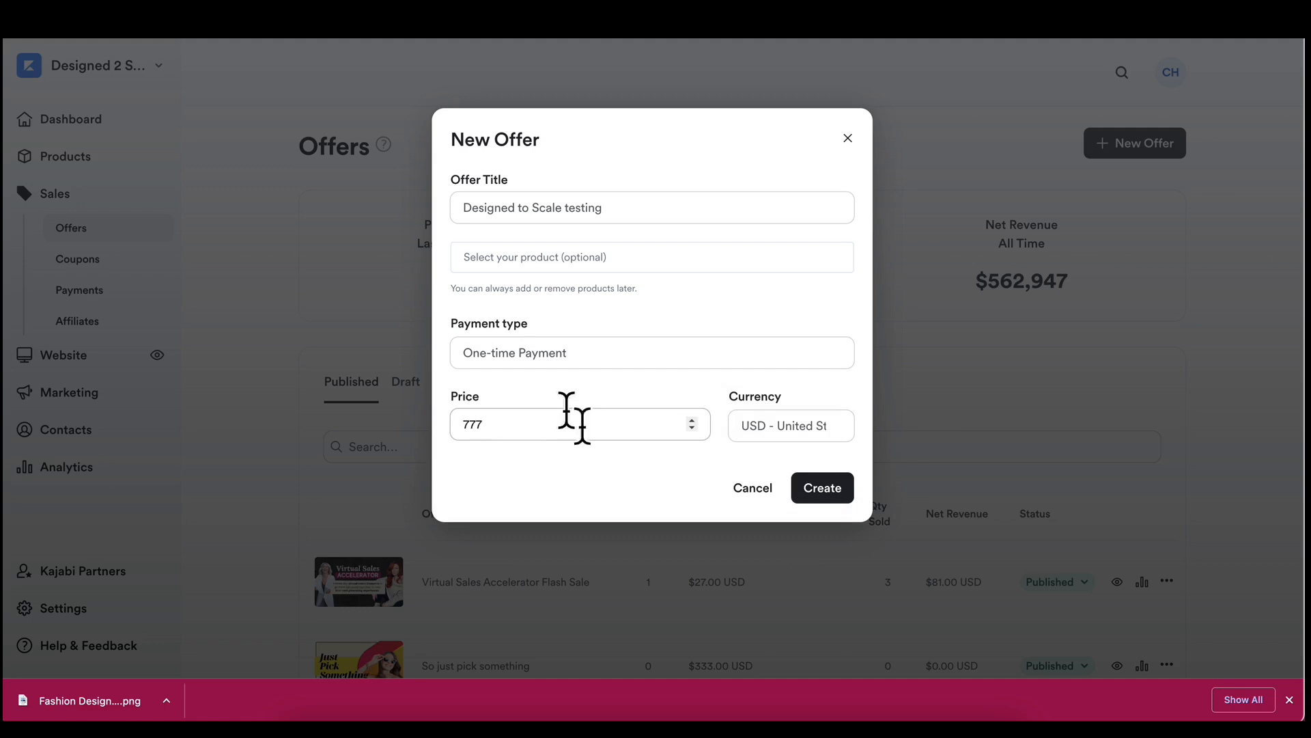
{"action": "left_click", "coordinate": [789, 425]}
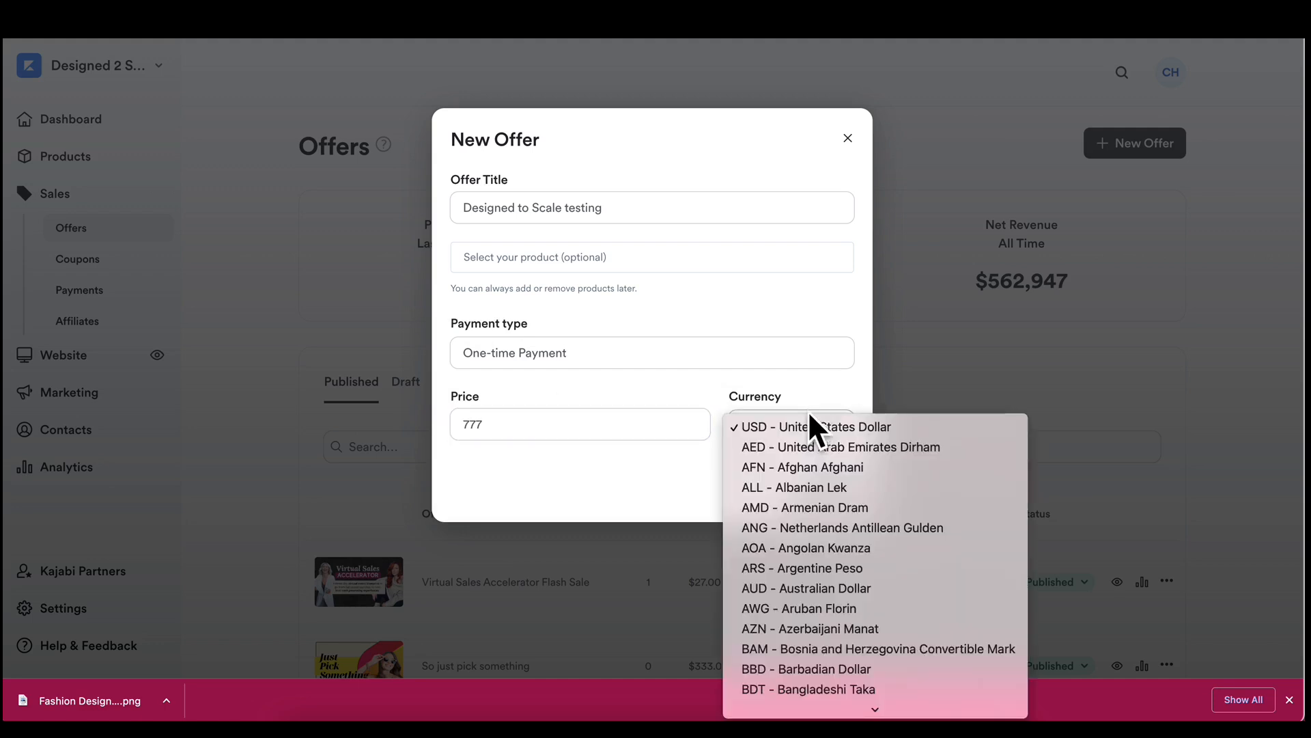
{"action": "left_click", "coordinate": [813, 426]}
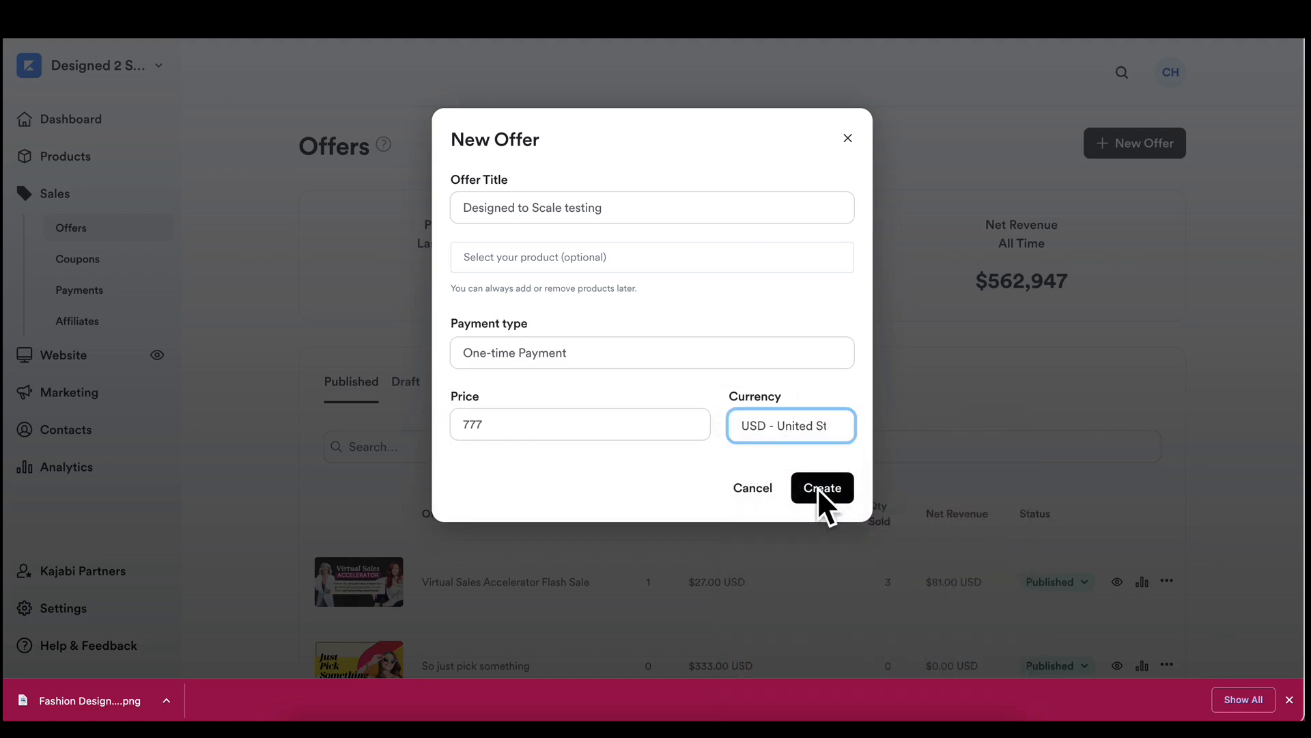
{"action": "left_click", "coordinate": [821, 488]}
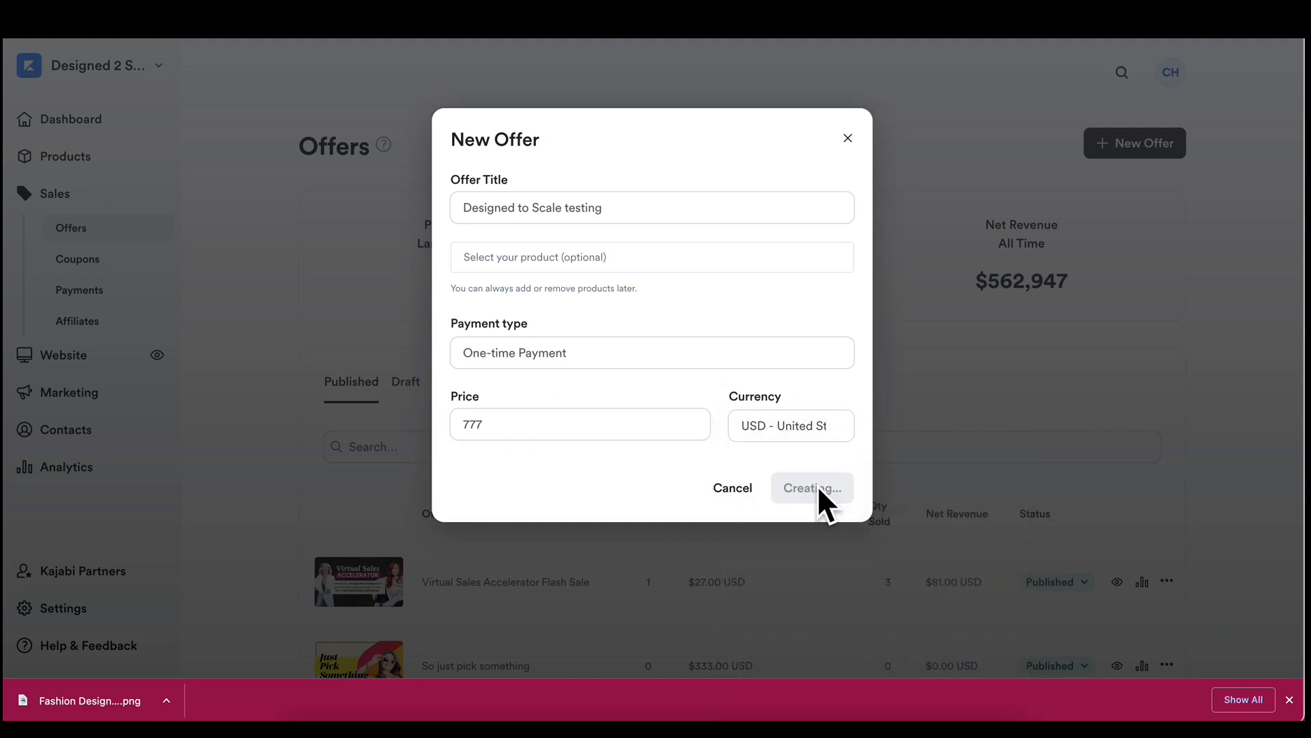
- Look over the new offer's Details page and preview its $777.00 checkout
{"action": "left_click", "coordinate": [810, 488]}
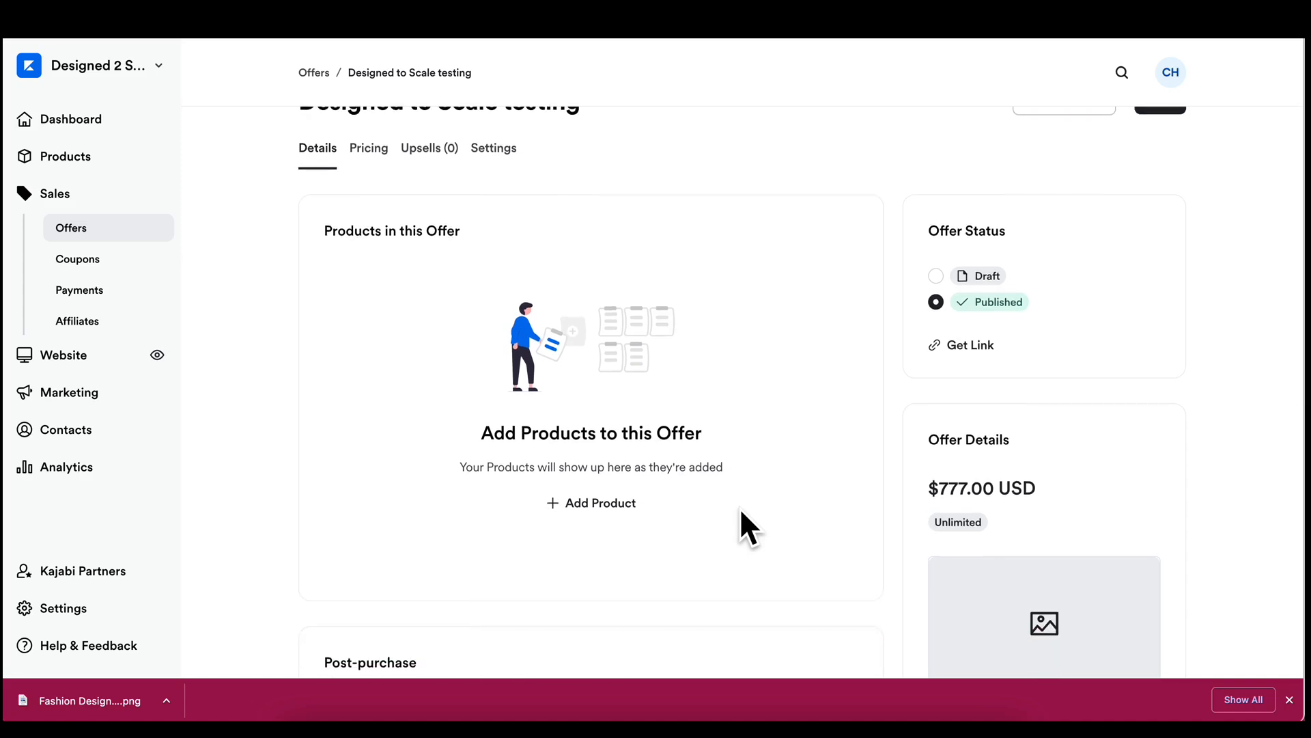
{"action": "scroll", "scroll_direction": "down", "scroll_amount": 3}
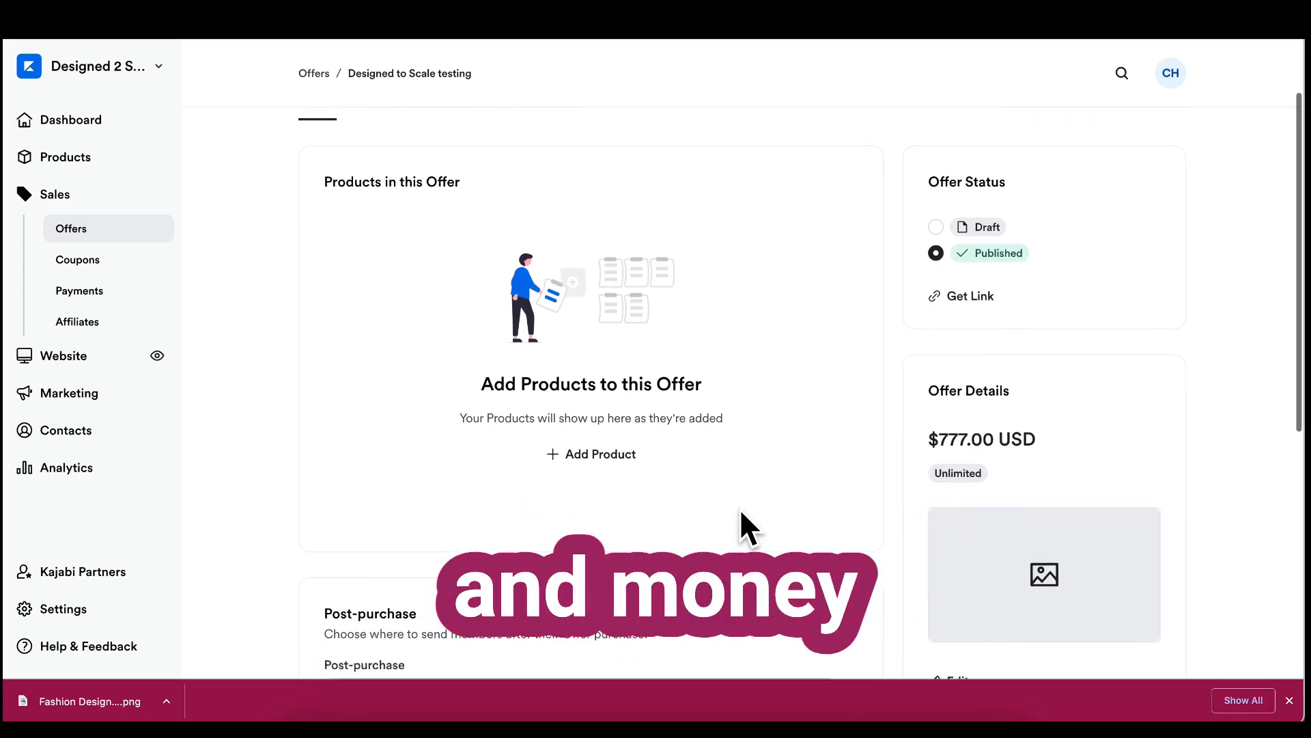
{"action": "scroll", "scroll_direction": "up", "scroll_amount": 3}
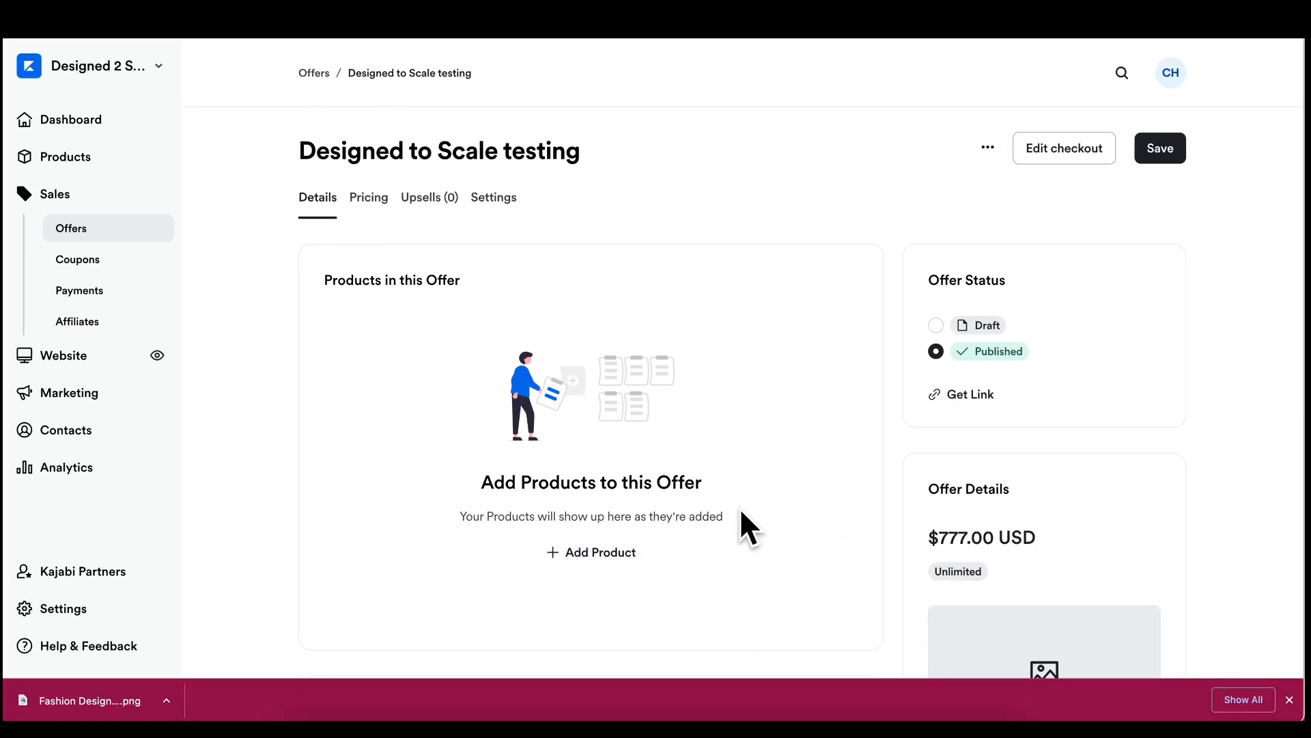
{"action": "mouse_move", "coordinate": [616, 462]}
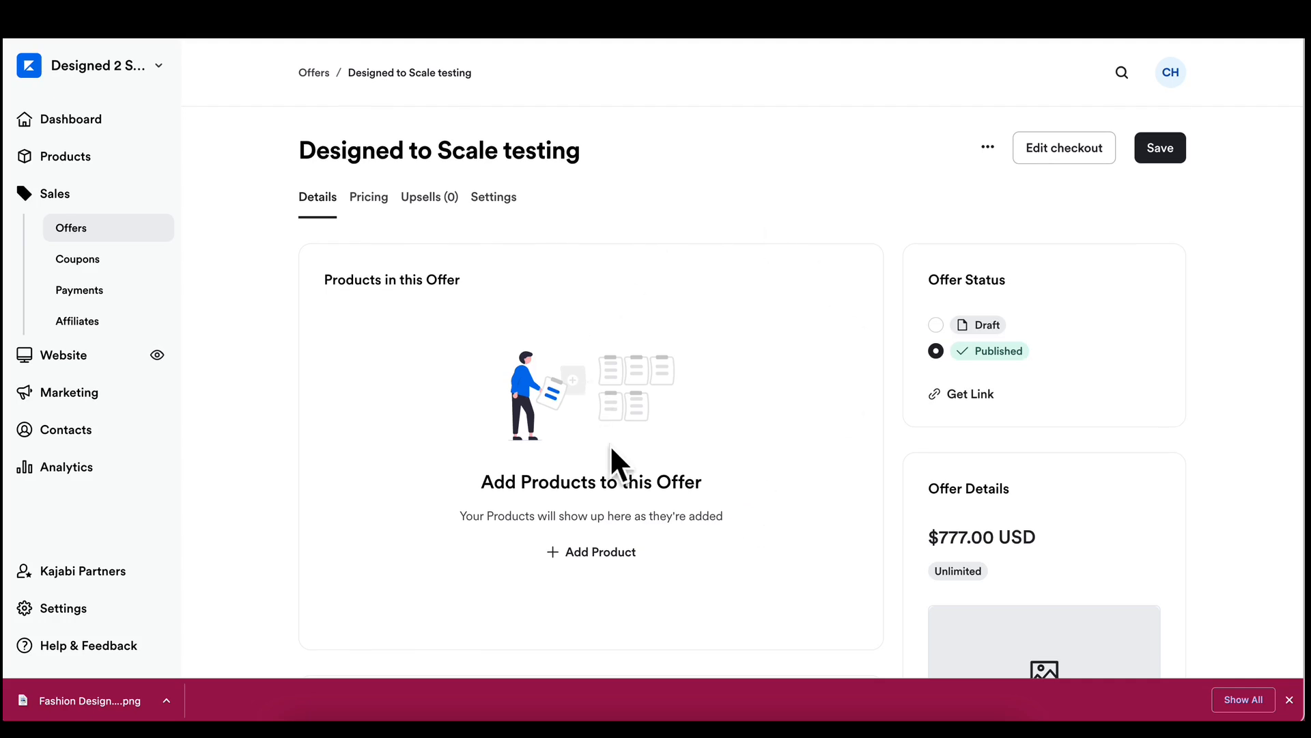
{"action": "mouse_move", "coordinate": [990, 162]}
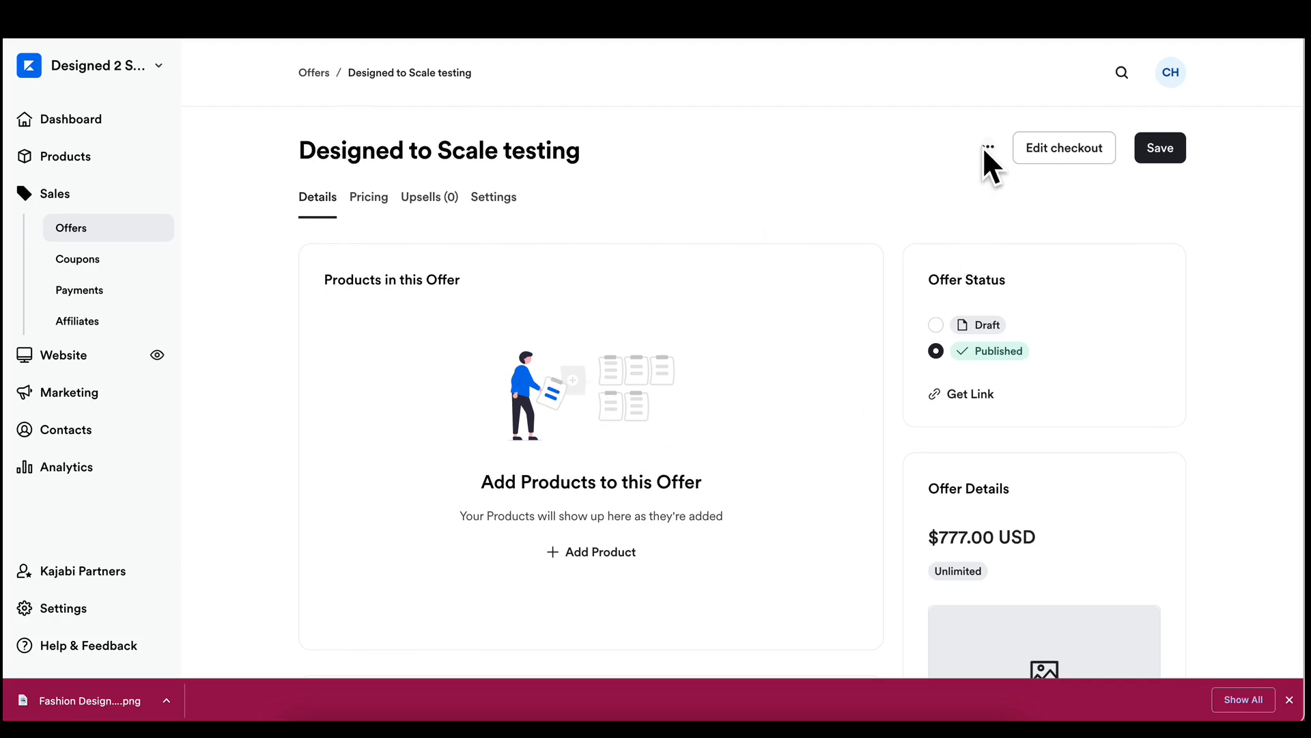
{"action": "left_click", "coordinate": [986, 148]}
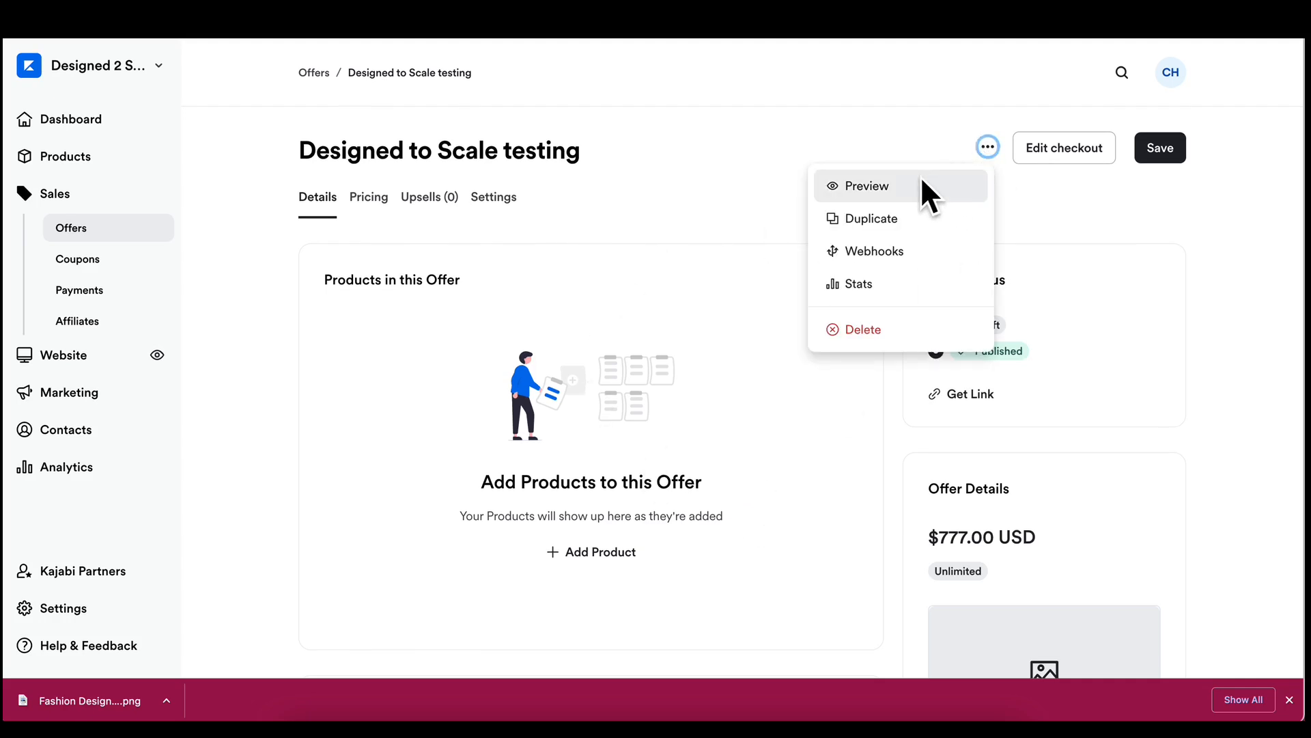
{"action": "left_click", "coordinate": [869, 185]}
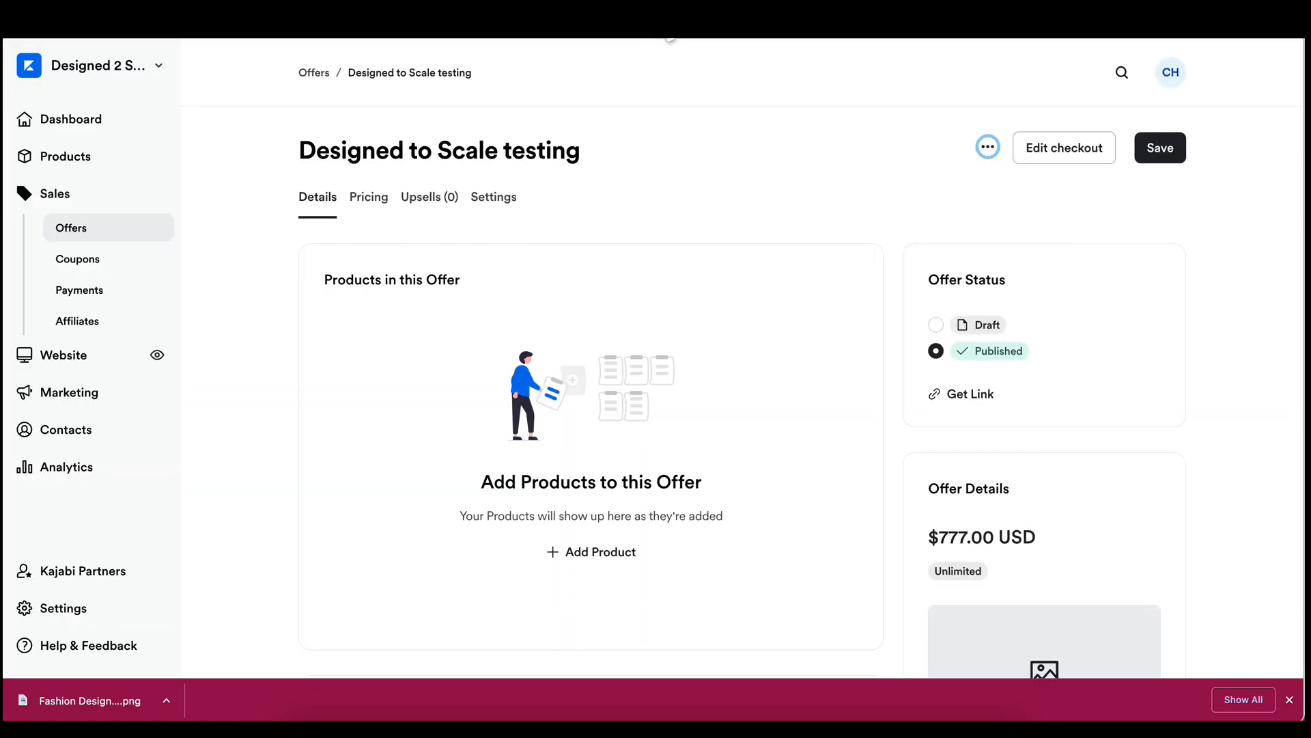
{"action": "mouse_move", "coordinate": [635, 318]}
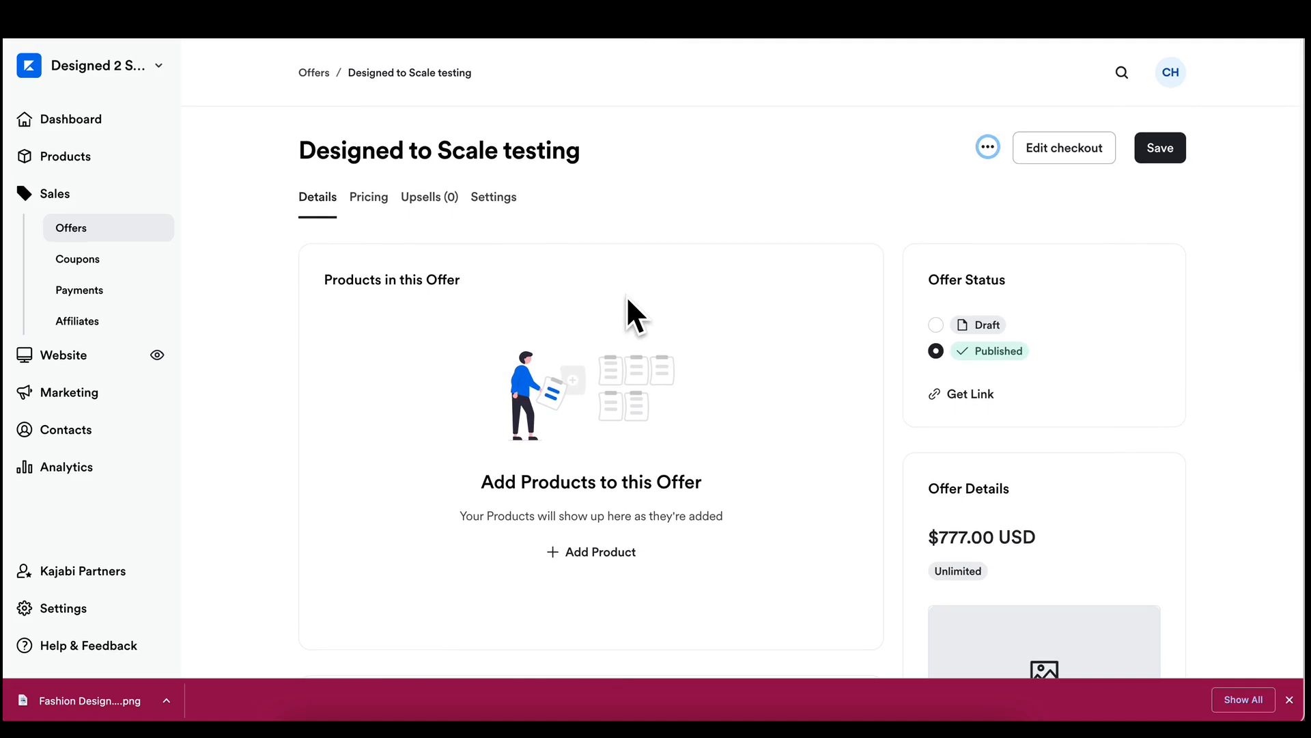
- Edit the offer details to reach the Pricing editor's empty Description and image fields
{"action": "scroll", "scroll_direction": "down", "scroll_amount": 3}
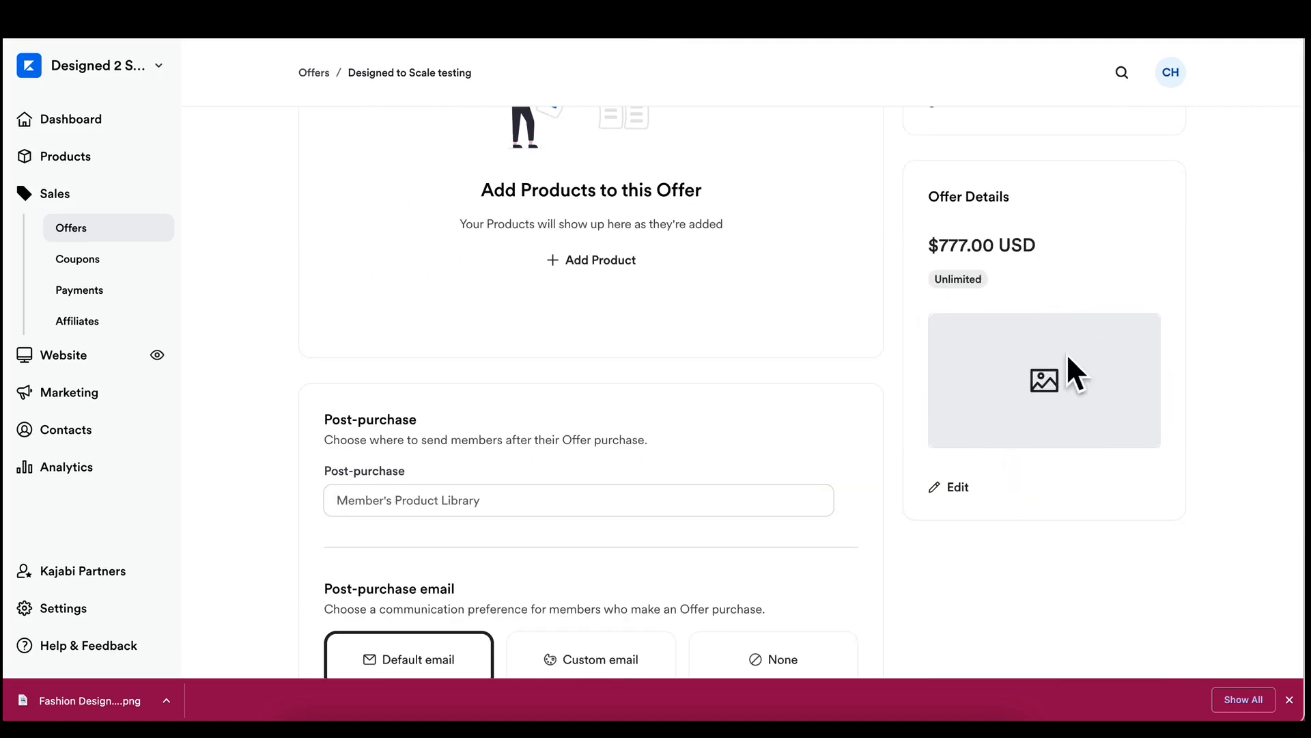
{"action": "mouse_move", "coordinate": [1032, 297]}
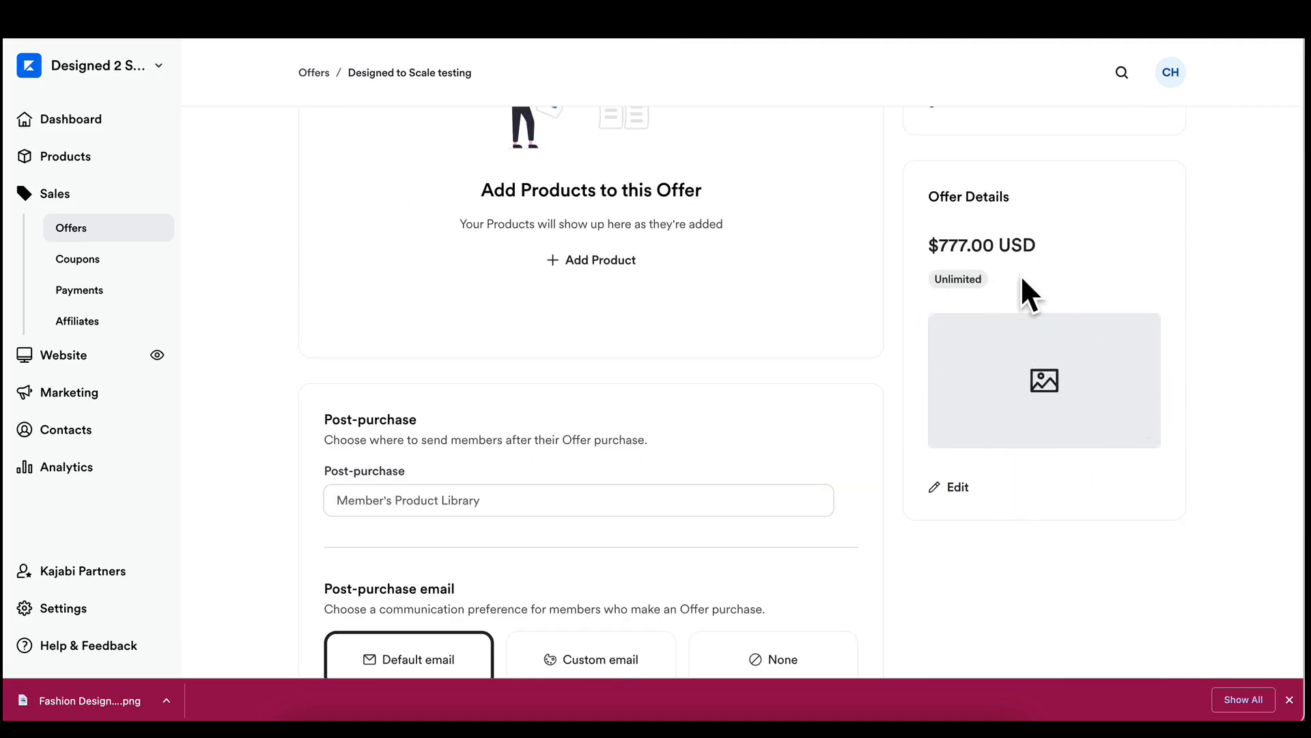
{"action": "mouse_move", "coordinate": [1036, 410]}
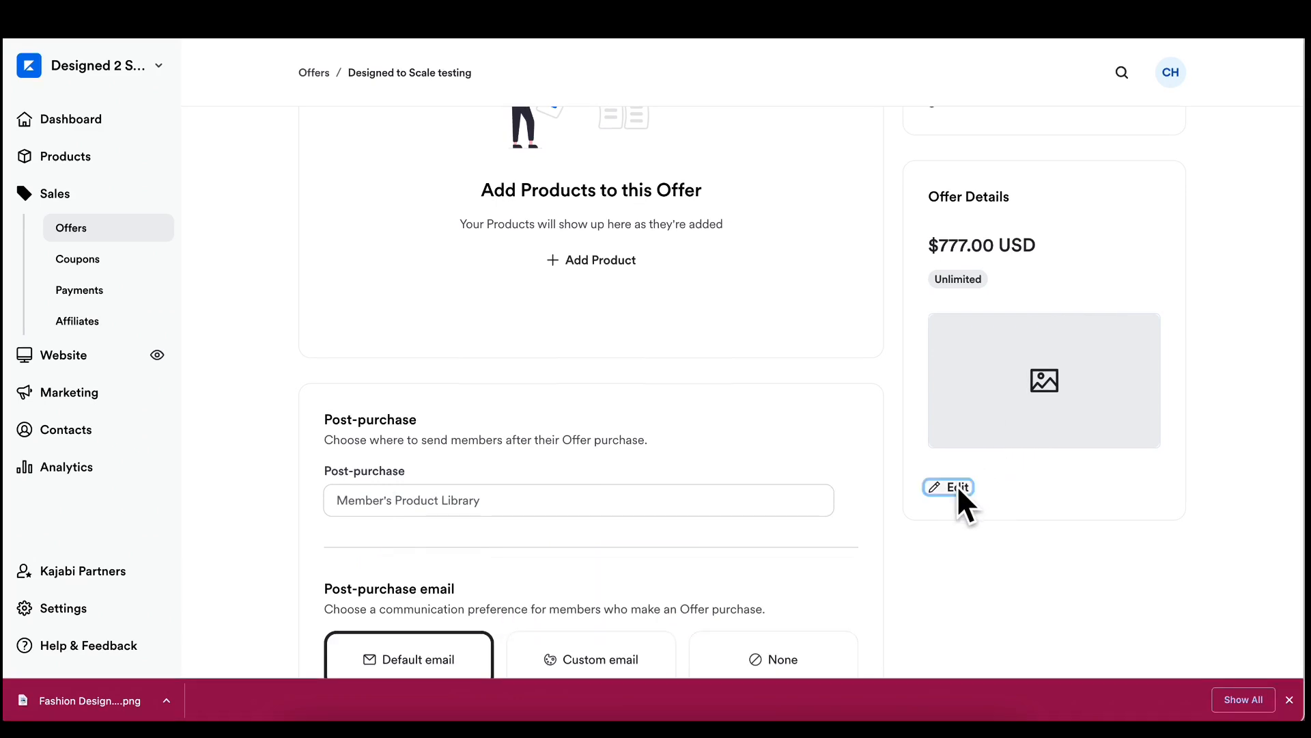
{"action": "left_click", "coordinate": [948, 487]}
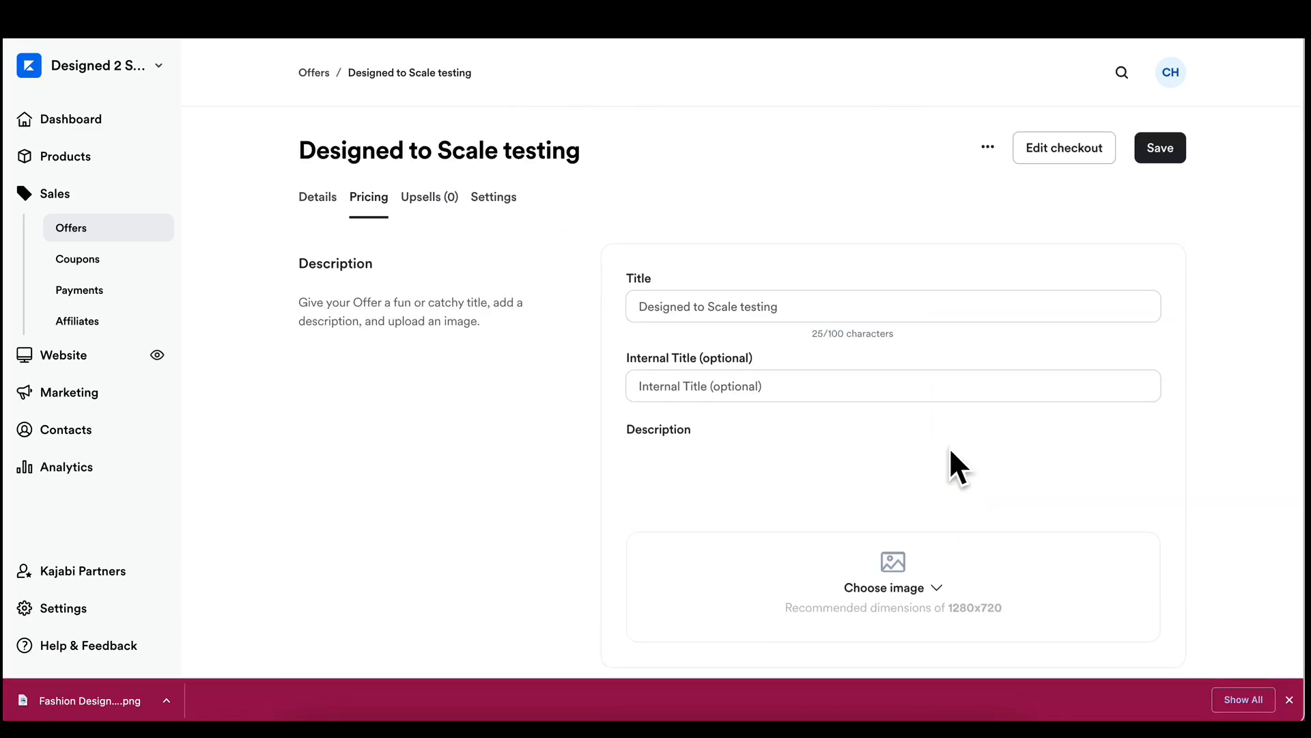
{"action": "scroll", "scroll_direction": "down", "scroll_amount": 3}
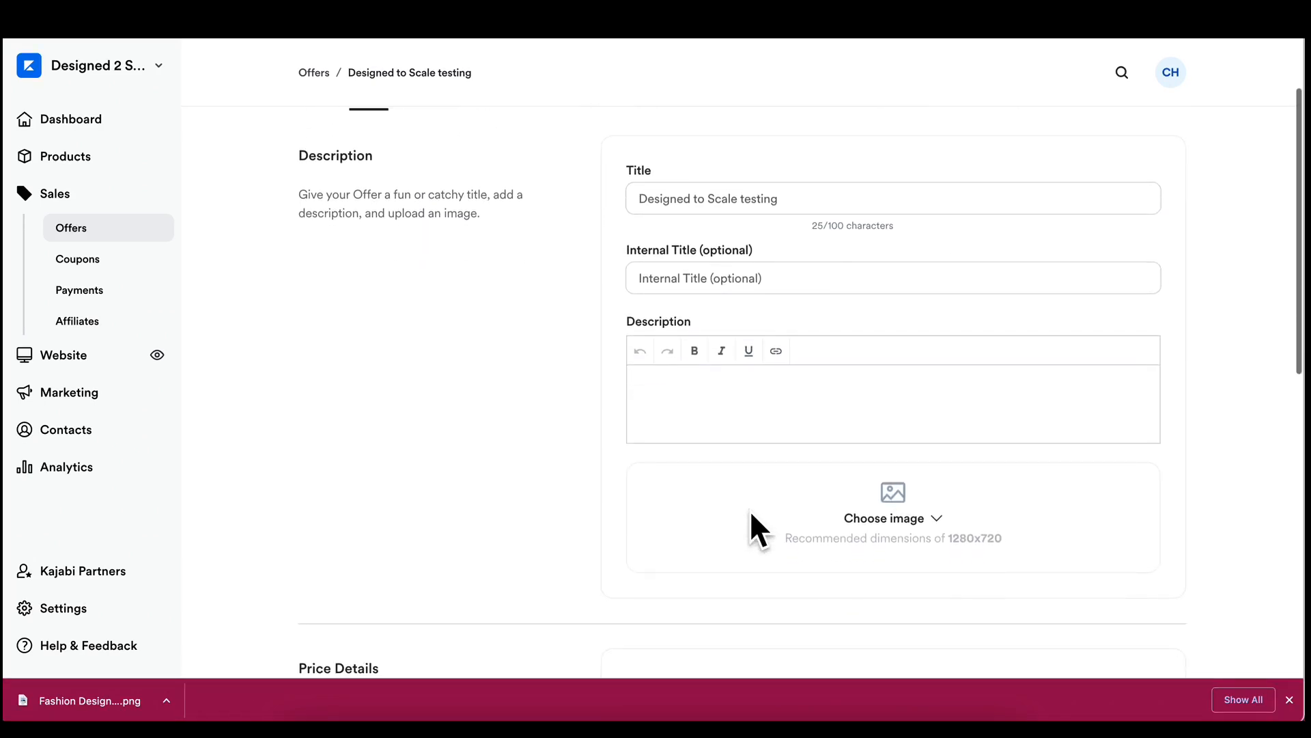
{"action": "scroll", "scroll_direction": "down", "scroll_amount": 3}
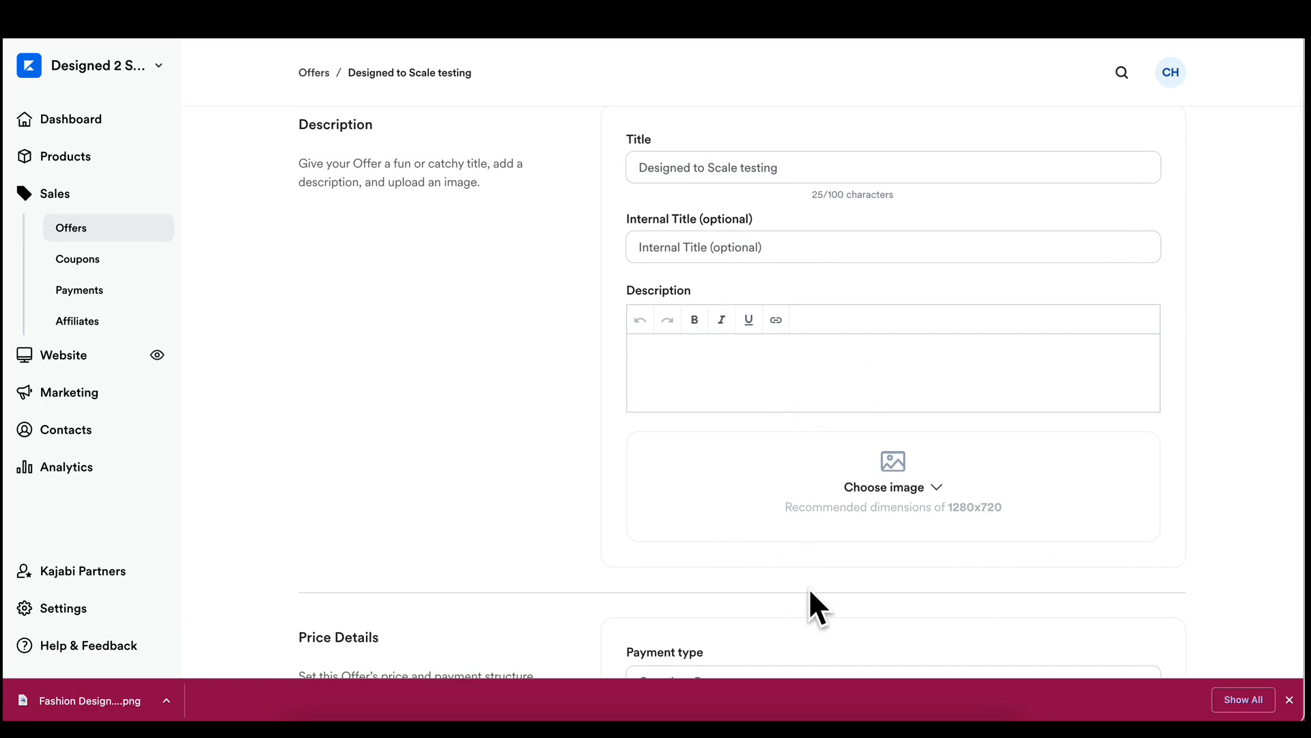
{"action": "mouse_move", "coordinate": [816, 607]}
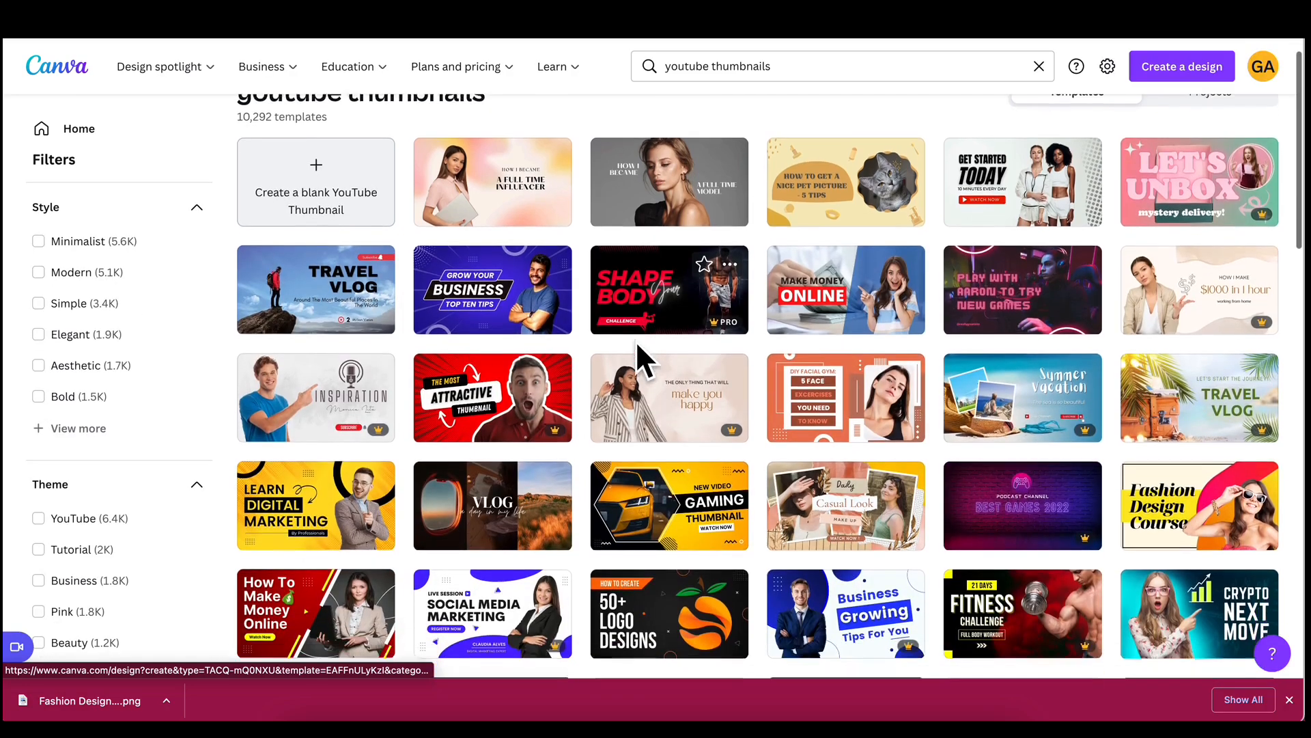
- Browse Canva's YouTube thumbnail templates down to the Designed to Scale design
{"action": "scroll", "scroll_direction": "down", "scroll_amount": 3}
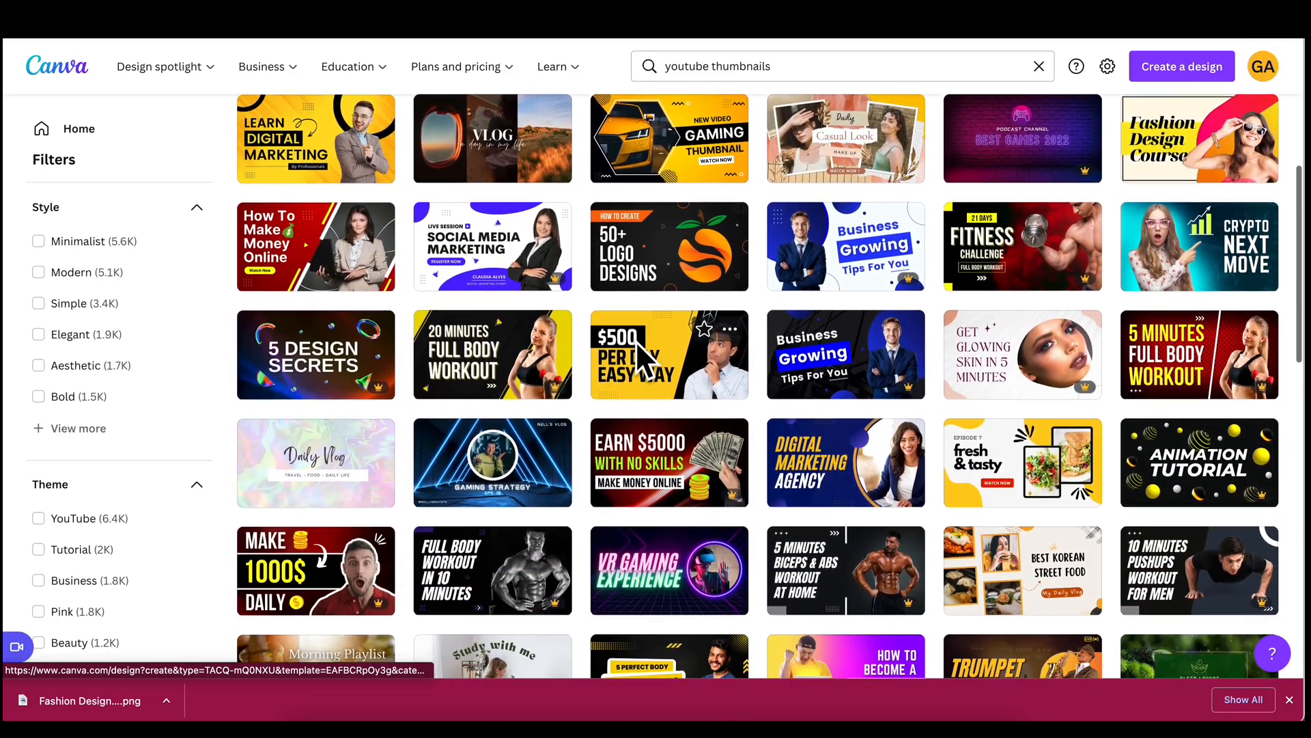
{"action": "scroll", "scroll_direction": "down", "scroll_amount": 3}
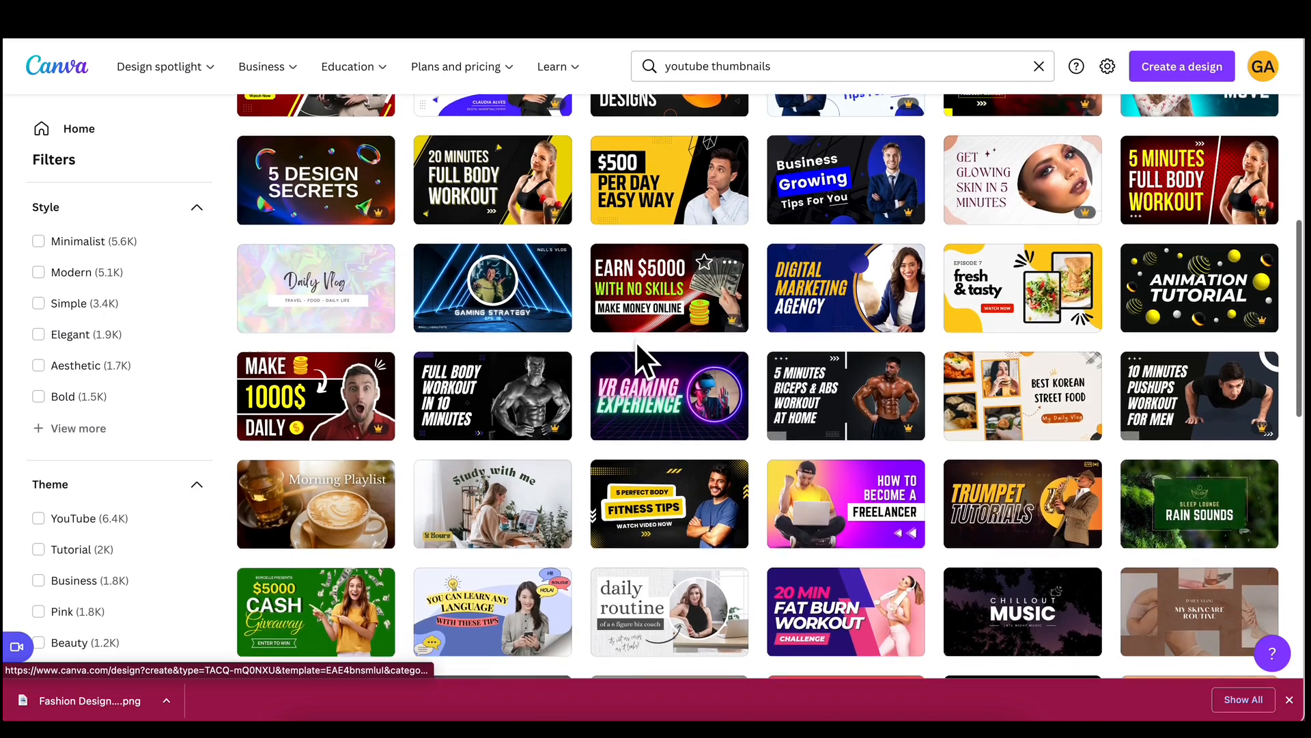
{"action": "scroll", "scroll_direction": "down", "scroll_amount": 3}
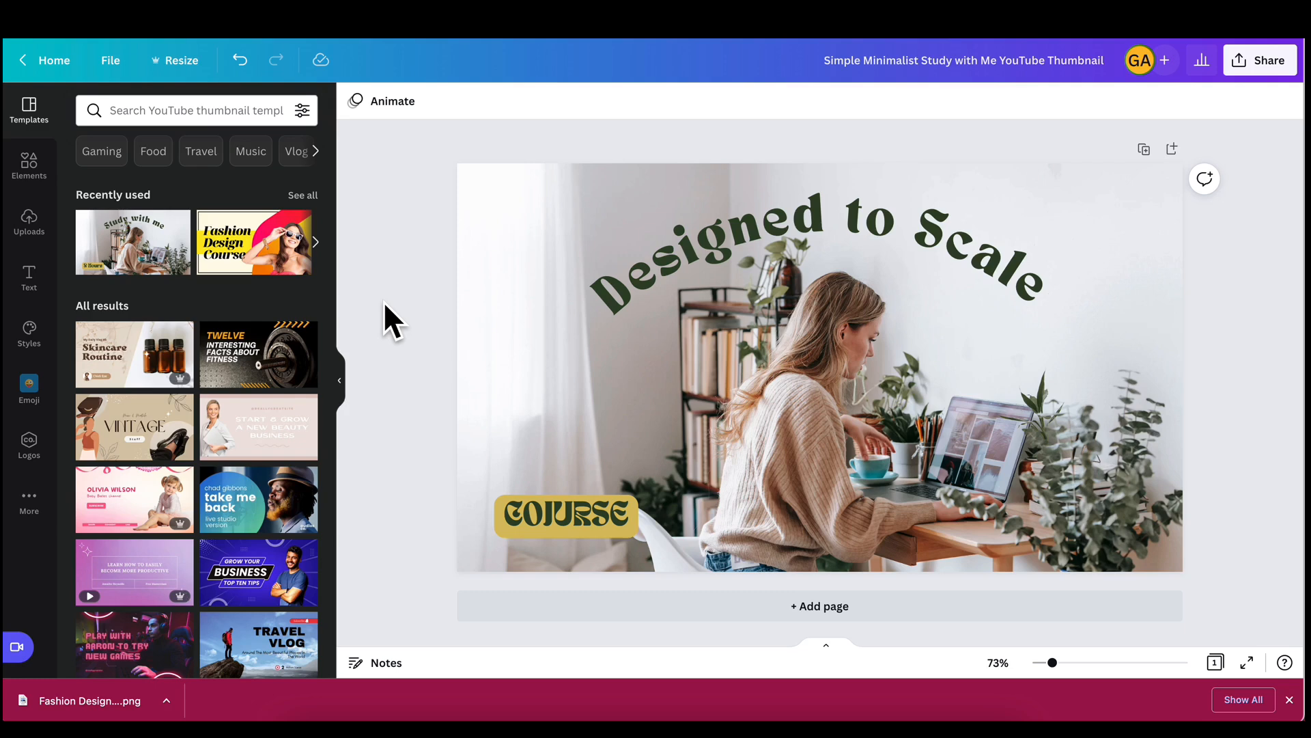
- Restore the plainer thumbnail lettering and download the design as a PNG
{"action": "left_click", "coordinate": [565, 514]}
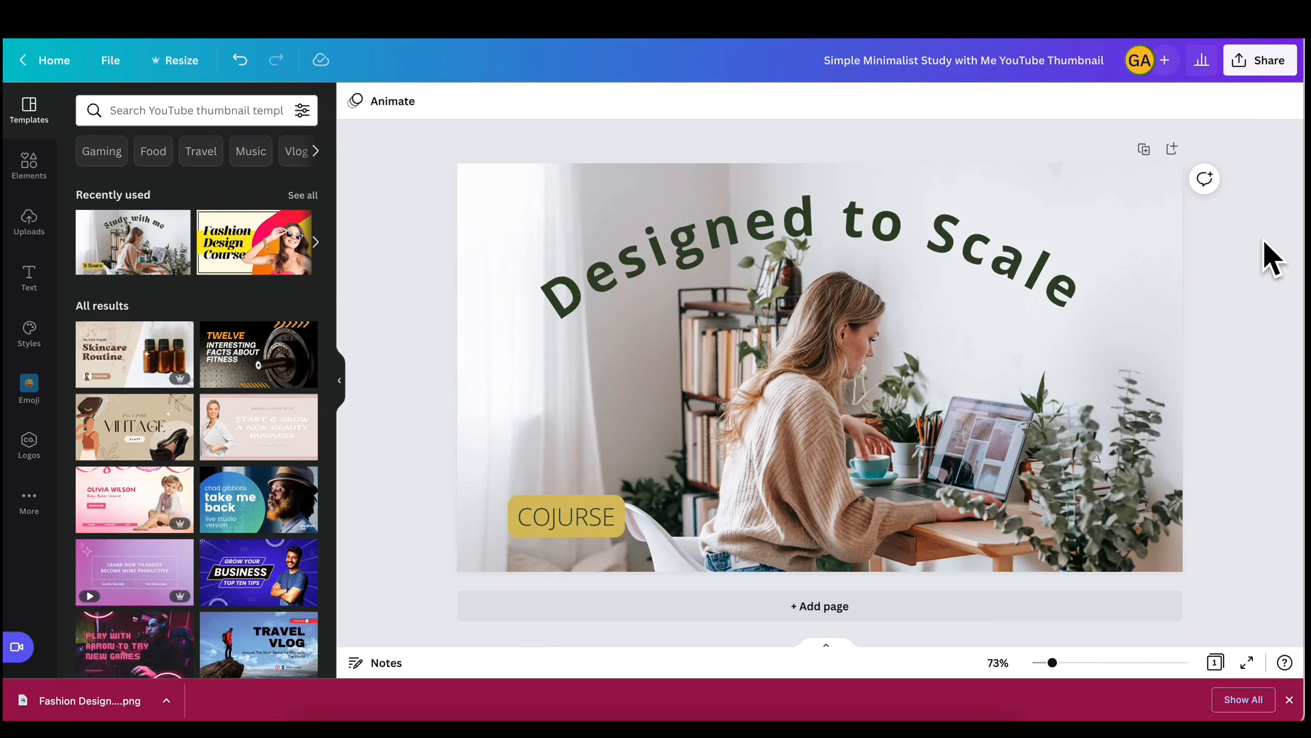
{"action": "mouse_move", "coordinate": [1267, 71]}
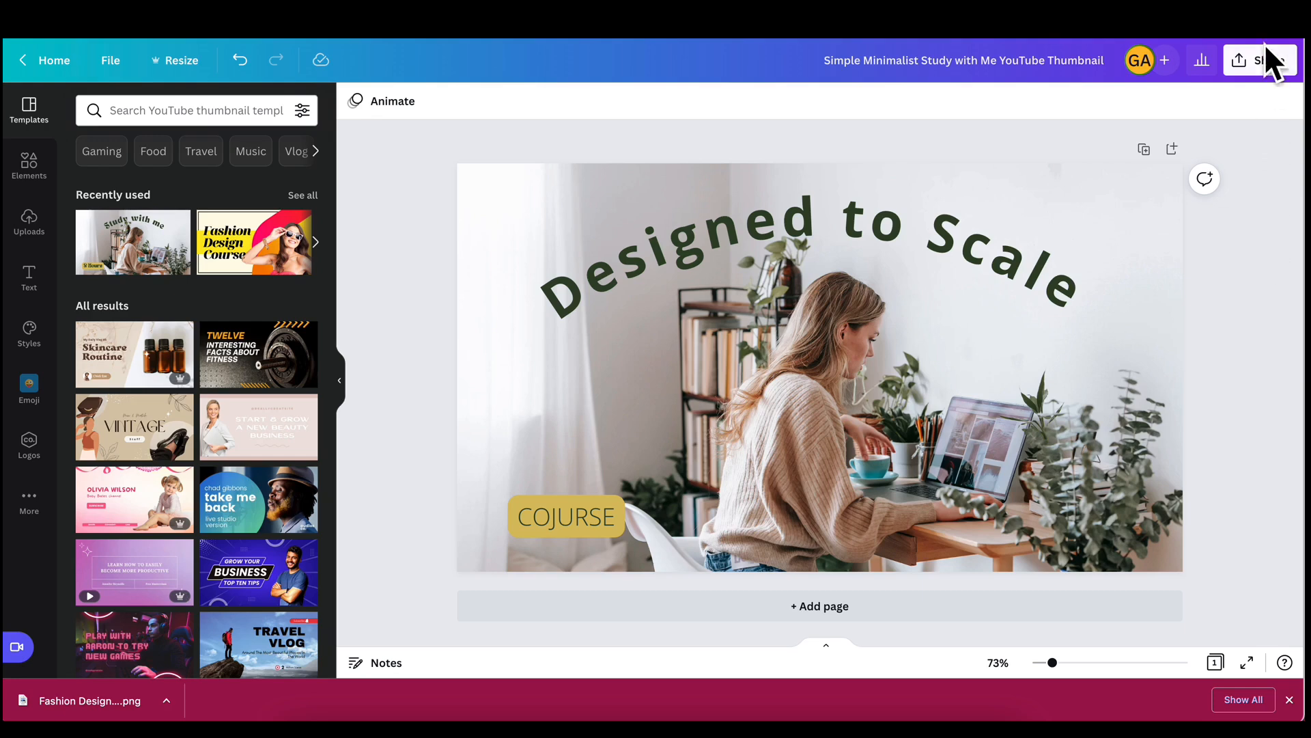
{"action": "left_click", "coordinate": [1265, 59]}
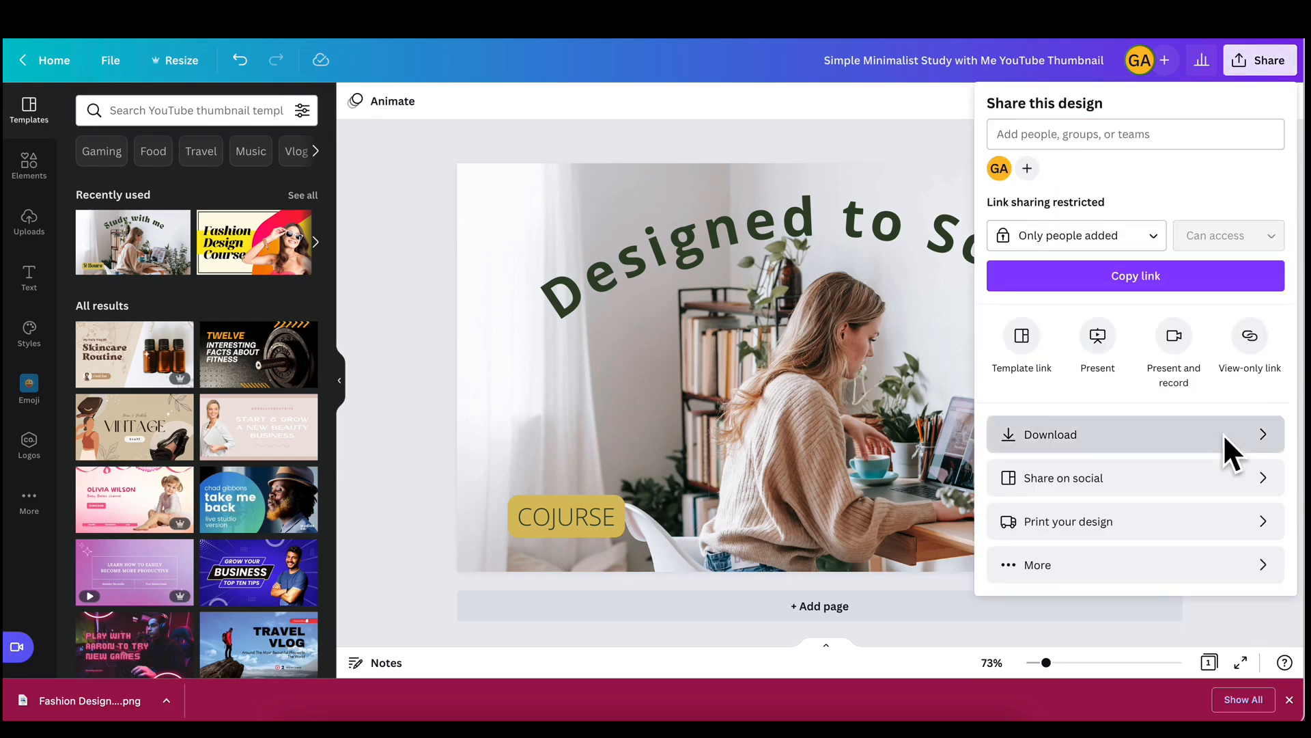
{"action": "left_click", "coordinate": [1050, 434]}
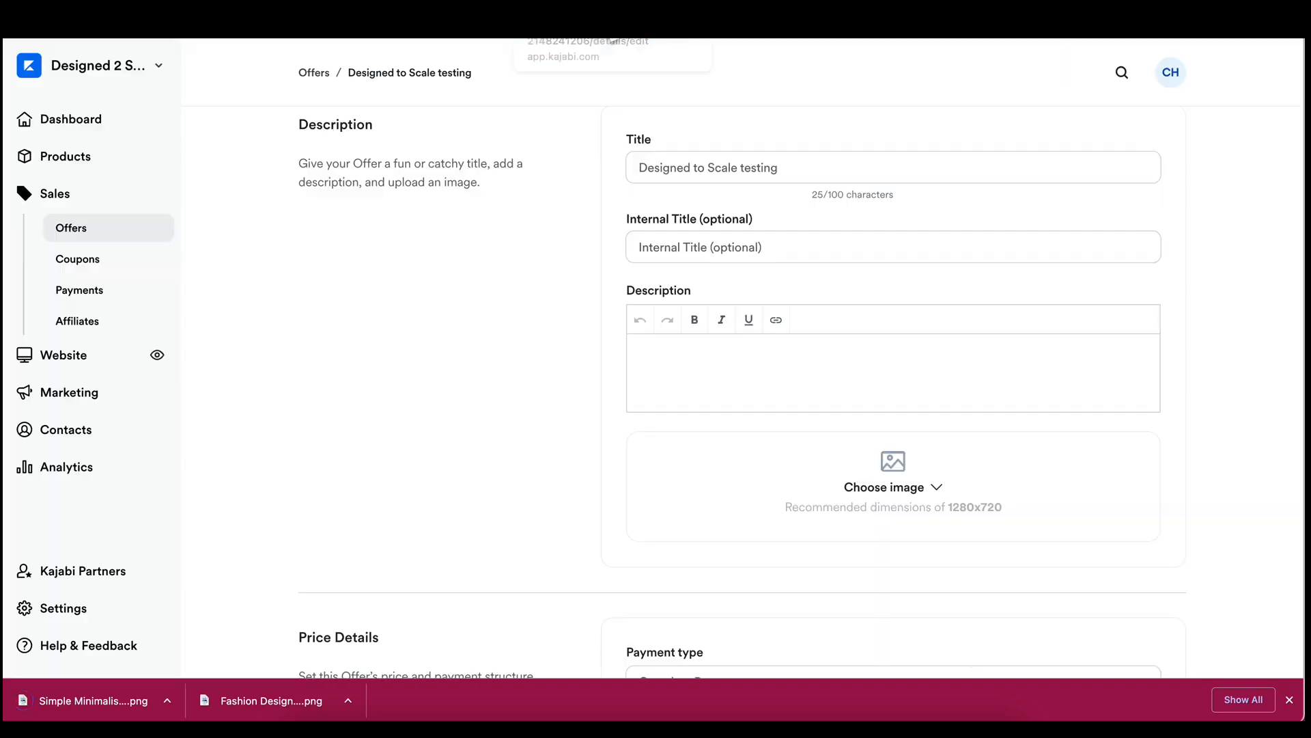
{"action": "mouse_move", "coordinate": [548, 238]}
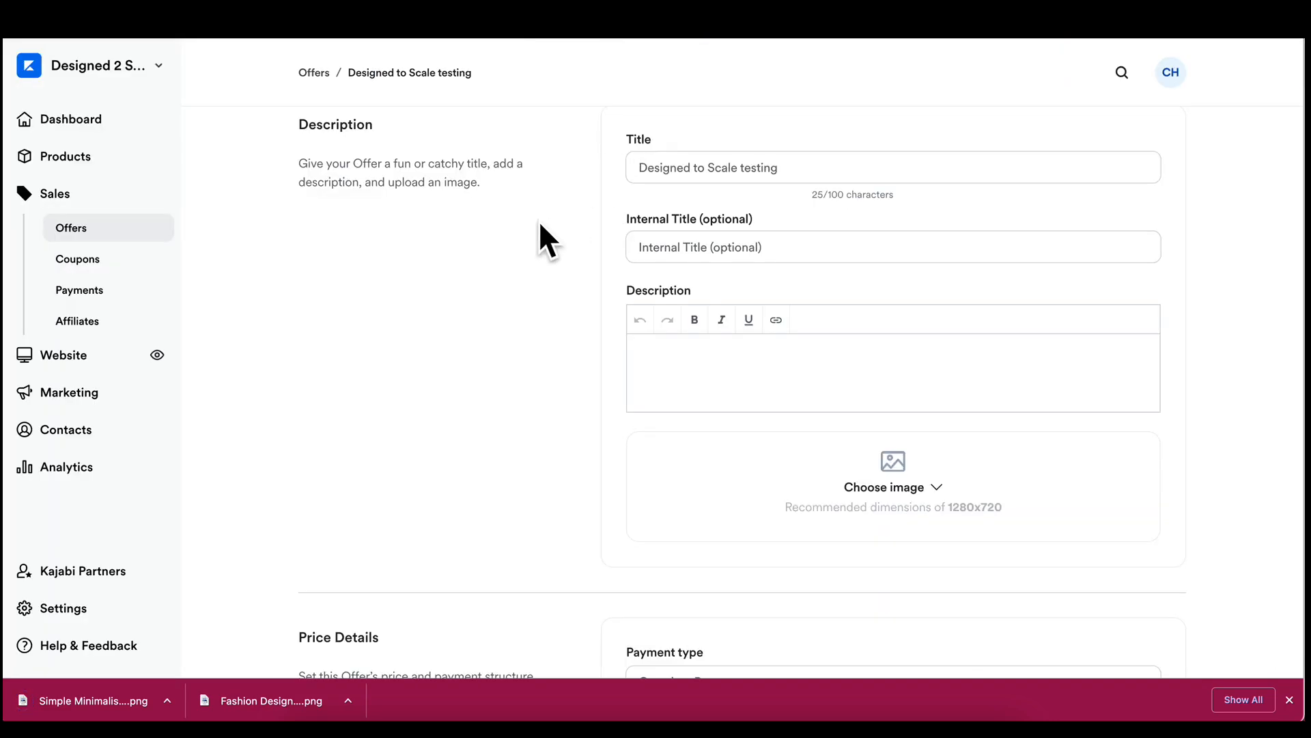
- Upload the Designed to Scale PNG as the offer image, save, and check the $777 checkout preview
{"action": "left_click", "coordinate": [892, 486]}
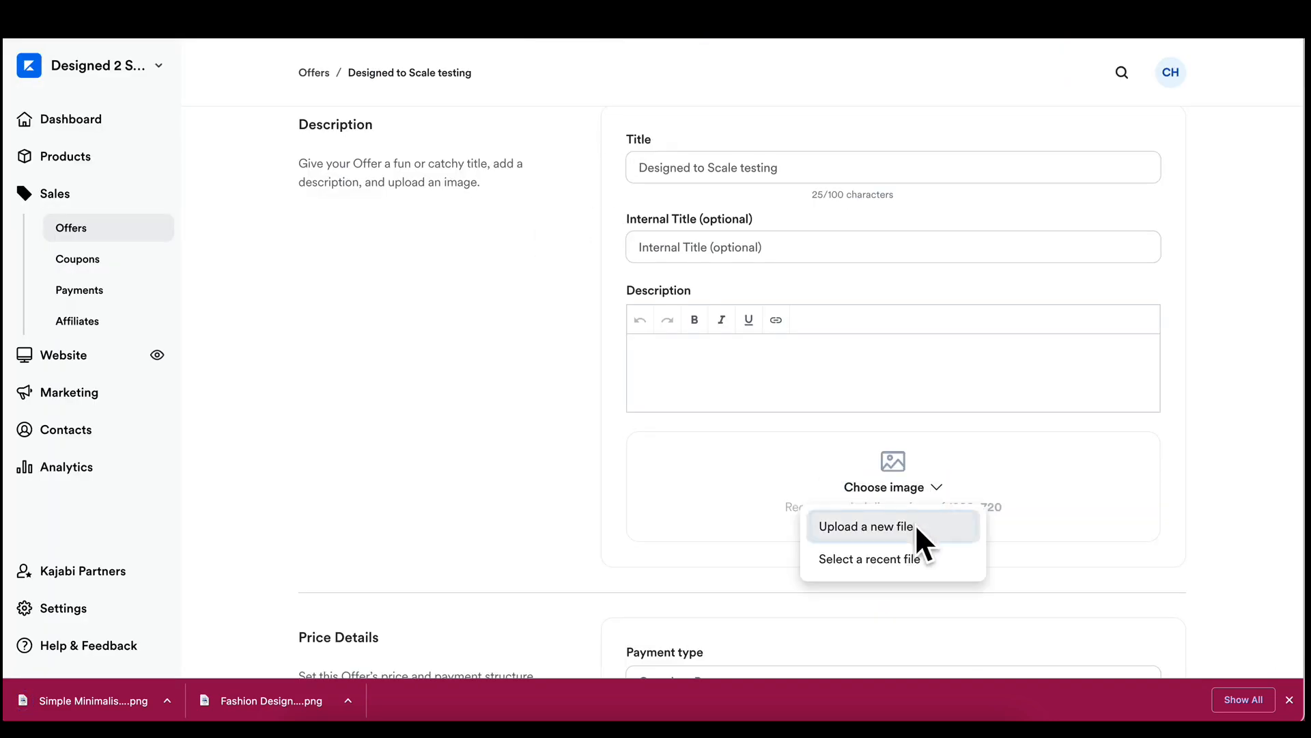
{"action": "left_click", "coordinate": [866, 525]}
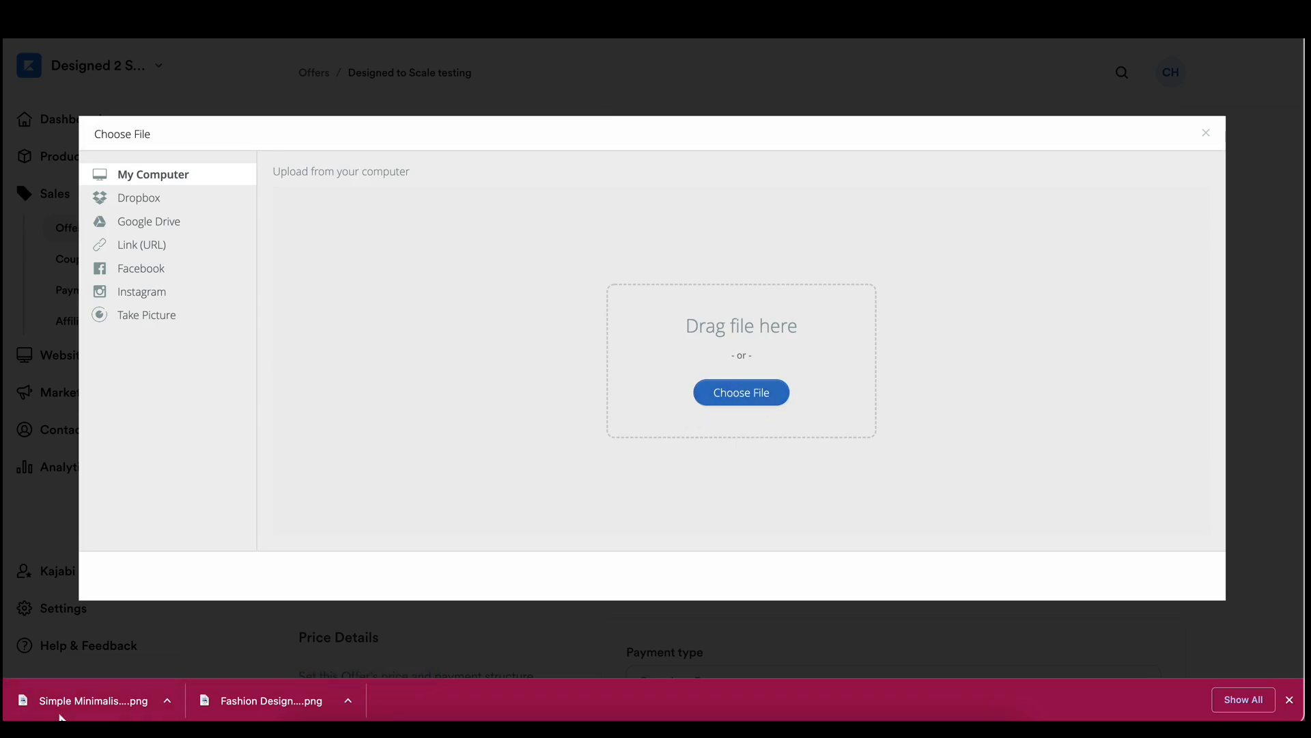
{"action": "left_click", "coordinate": [739, 392]}
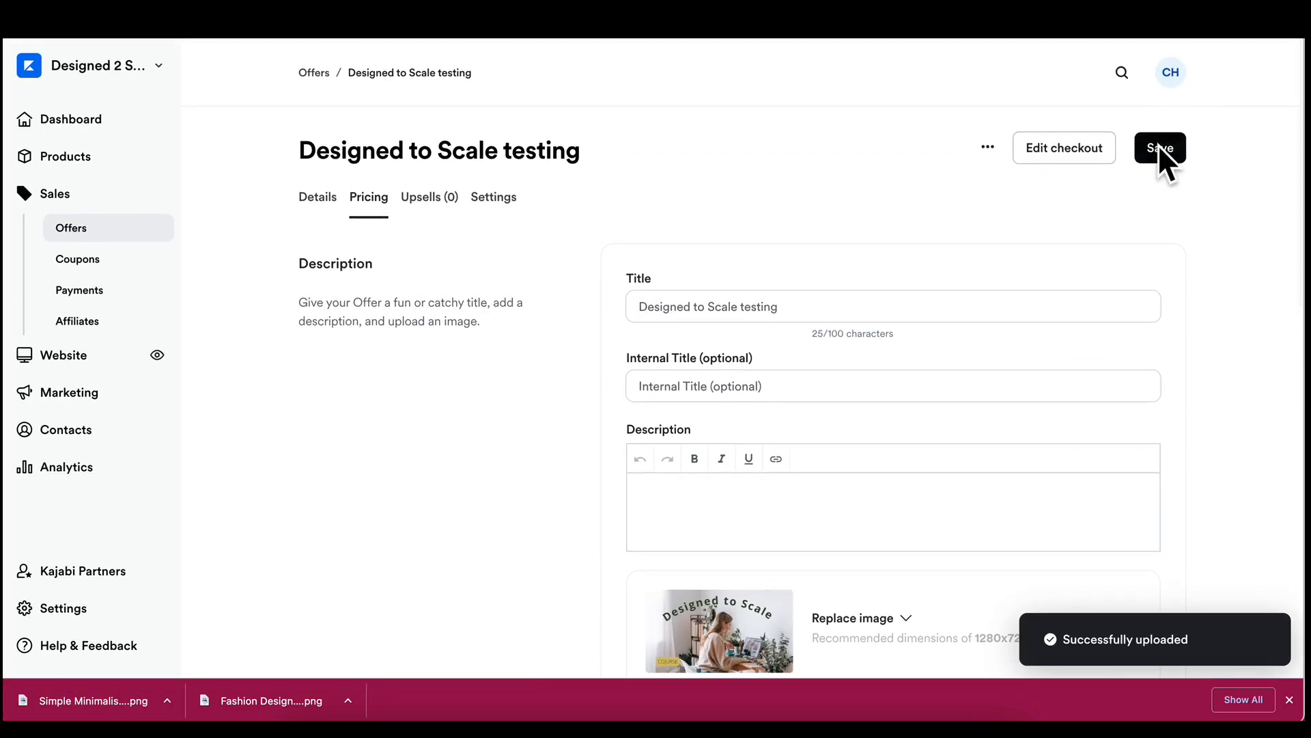
{"action": "left_click", "coordinate": [1160, 147]}
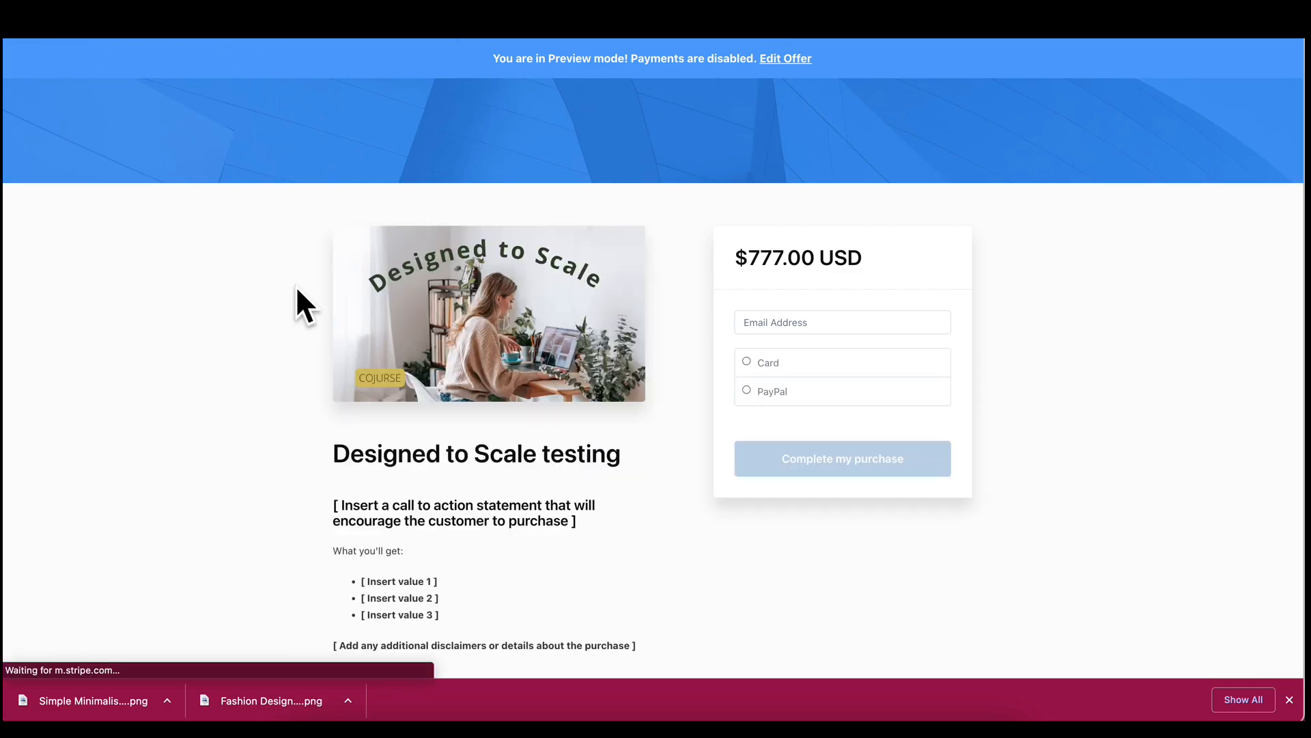
{"action": "mouse_move", "coordinate": [508, 515]}
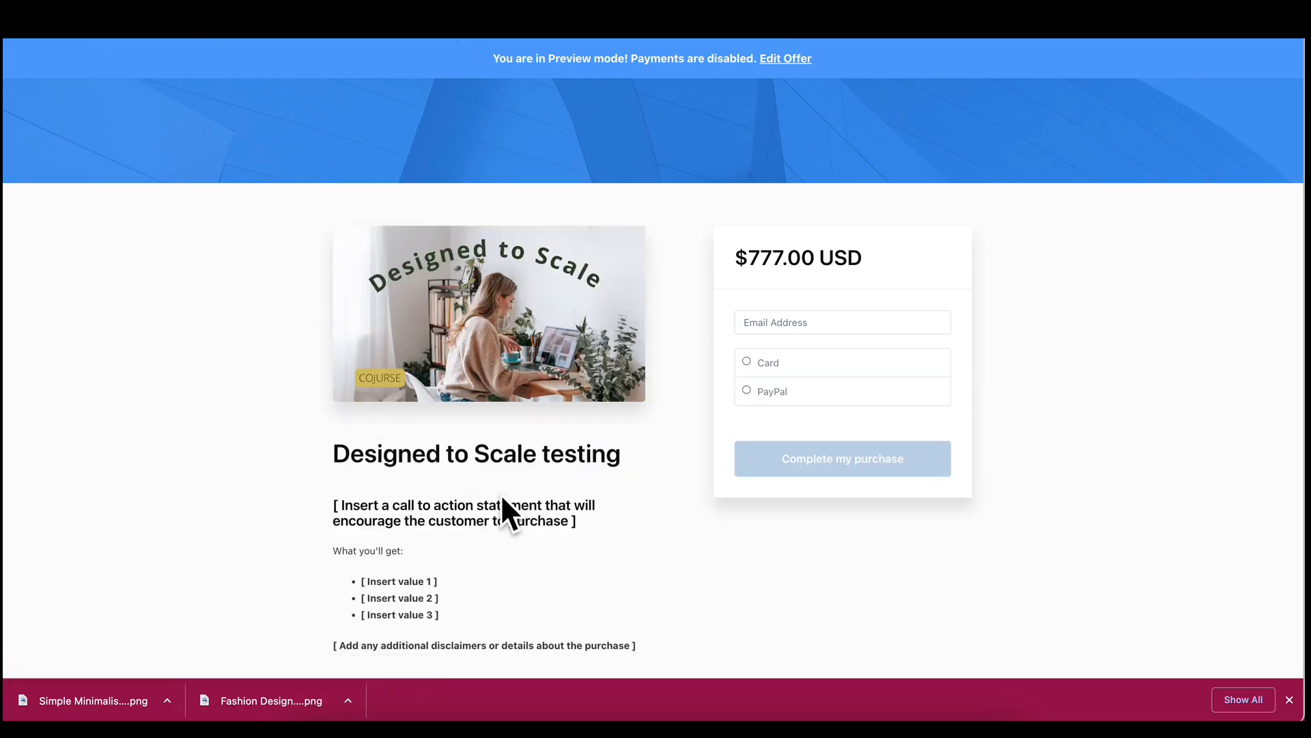
{"action": "left_click", "coordinate": [784, 58]}
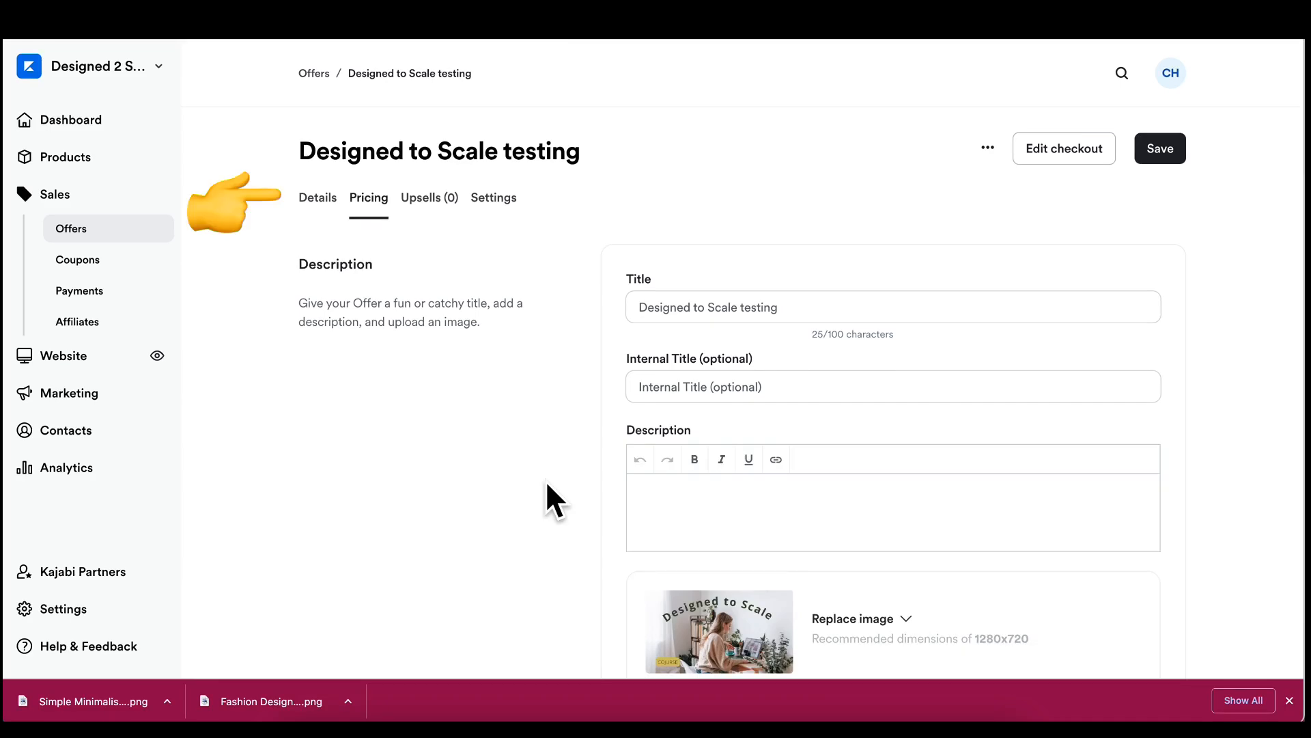
{"action": "mouse_move", "coordinate": [318, 197]}
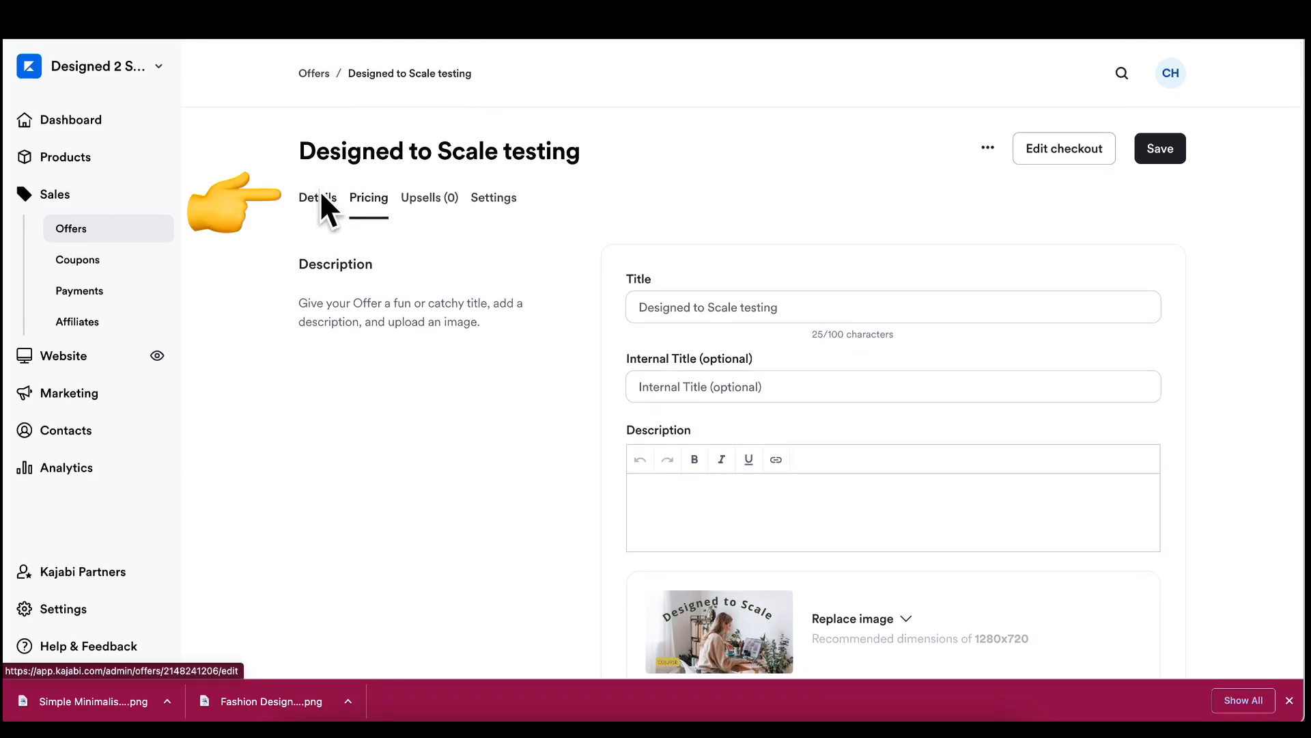
{"action": "mouse_move", "coordinate": [330, 162]}
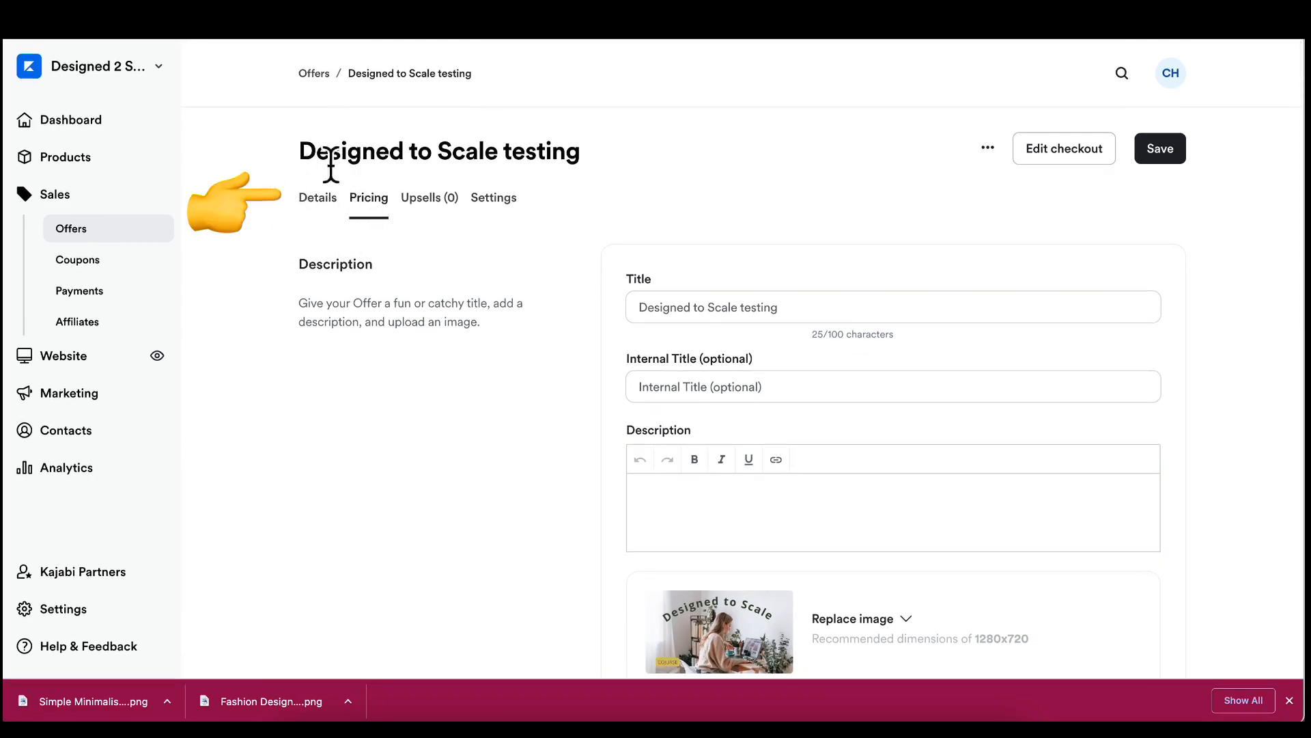
- Return to the offer's Details overview and review its Post-purchase and Automations sections
{"action": "left_click", "coordinate": [316, 197]}
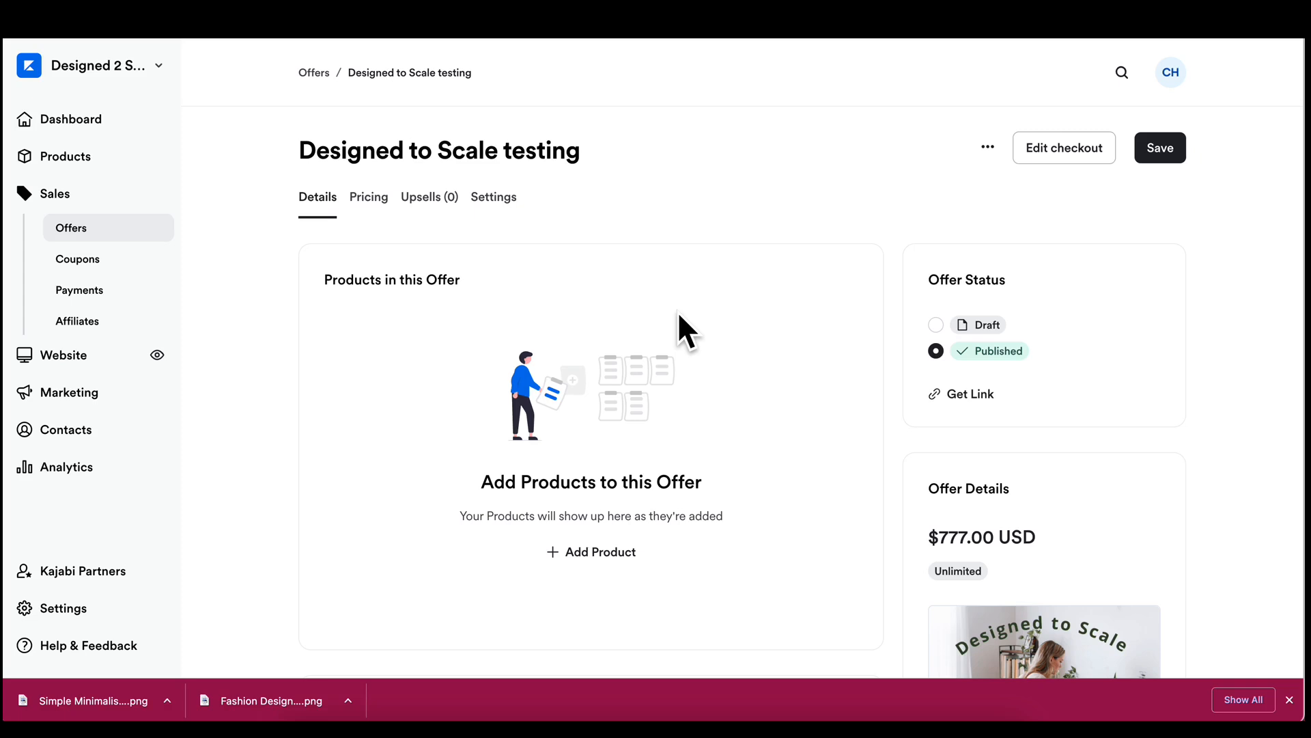
{"action": "scroll", "scroll_direction": "down", "scroll_amount": 3}
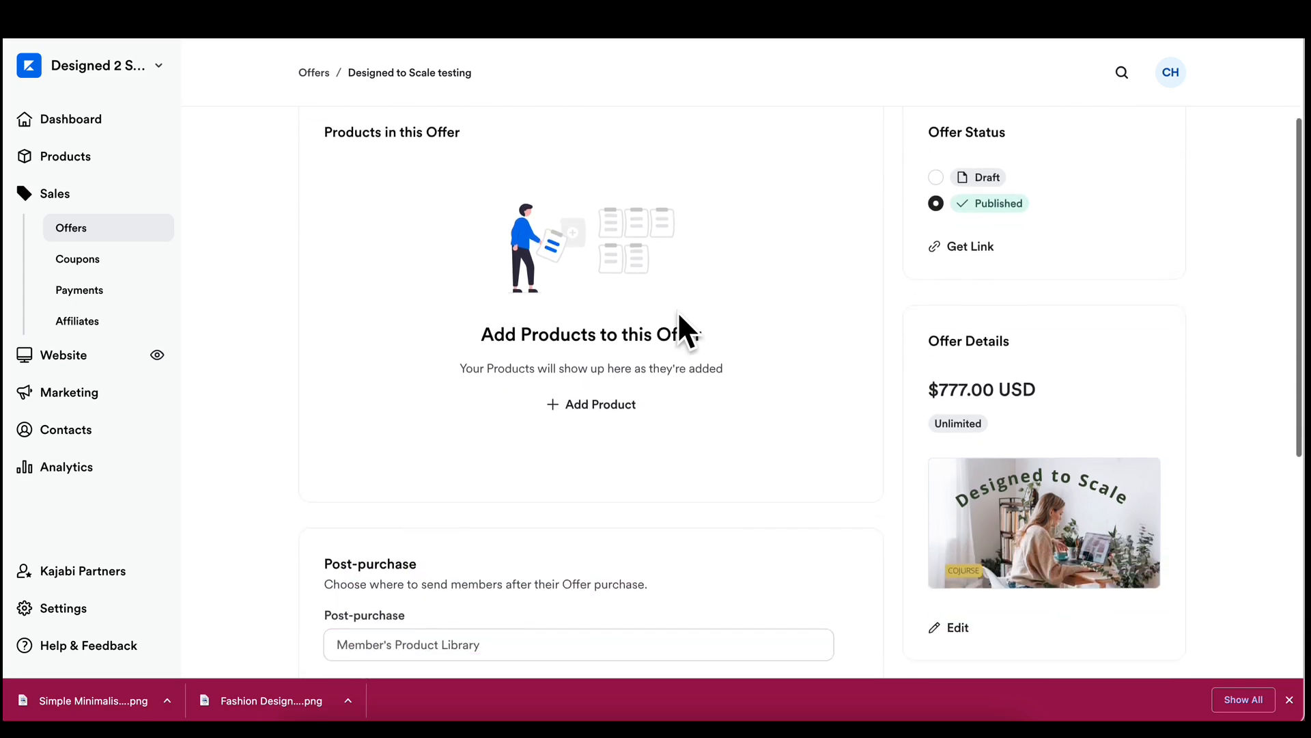
{"action": "scroll", "scroll_direction": "down", "scroll_amount": 3}
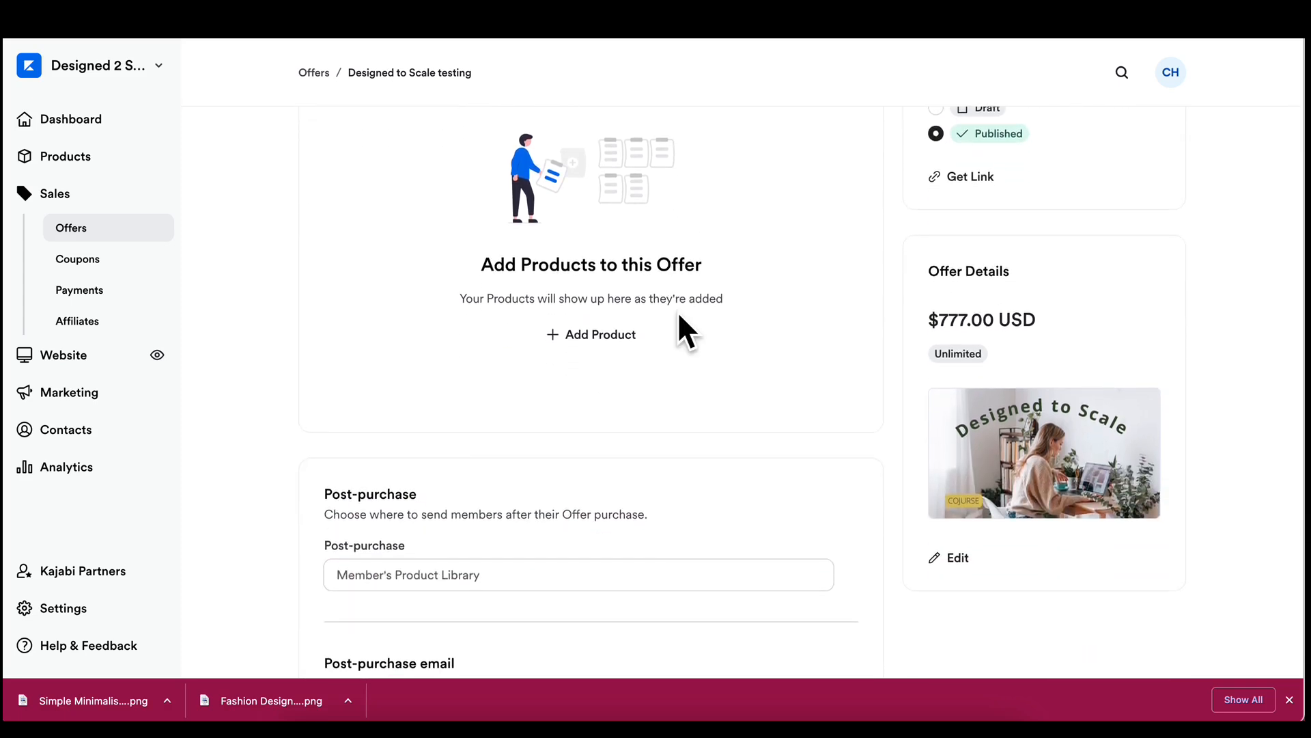
{"action": "scroll", "scroll_direction": "down", "scroll_amount": 3}
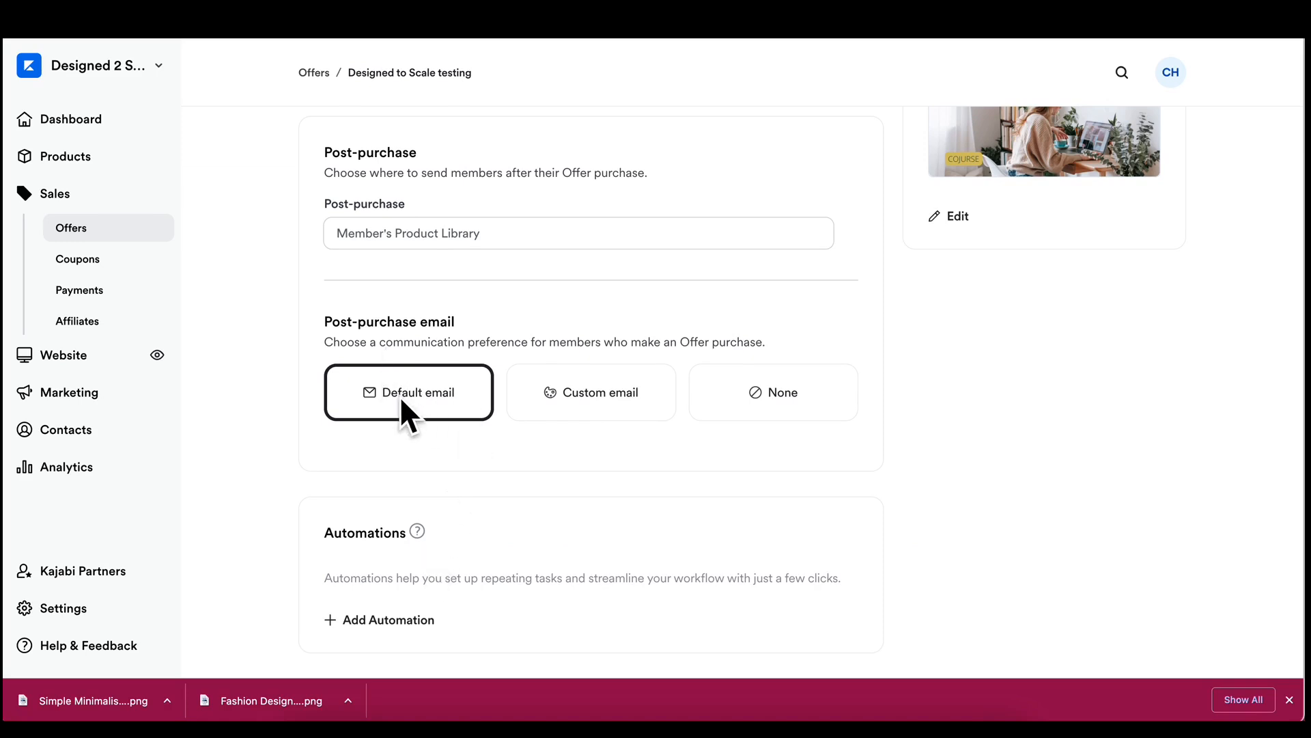
{"action": "mouse_move", "coordinate": [379, 620]}
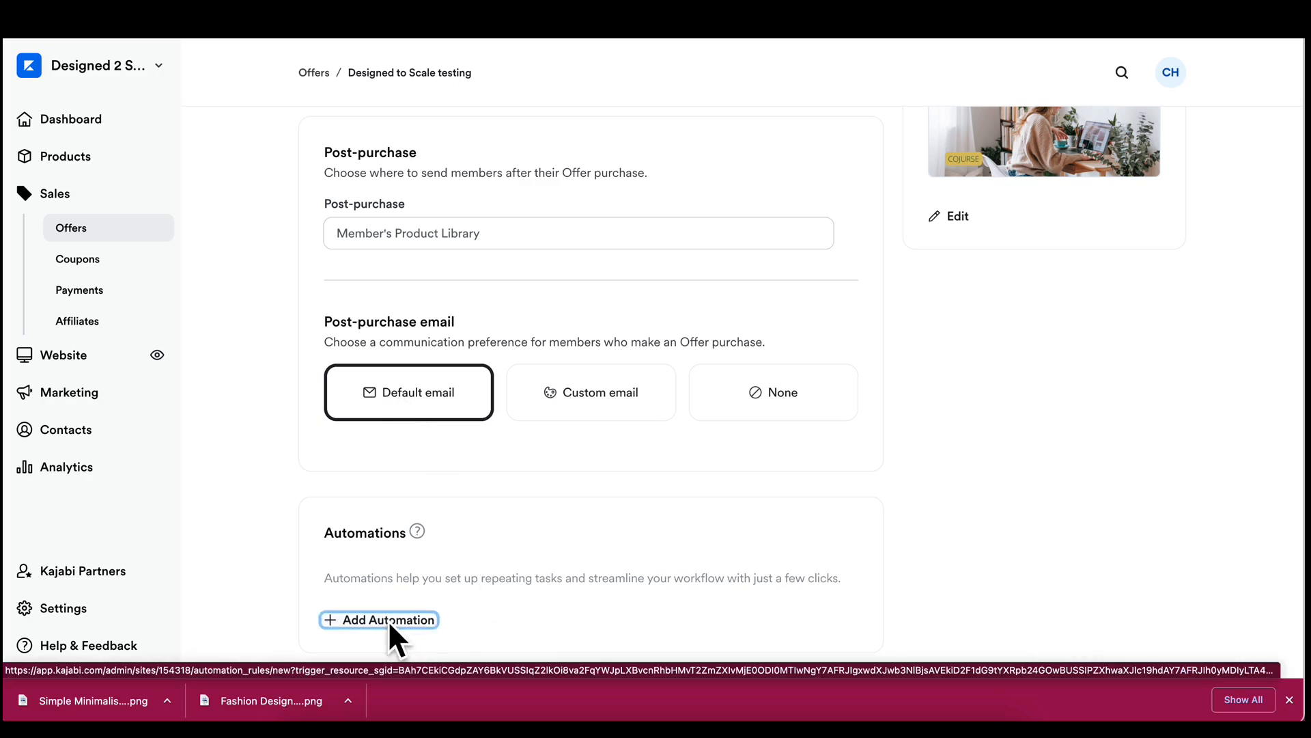
- Add an automation that sends the buyer an email when the offer is purchased
{"action": "left_click", "coordinate": [378, 620]}
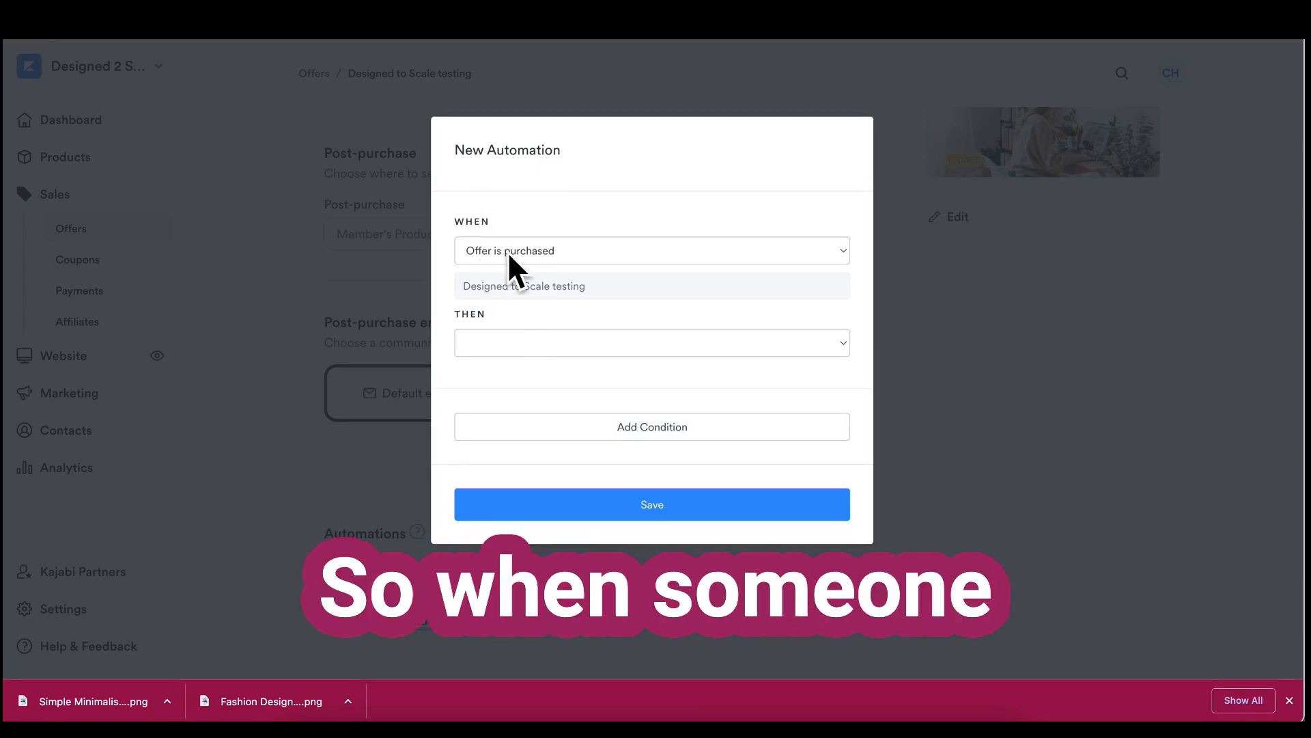
{"action": "left_click", "coordinate": [652, 342]}
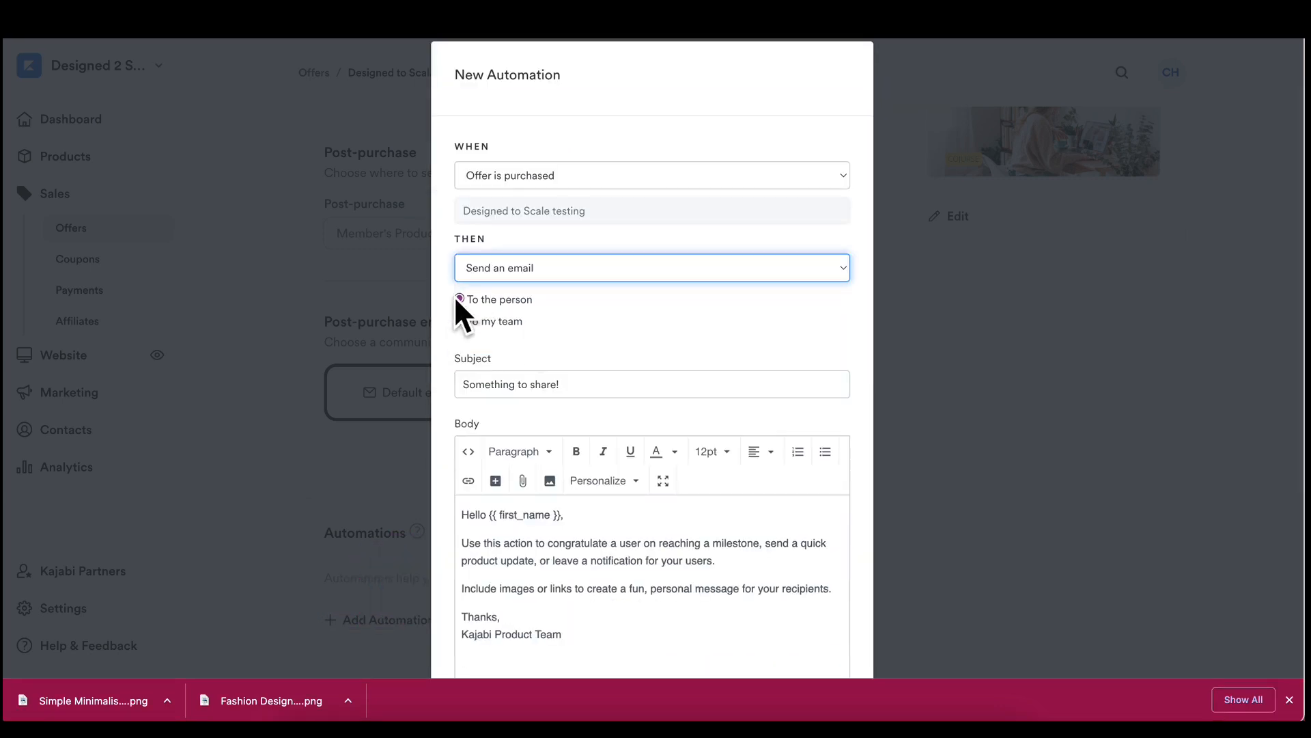
{"action": "scroll", "scroll_direction": "down", "scroll_amount": 3}
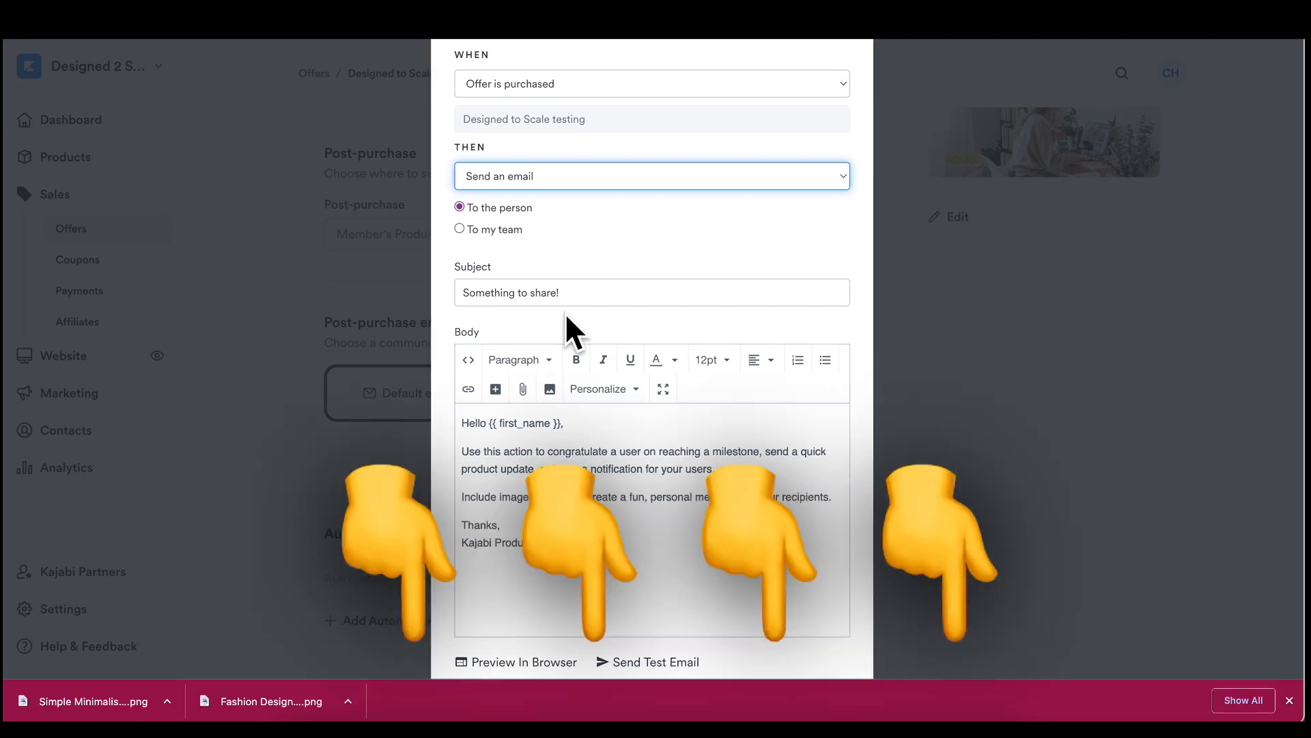
{"action": "scroll", "scroll_direction": "down", "scroll_amount": 3}
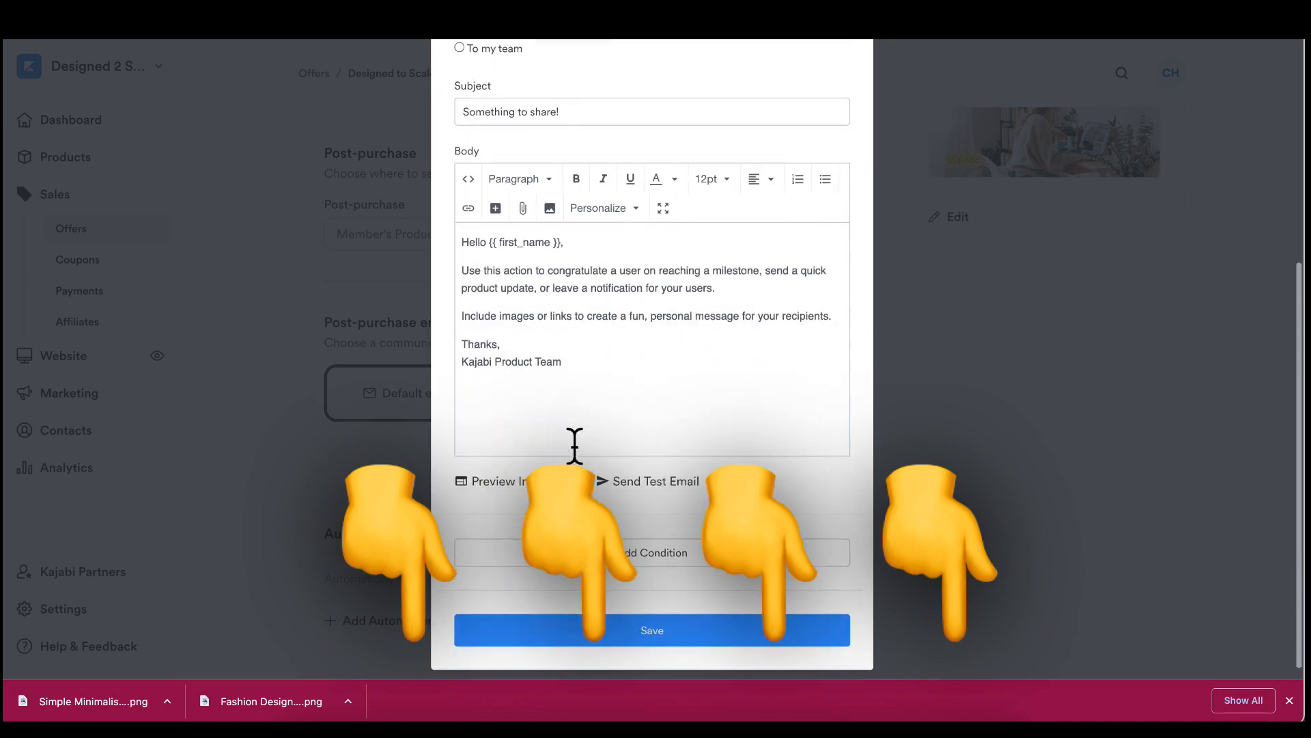
{"action": "left_click", "coordinate": [653, 630]}
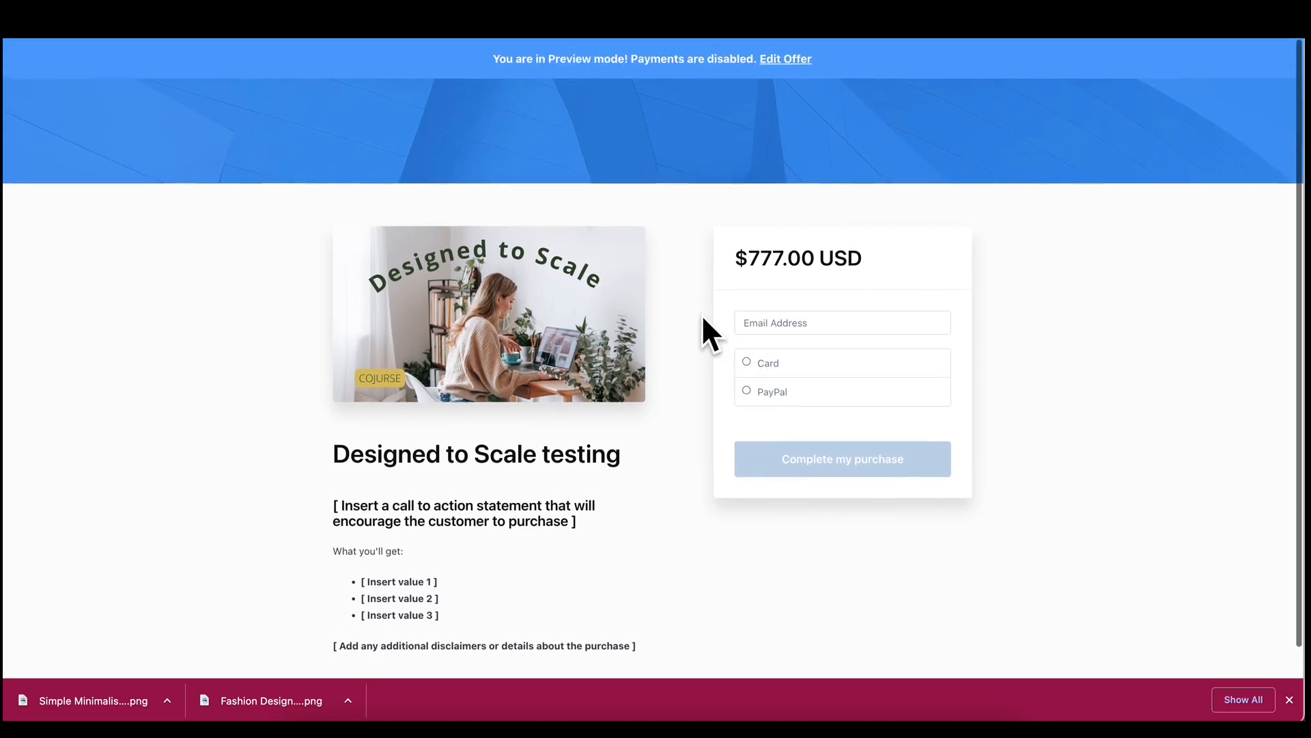
- Leave the checkout preview via Edit Offer and return to the offer details page
{"action": "scroll", "scroll_direction": "up", "scroll_amount": 3}
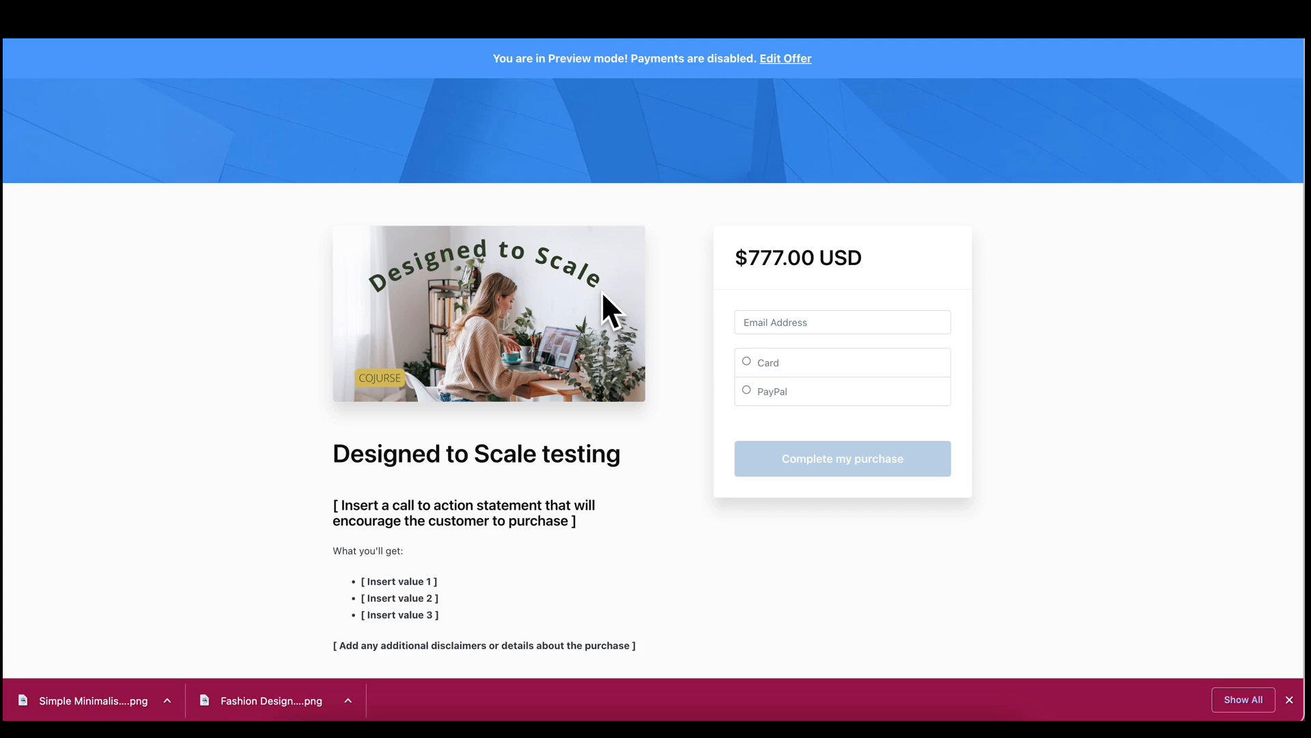
{"action": "left_click", "coordinate": [784, 59]}
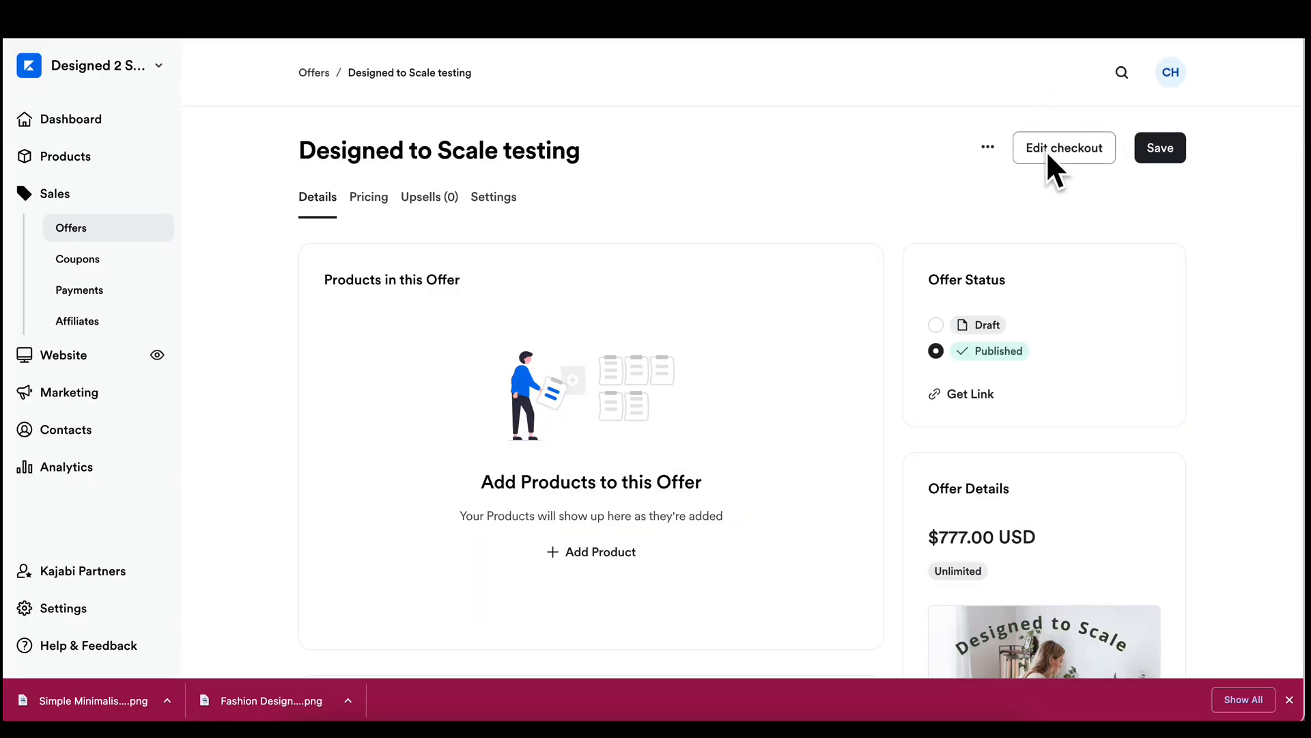
- In the checkout Design settings, set the primary colour to dark magenta and disable the banner image
{"action": "left_click", "coordinate": [1064, 147]}
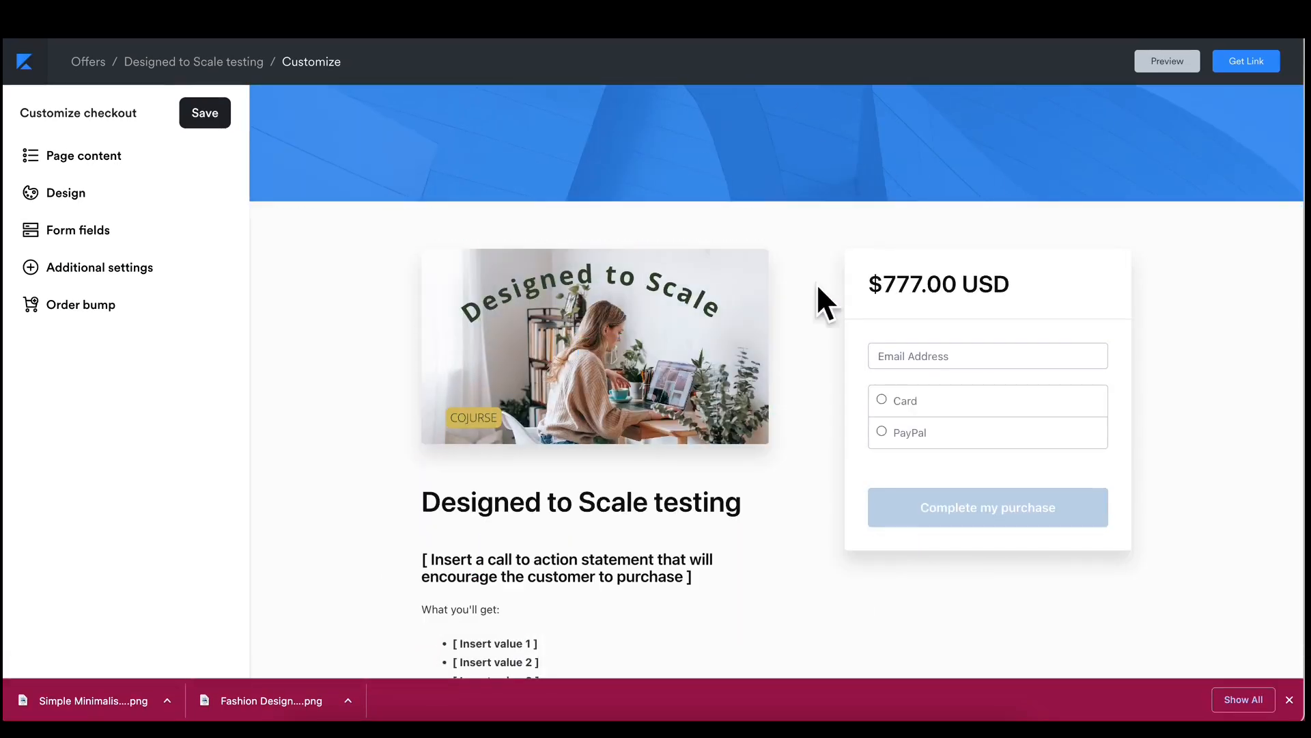
{"action": "mouse_move", "coordinate": [757, 177]}
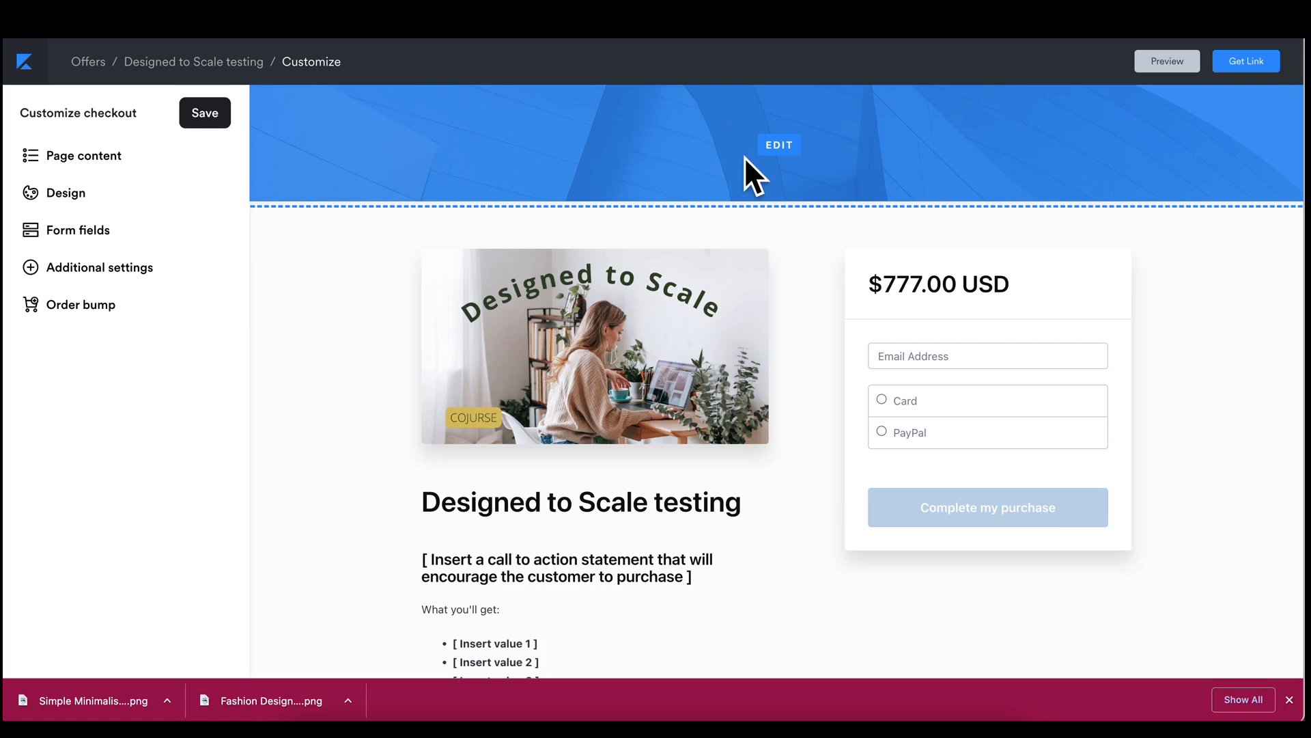
{"action": "mouse_move", "coordinate": [65, 193]}
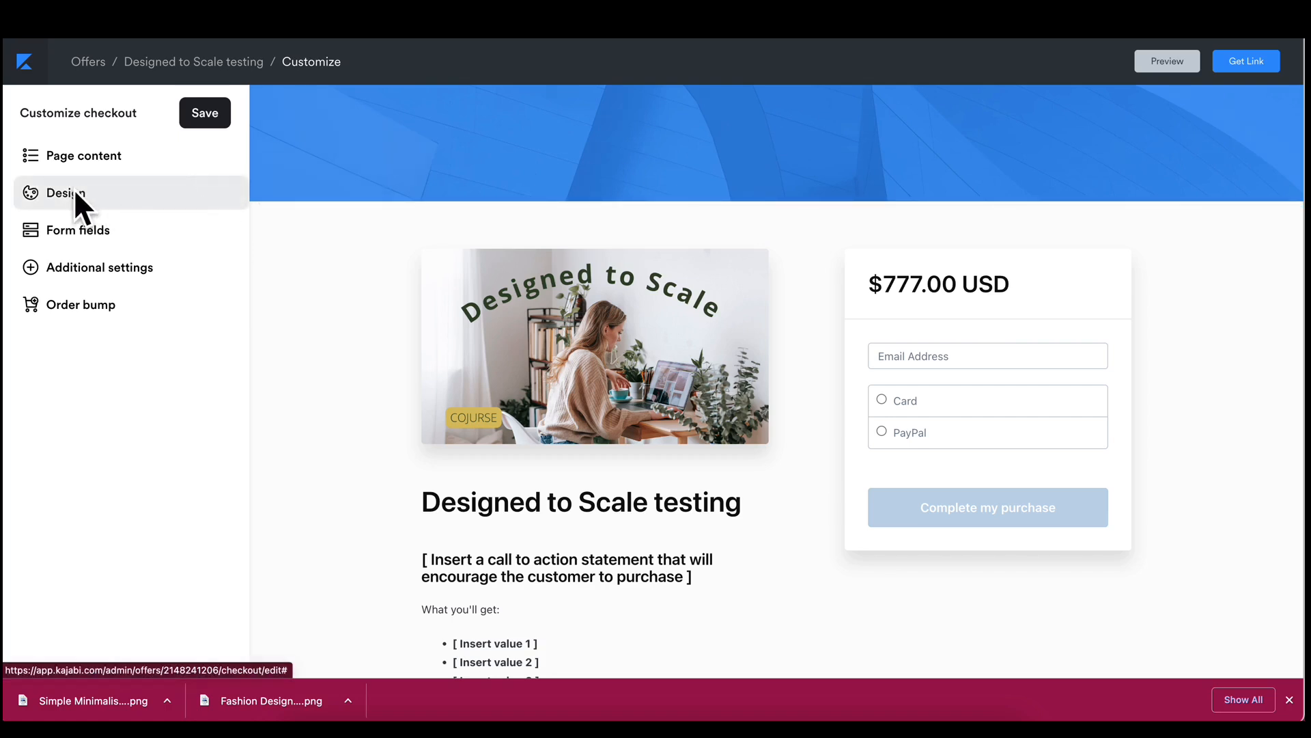
{"action": "left_click", "coordinate": [65, 193]}
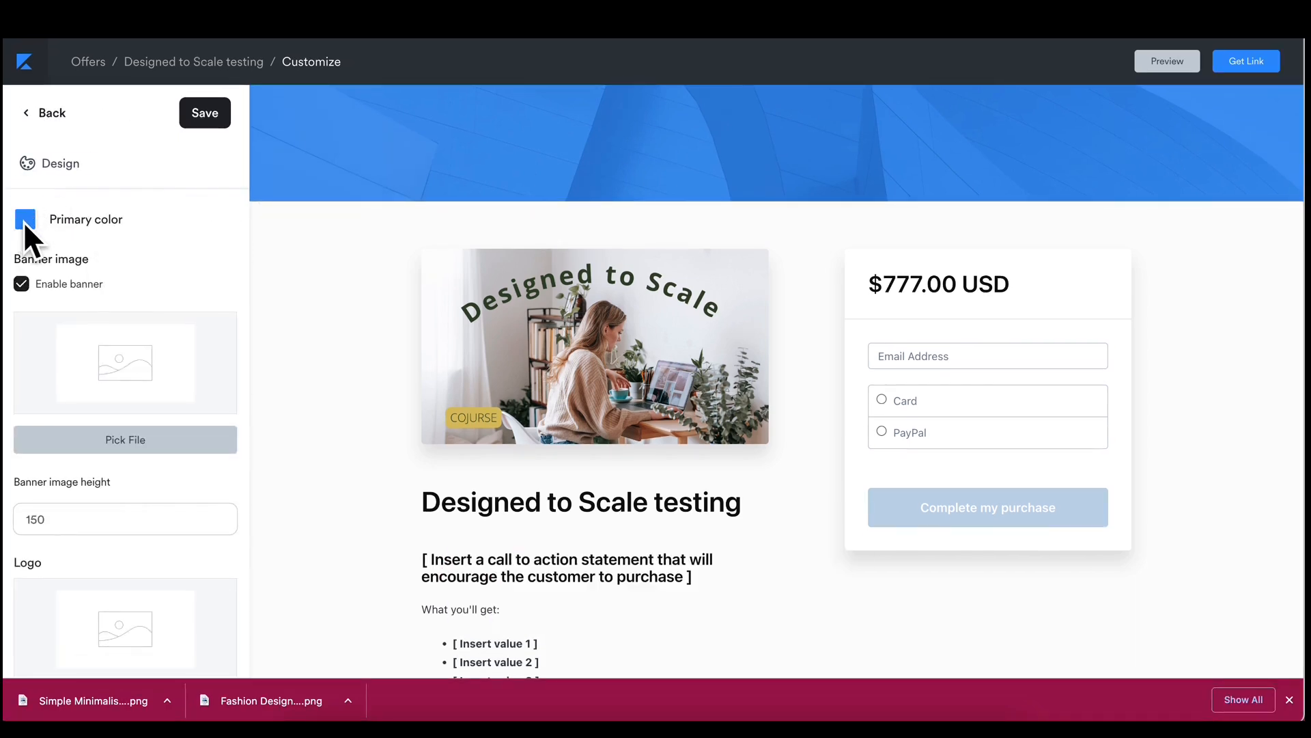
{"action": "left_click", "coordinate": [26, 219]}
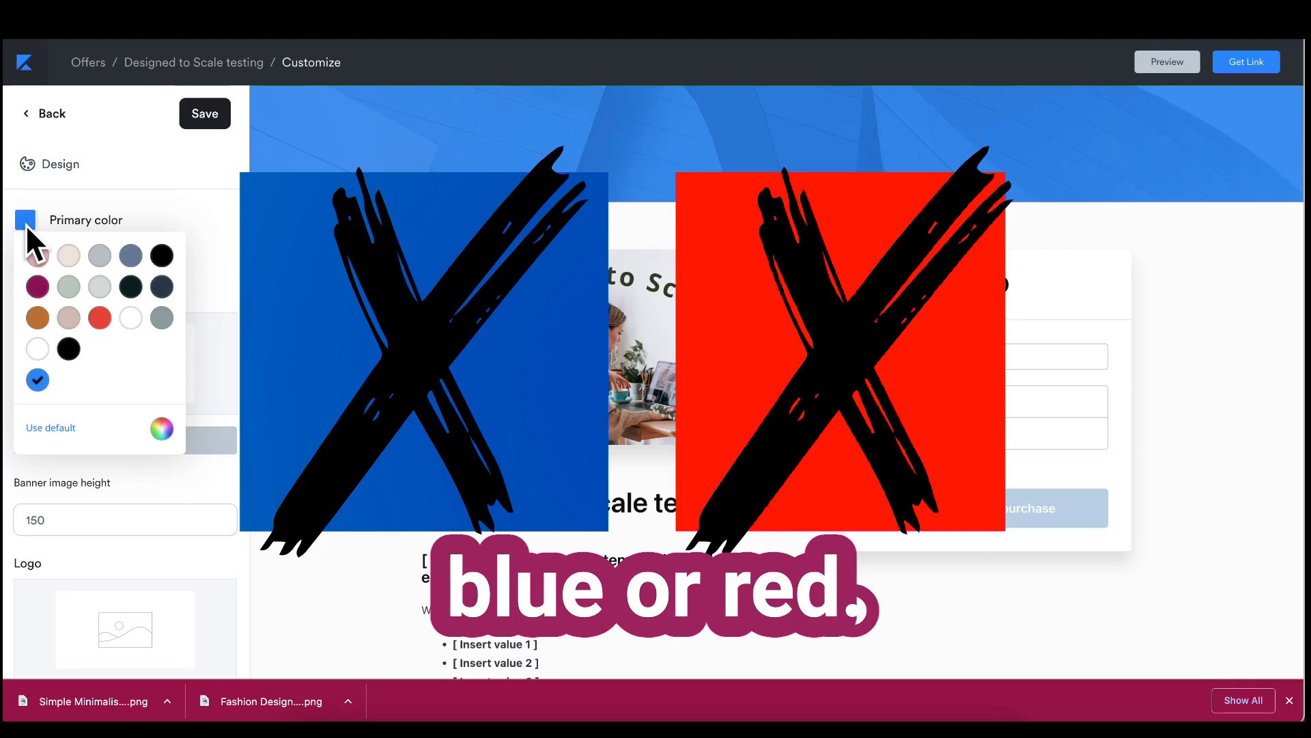
{"action": "left_click", "coordinate": [36, 285]}
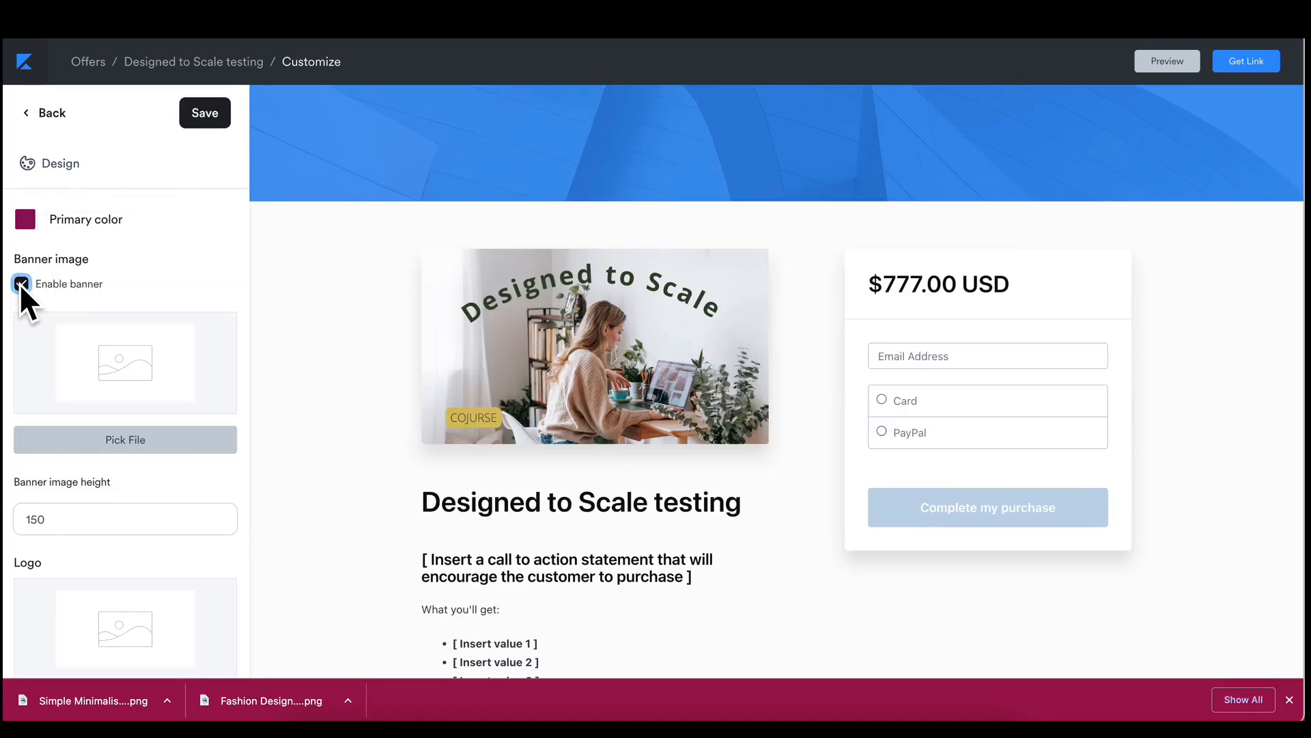
{"action": "left_click", "coordinate": [204, 113]}
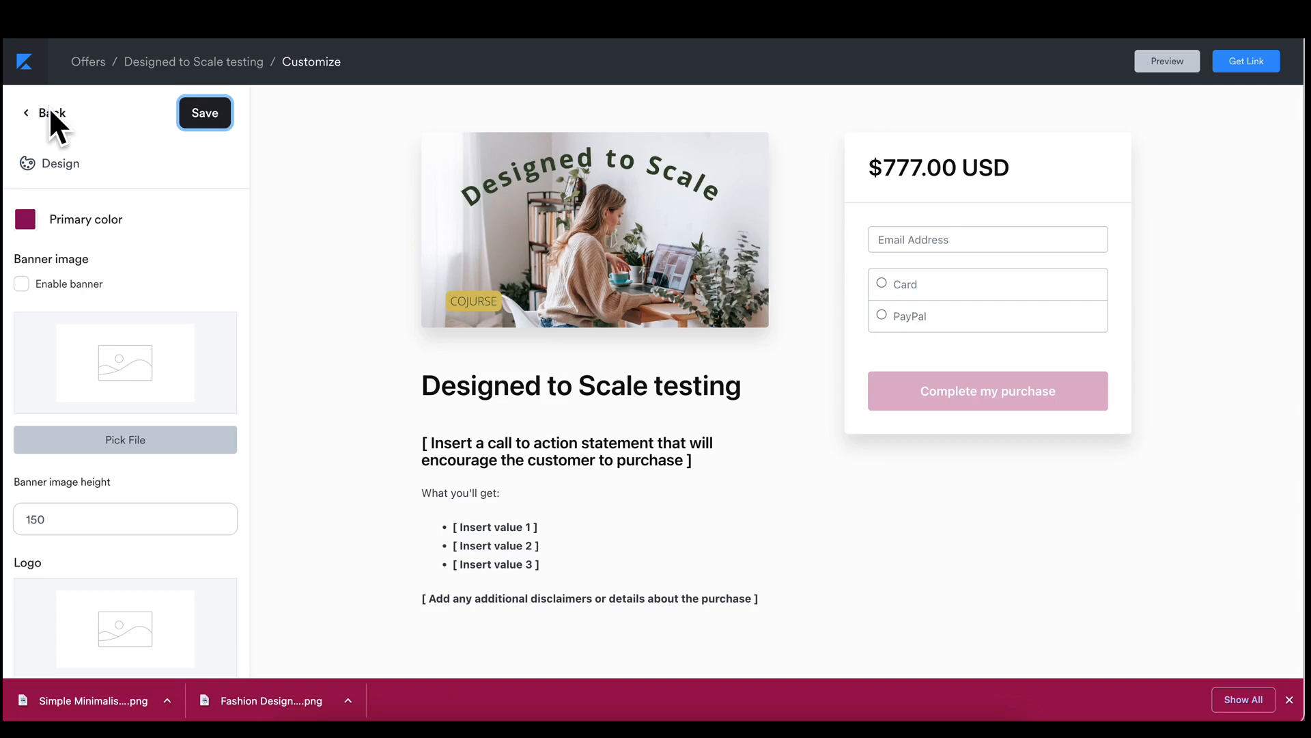
- In Additional settings, set the mobile layout to 'Checkout form on bottom' and save the checkout
{"action": "left_click", "coordinate": [48, 113]}
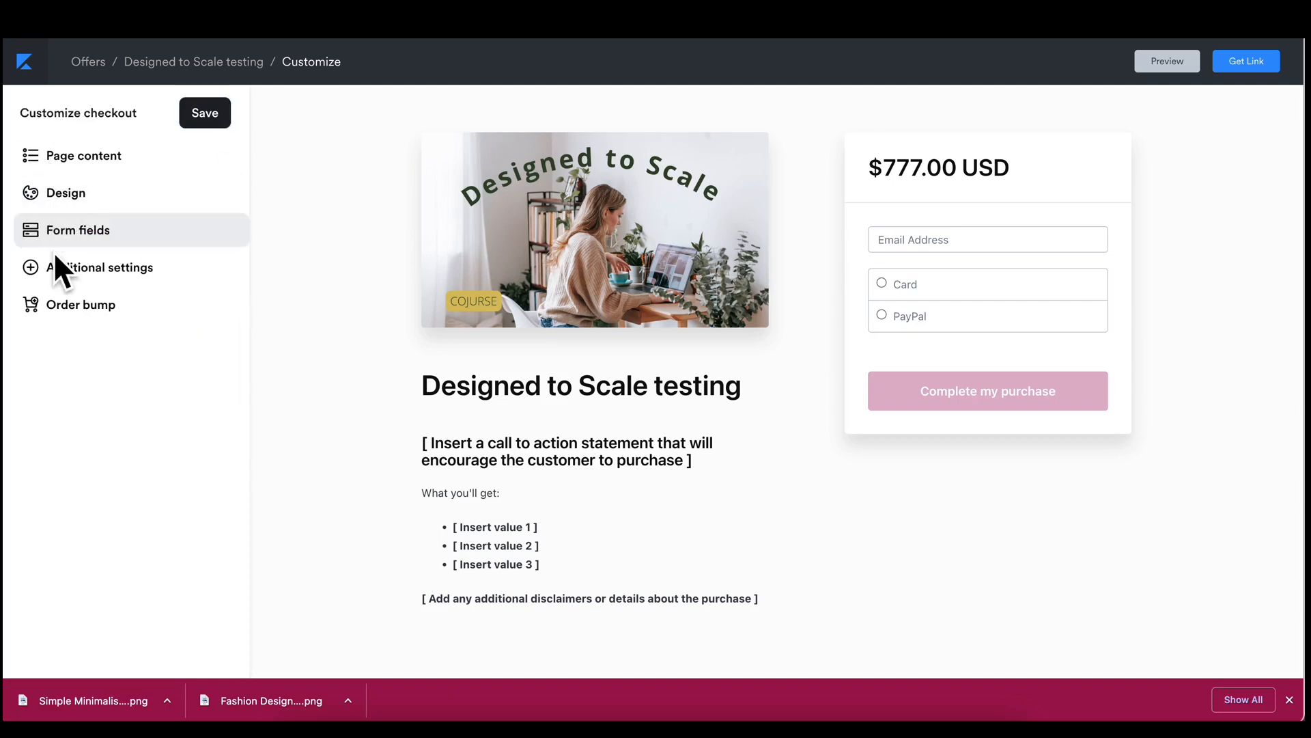
{"action": "left_click", "coordinate": [108, 266]}
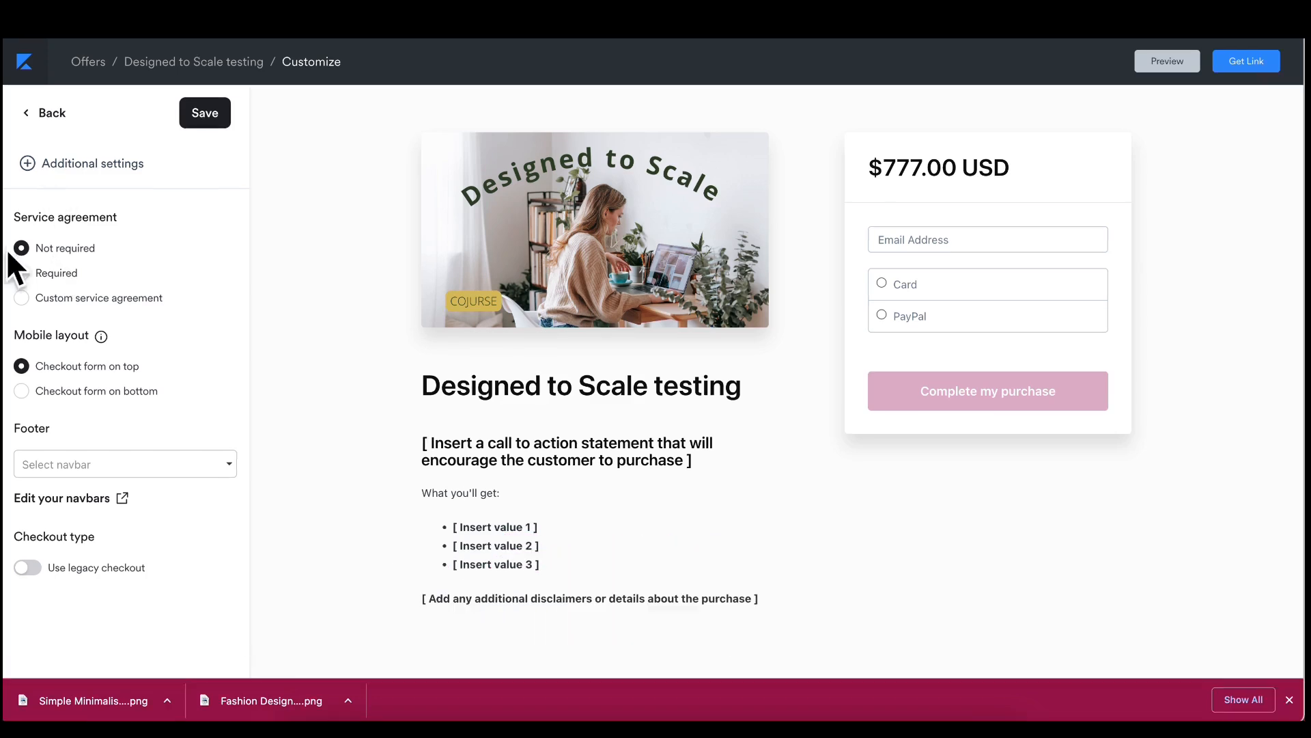
{"action": "mouse_move", "coordinate": [67, 366]}
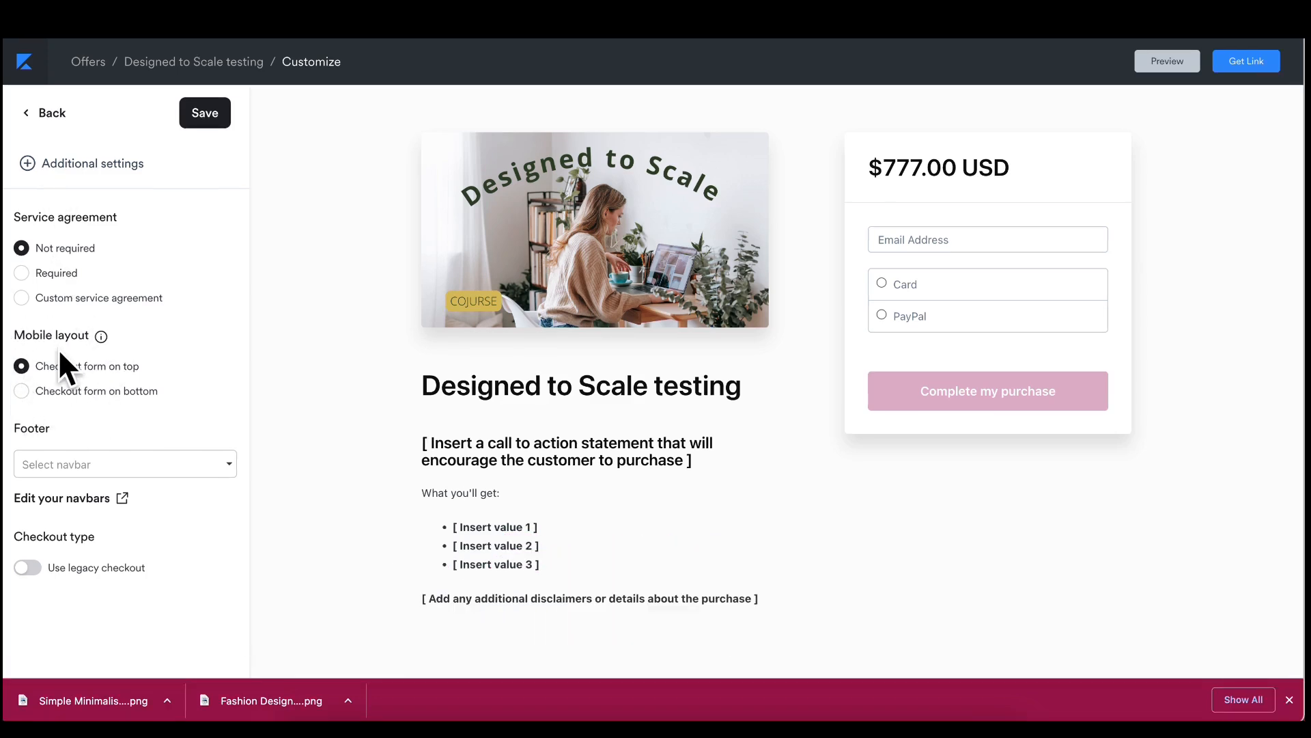
{"action": "mouse_move", "coordinate": [23, 391]}
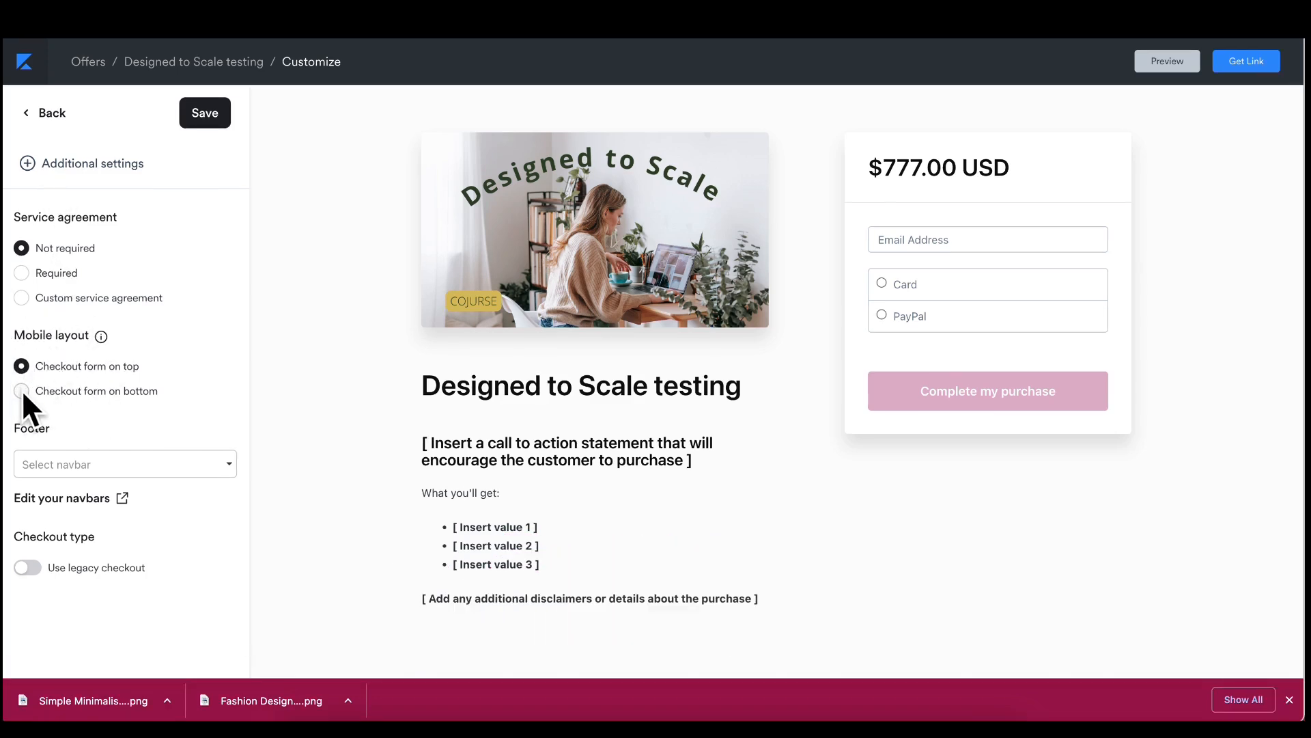
{"action": "left_click", "coordinate": [21, 392]}
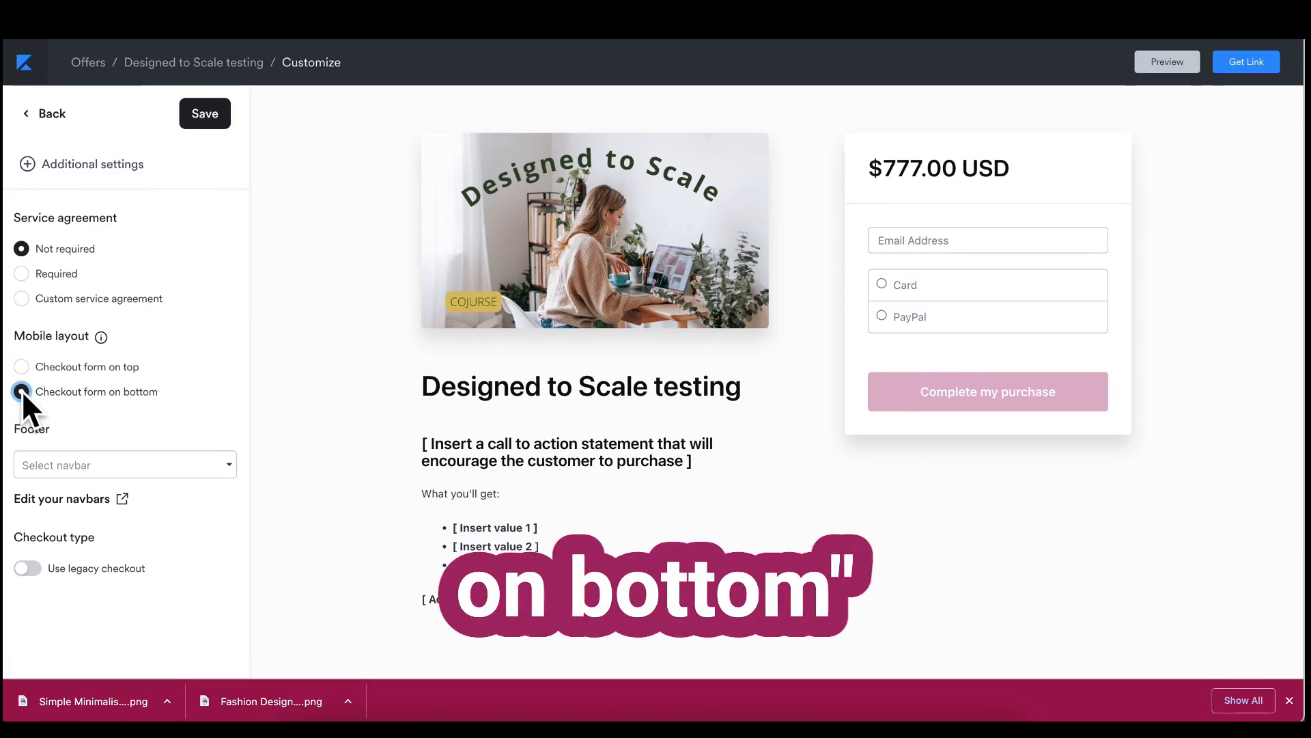
{"action": "left_click", "coordinate": [20, 391]}
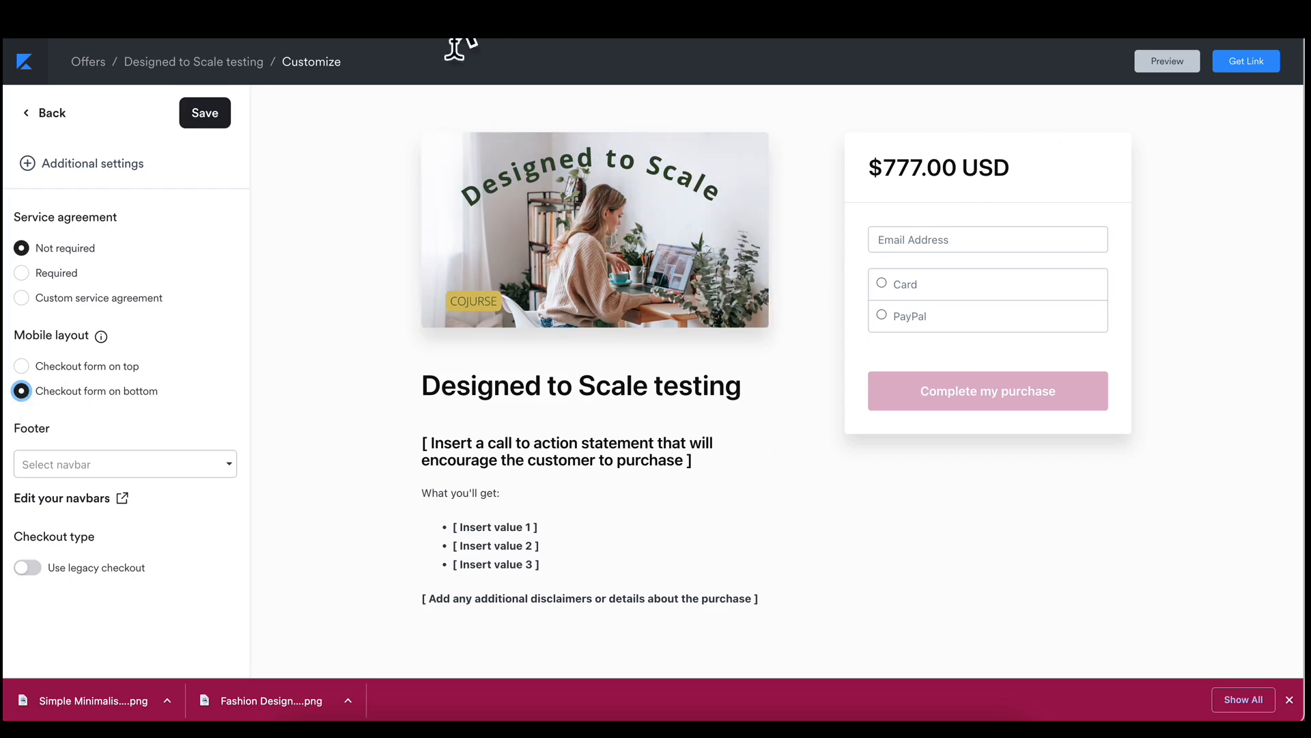
{"action": "mouse_move", "coordinate": [548, 130]}
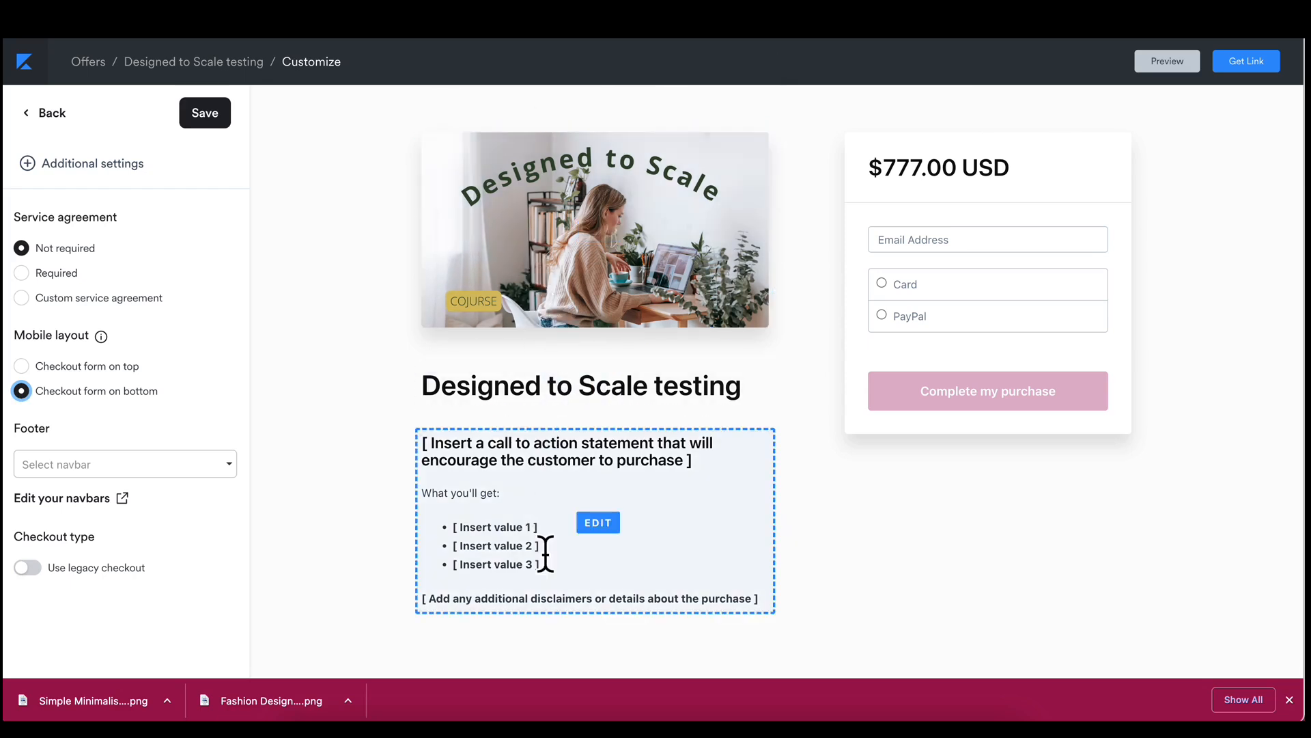
{"action": "mouse_move", "coordinate": [569, 501]}
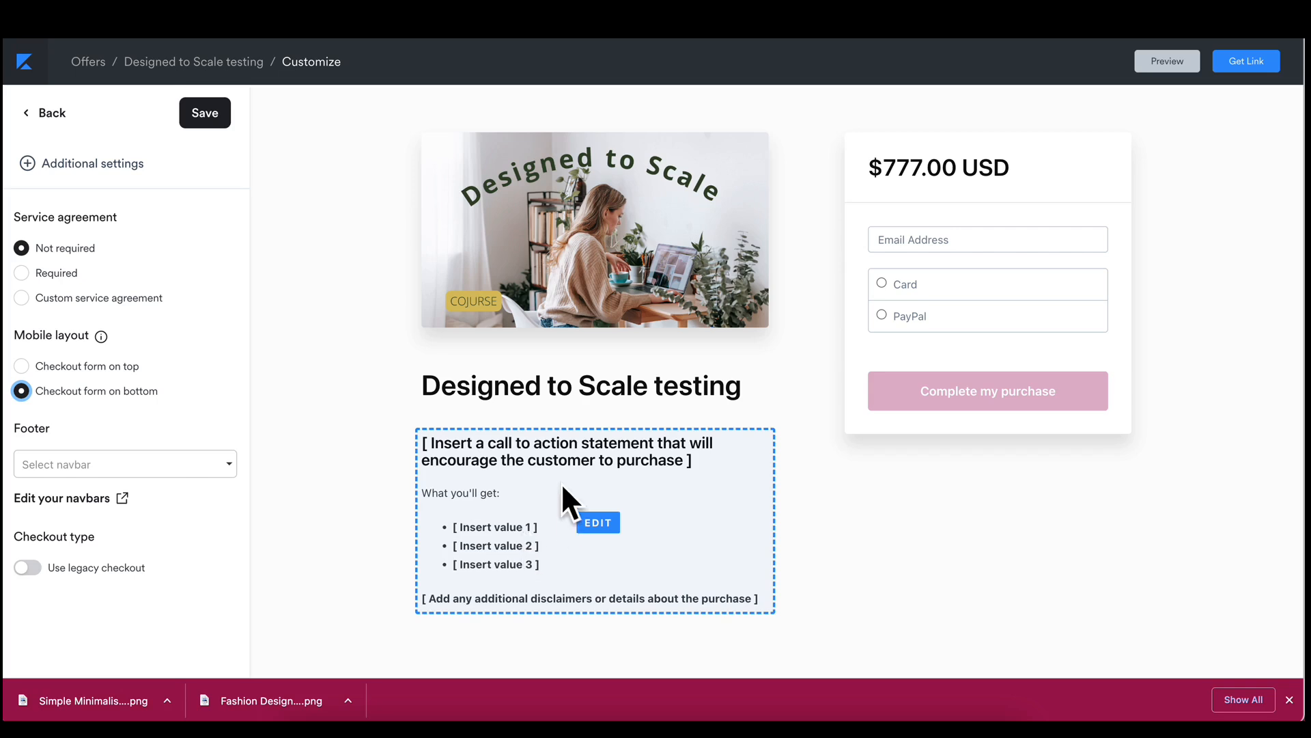
{"action": "mouse_move", "coordinate": [542, 557]}
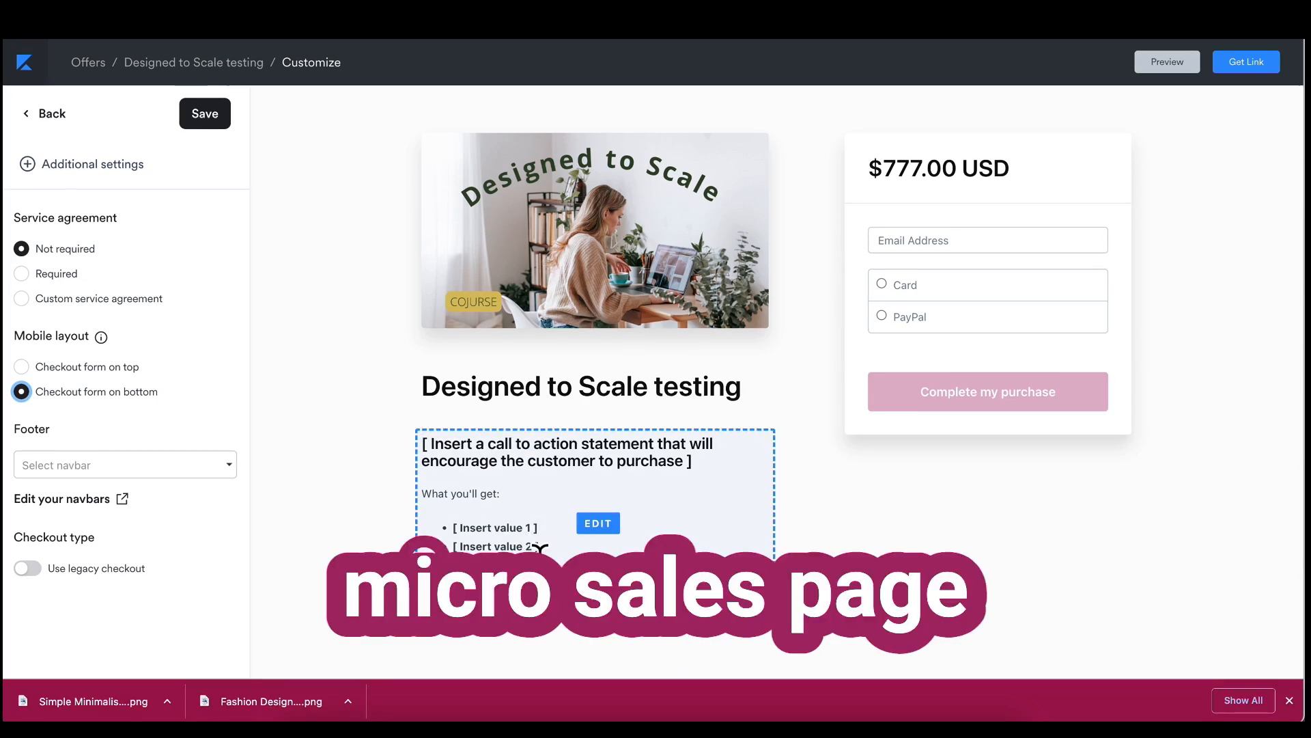
{"action": "left_click", "coordinate": [204, 113]}
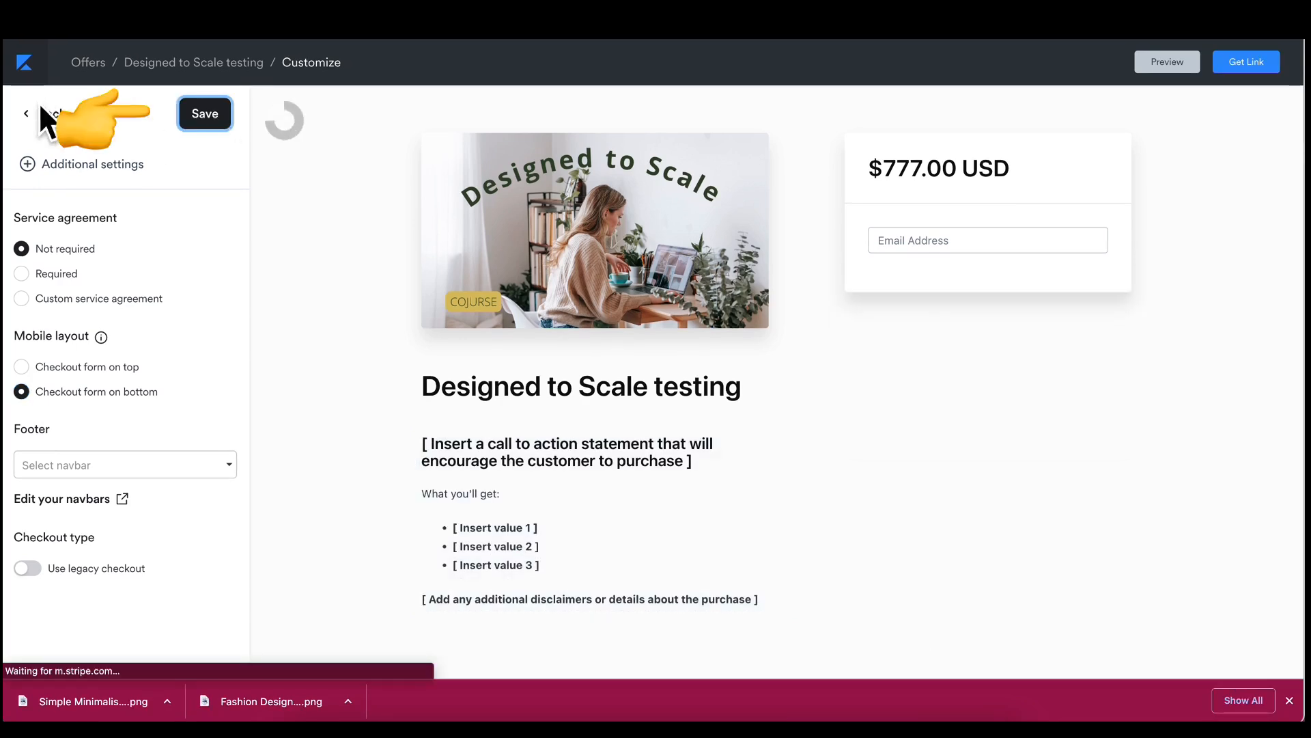
- In Page content, review the offer title and clear the placeholder checkout description text
{"action": "left_click", "coordinate": [25, 114]}
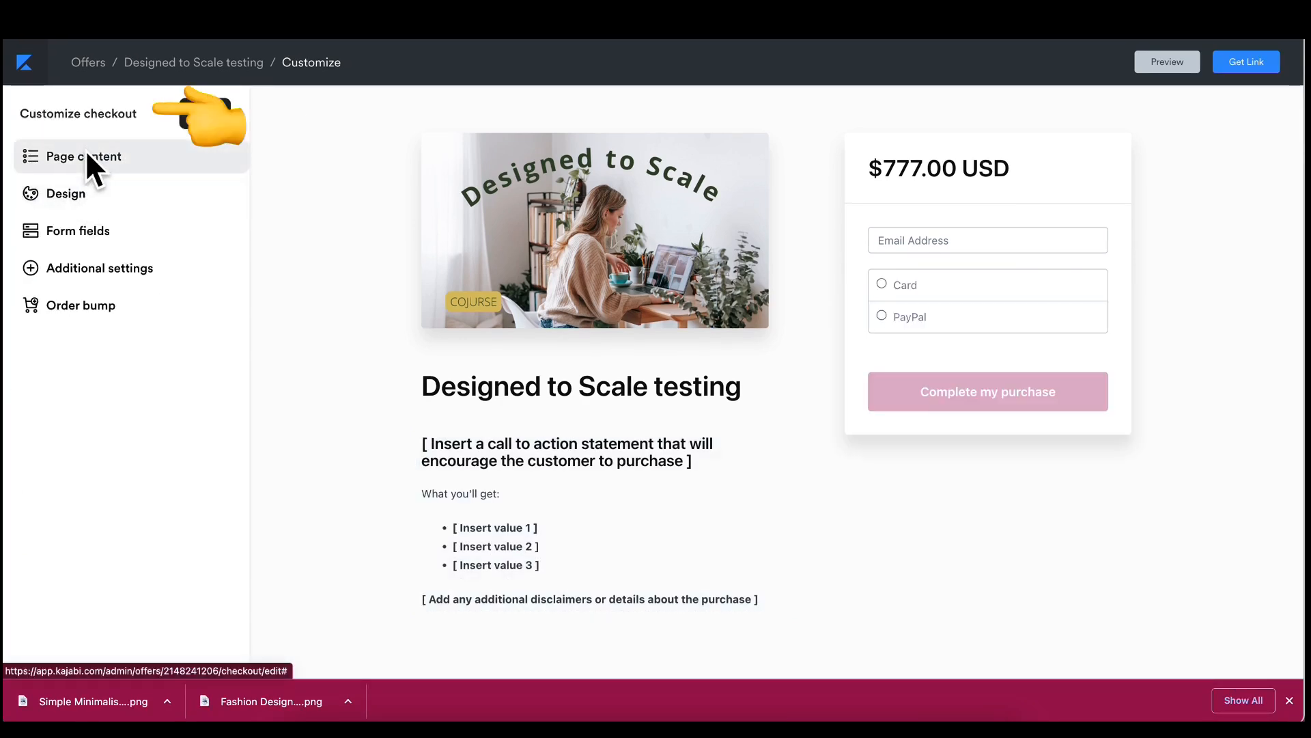
{"action": "left_click", "coordinate": [83, 156]}
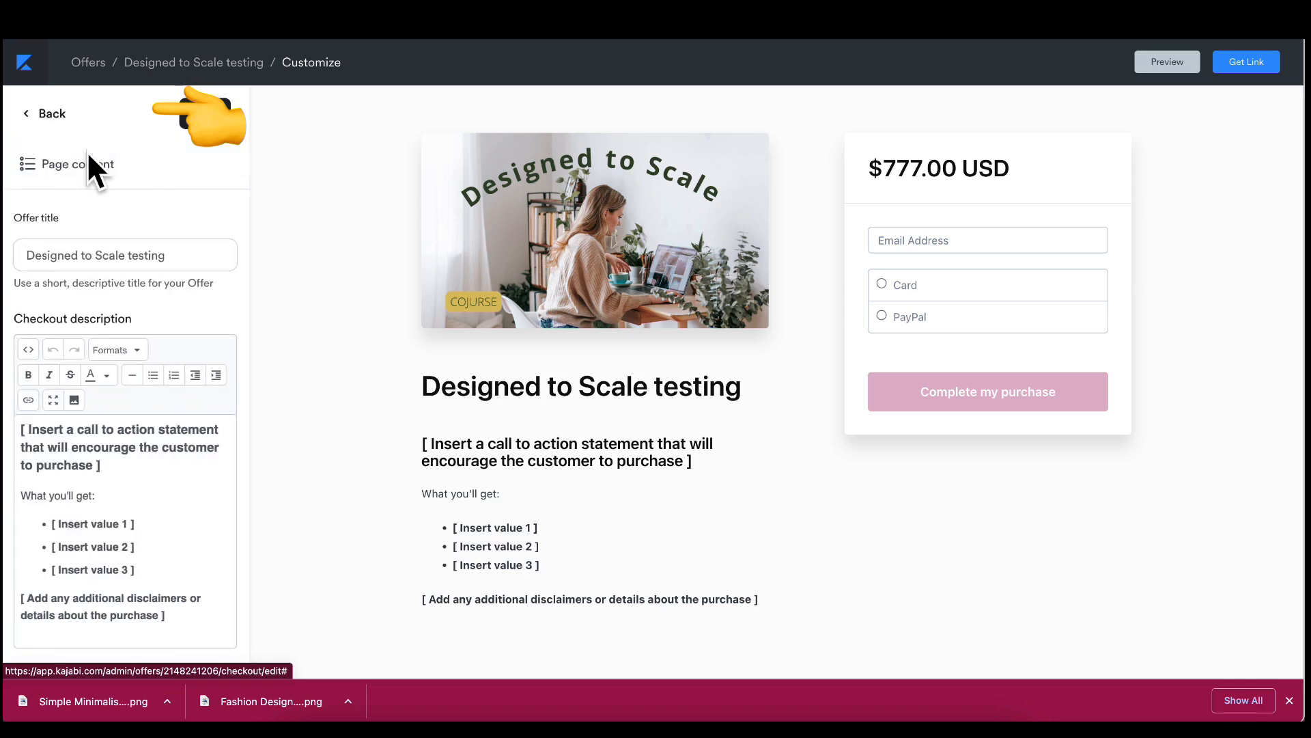
{"action": "scroll", "scroll_direction": "down", "scroll_amount": 3}
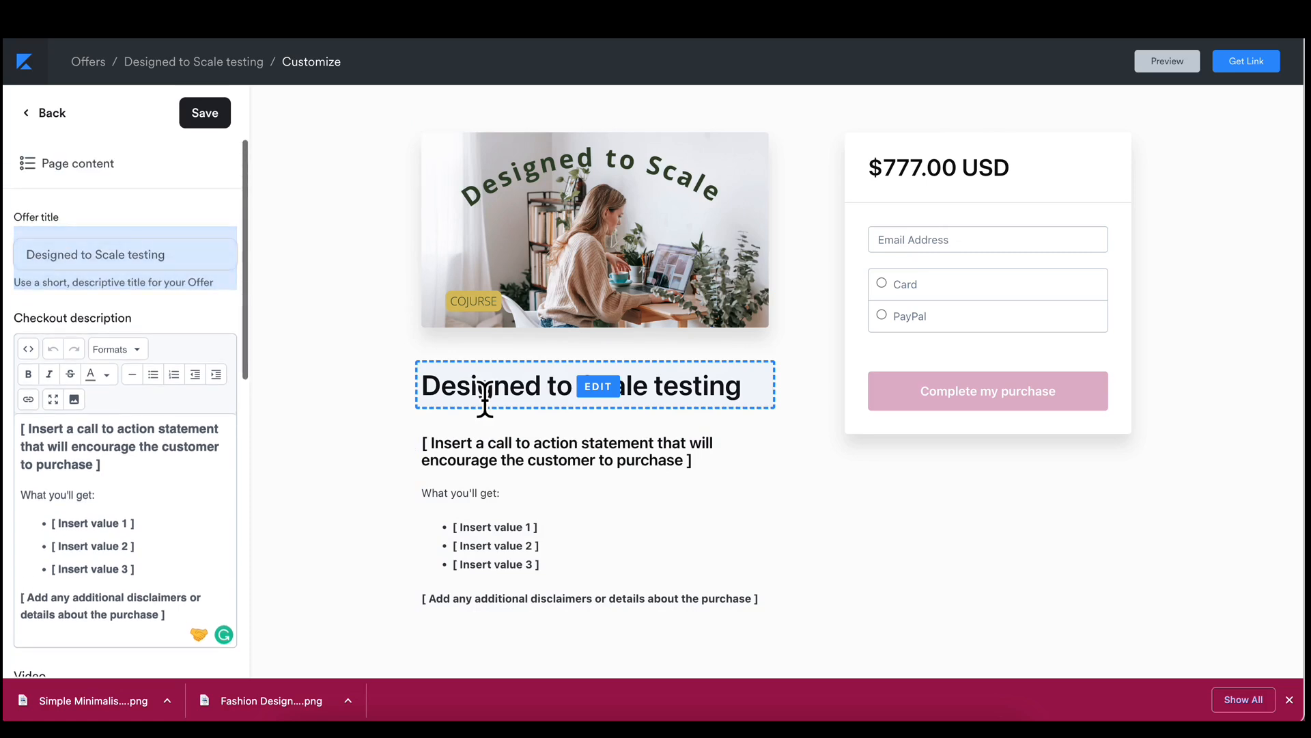
{"action": "left_click", "coordinate": [125, 254]}
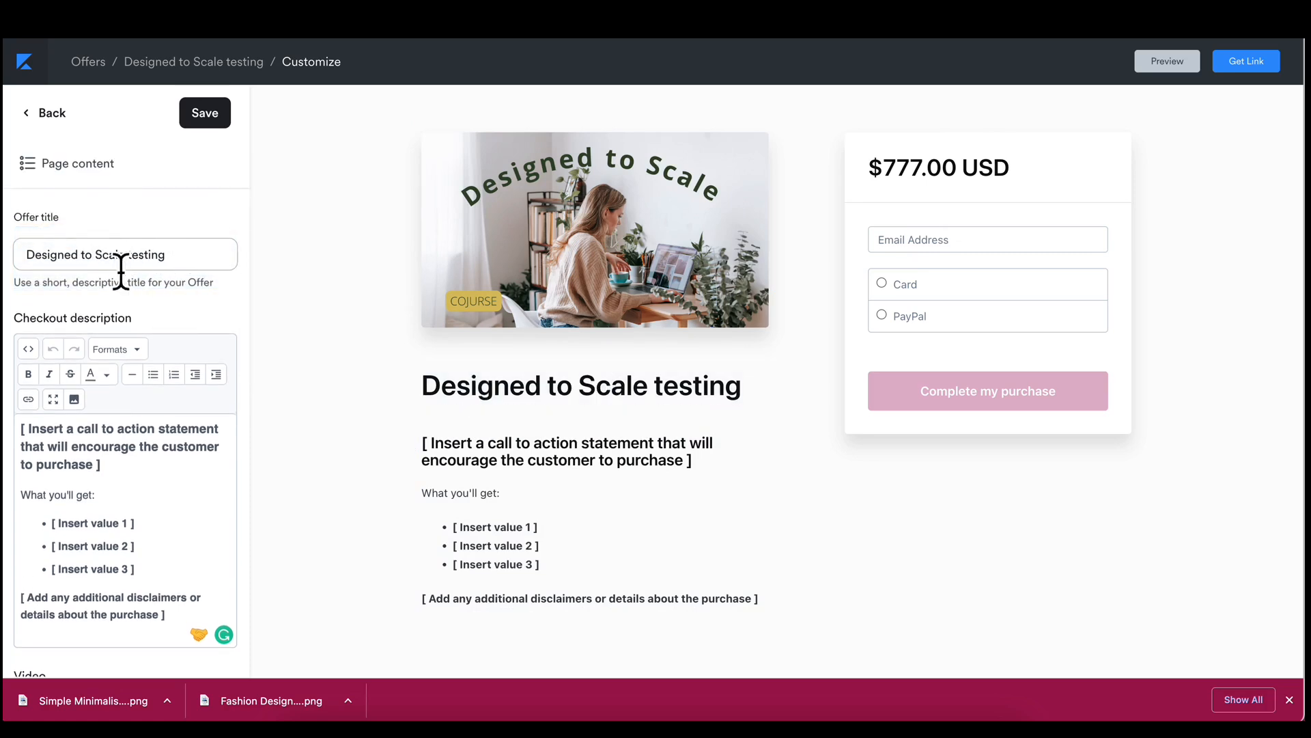
{"action": "mouse_move", "coordinate": [192, 276]}
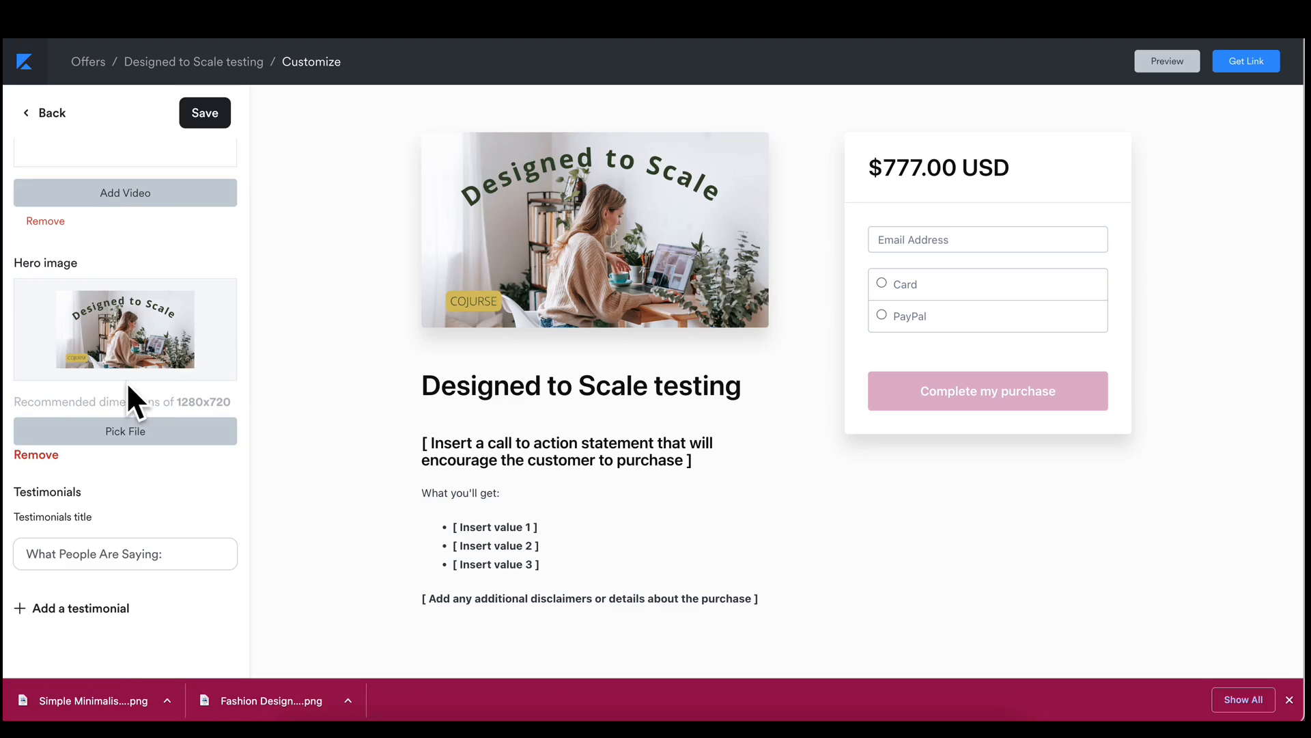
{"action": "scroll", "scroll_direction": "up", "scroll_amount": 3}
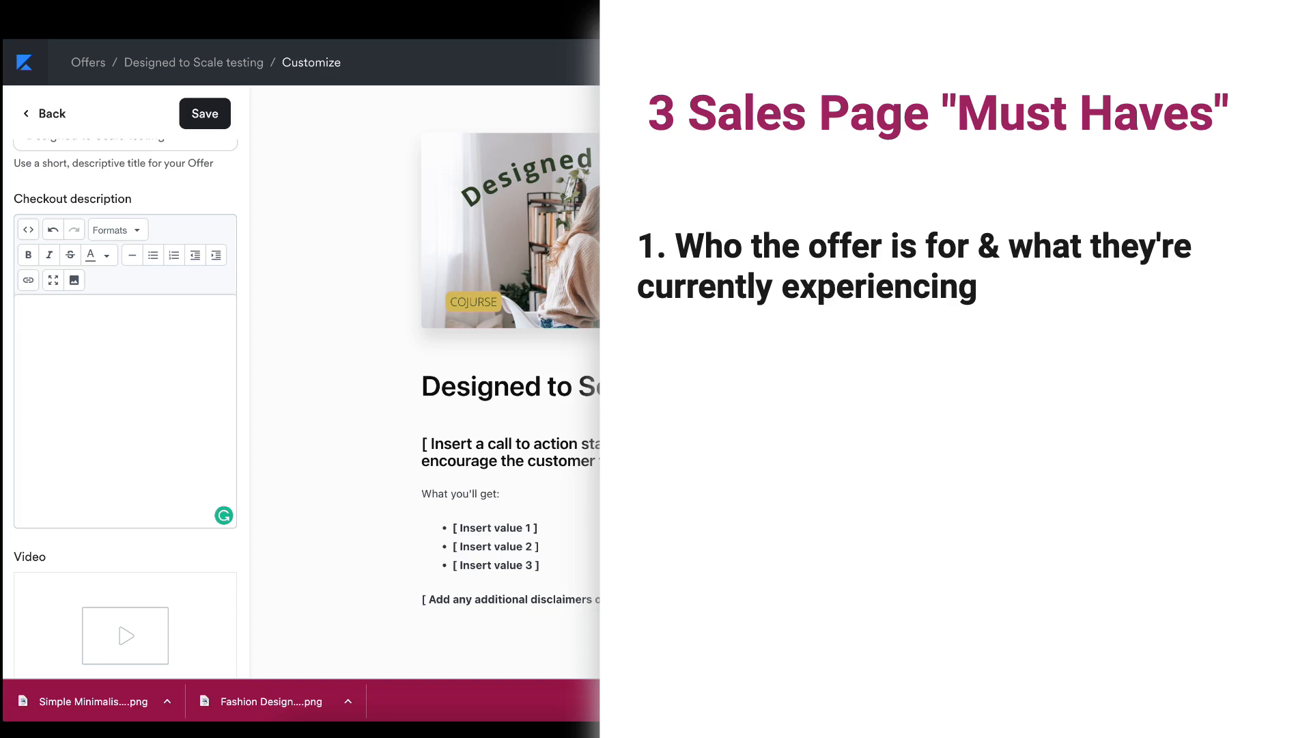
- Write the 'This offer is perfect for the person who:' section about experiences they're currently having
{"action": "type", "text": "This of"}
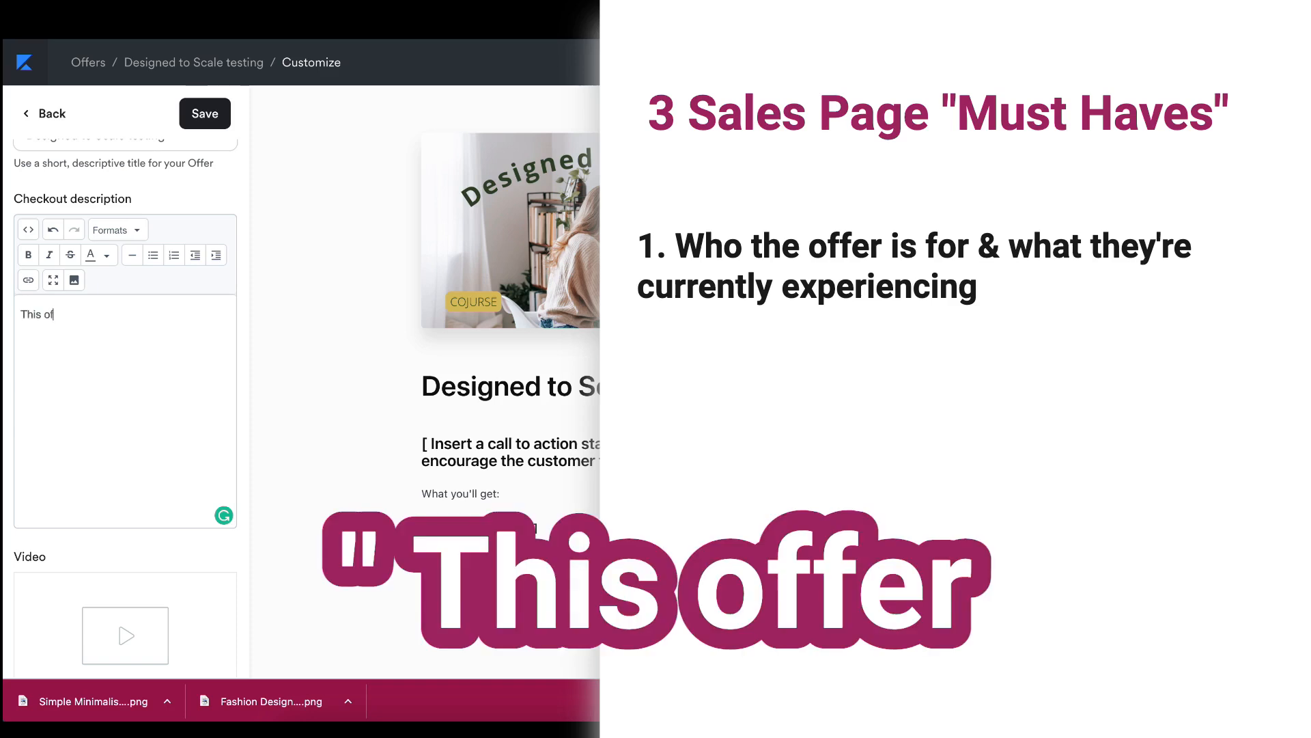
{"action": "type", "text": "fer is perfect for the person"}
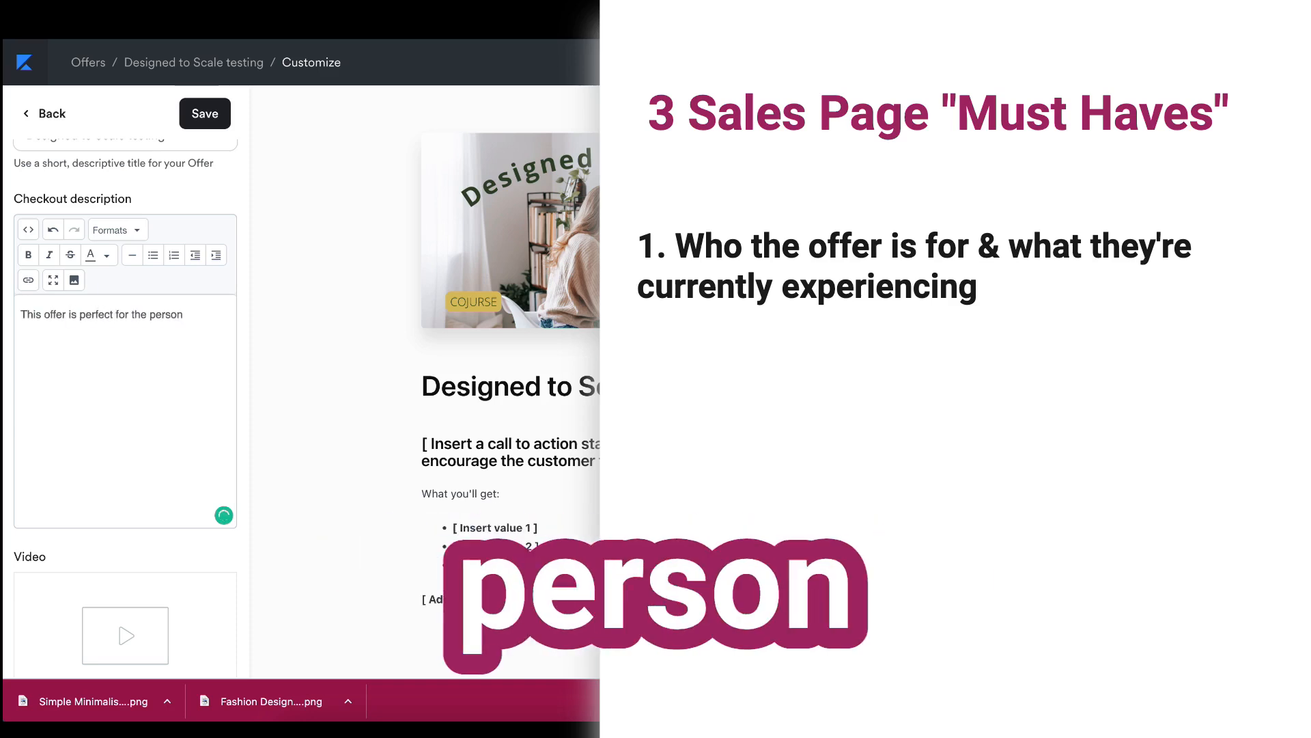
{"action": "type", "text": "who:"}
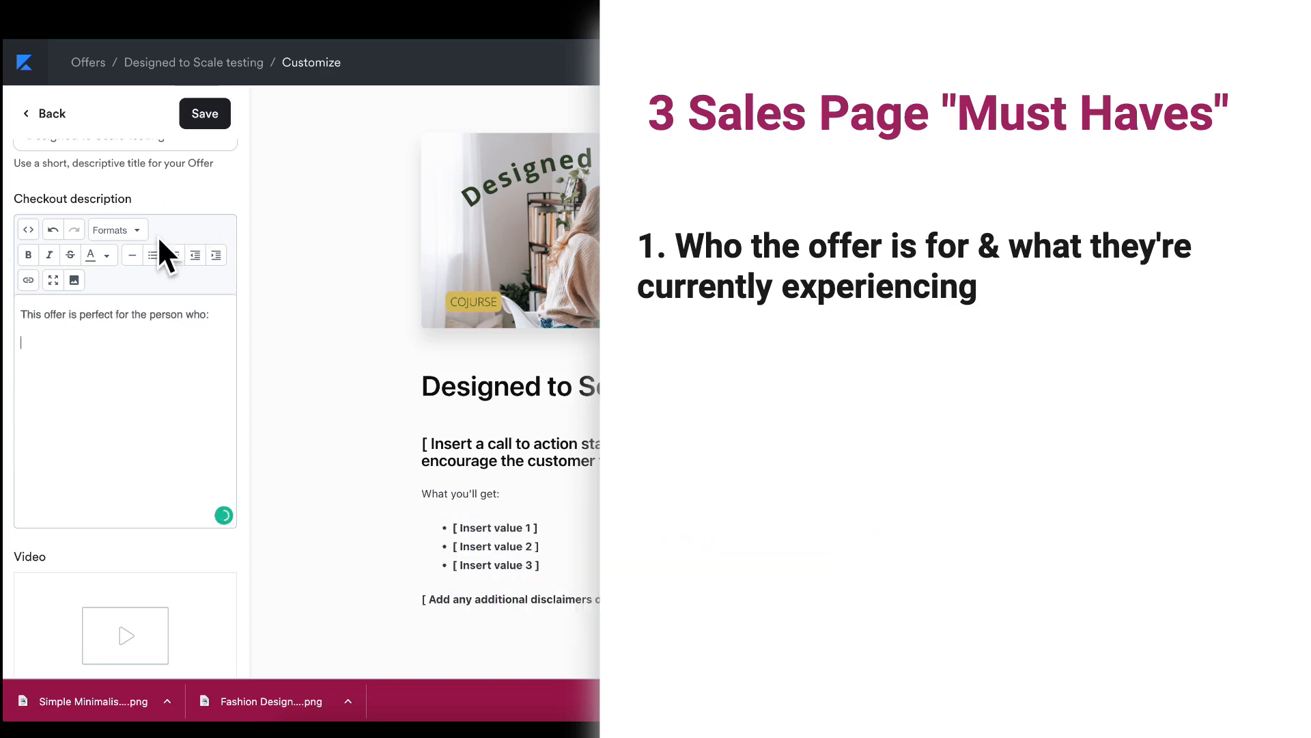
{"action": "type", "text": "Phsyid"}
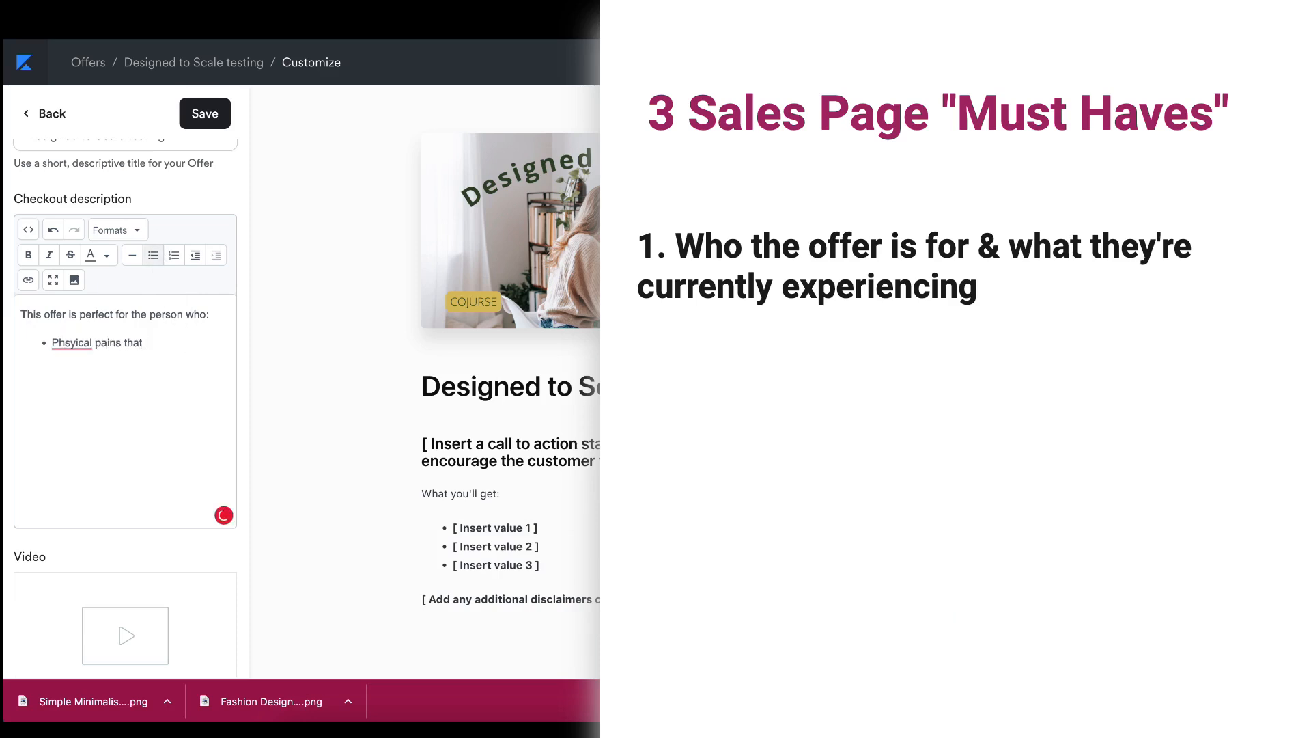
{"action": "type", "text": "or e"}
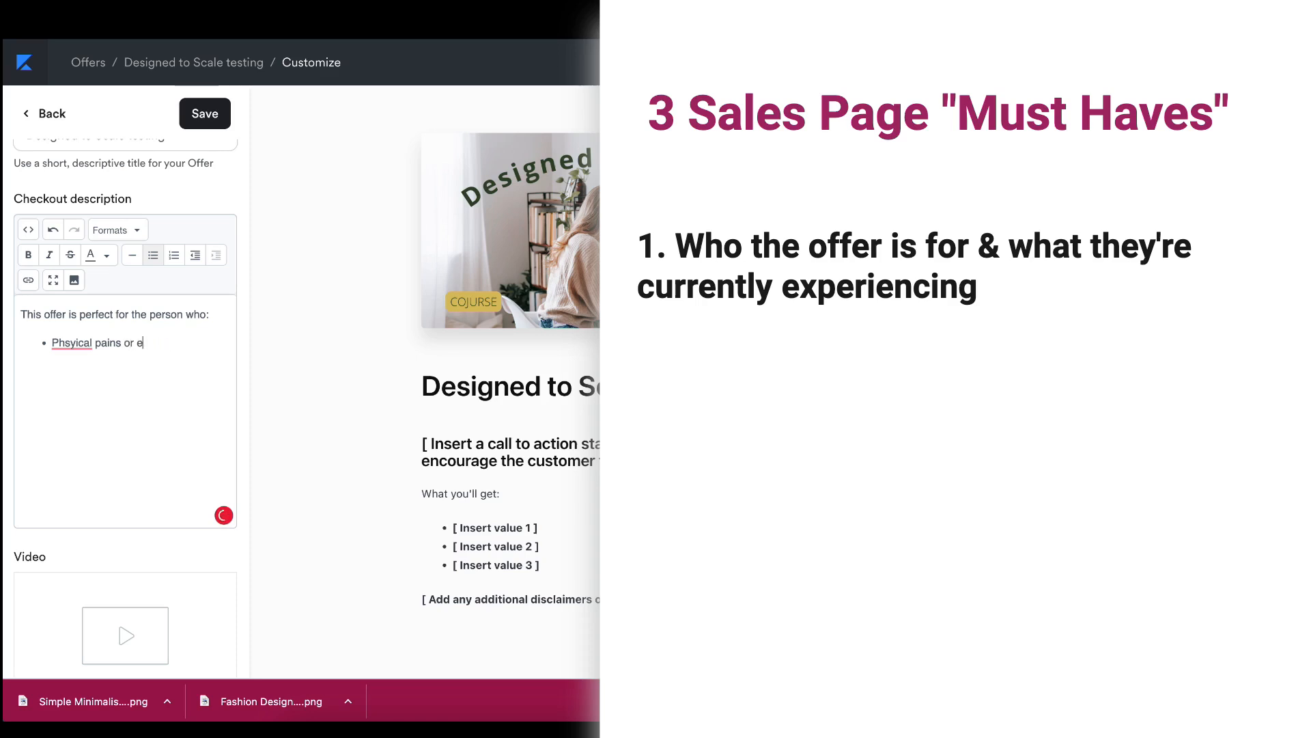
{"action": "type", "text": "xperiences that they're"}
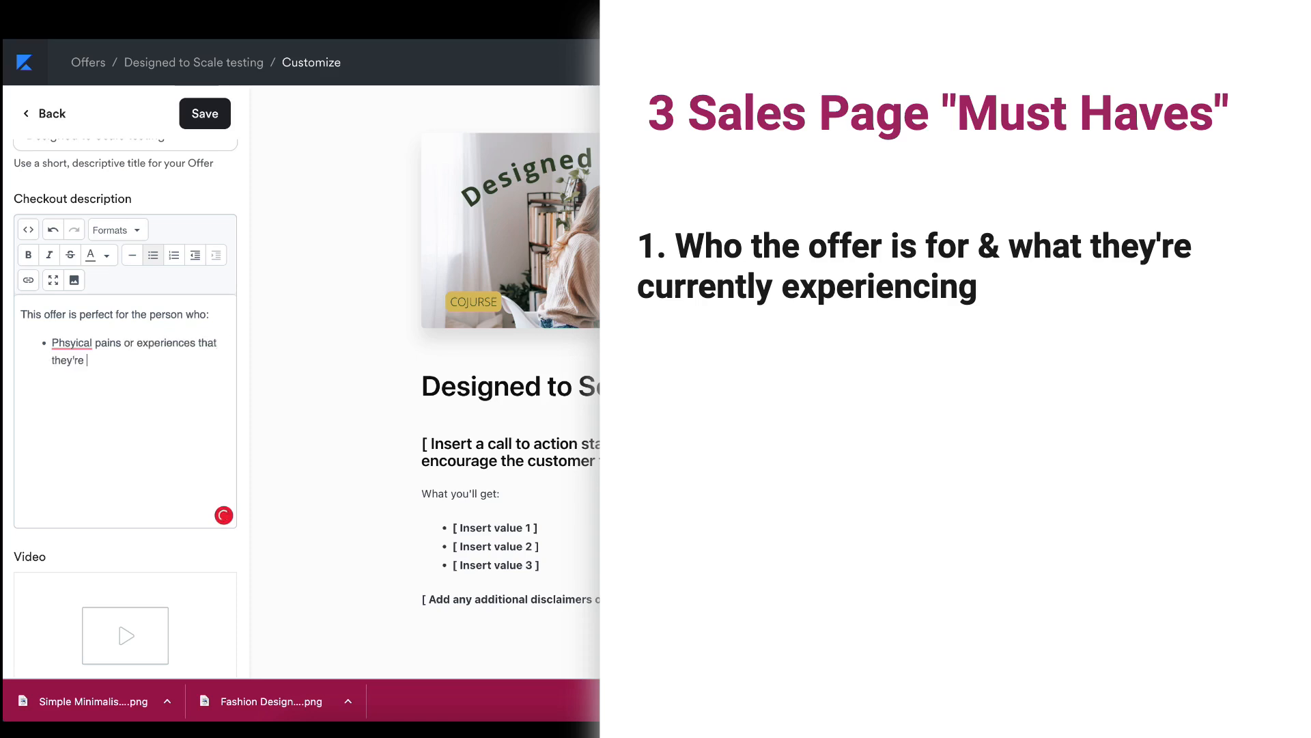
{"action": "type", "text": "currently having"}
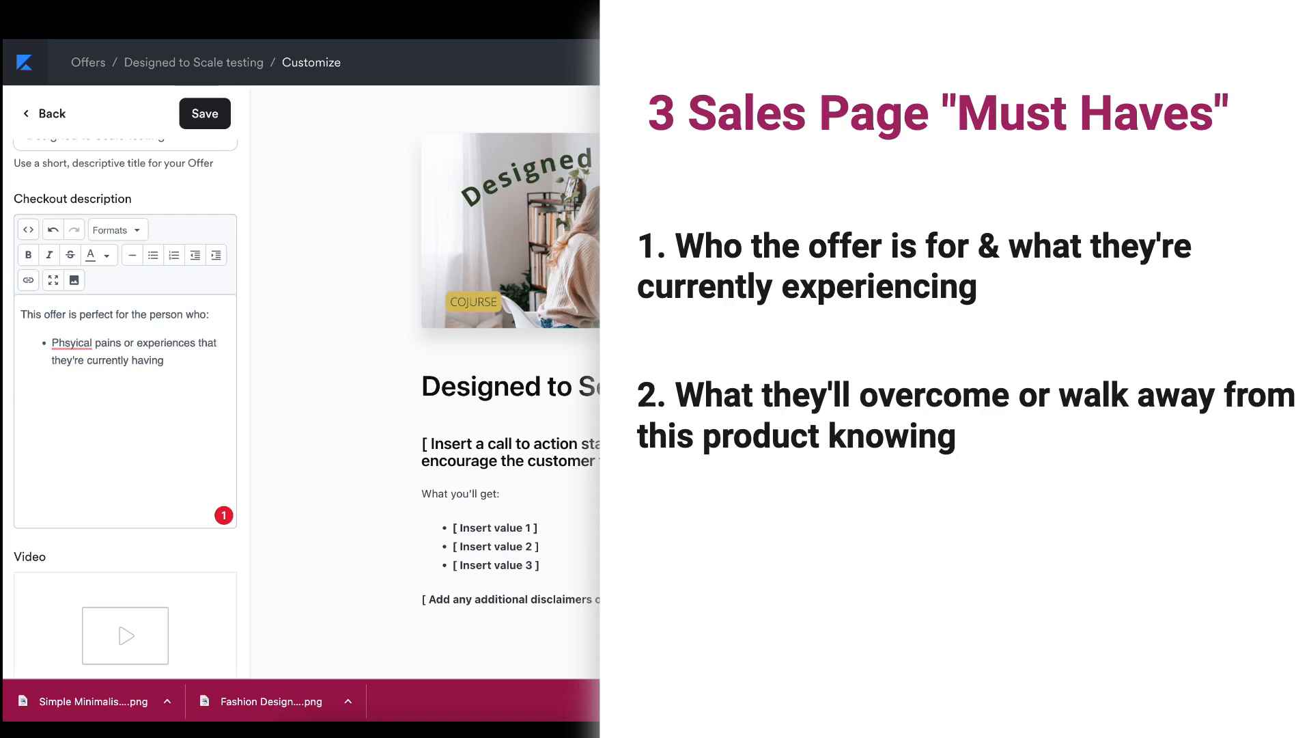
- Write the 'When you finish this experience you will:' section on how things change because of the offer
{"action": "type", "text": "When you finish"}
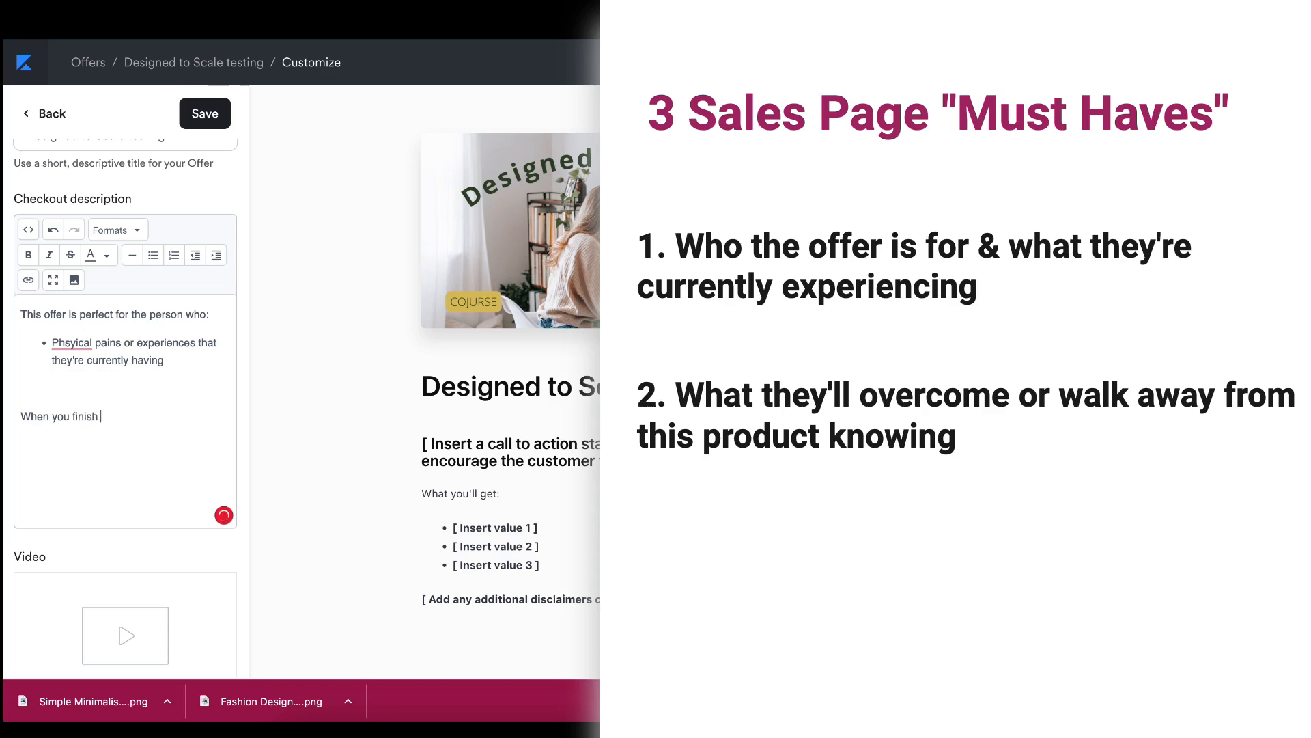
{"action": "type", "text": "this experience you wi"}
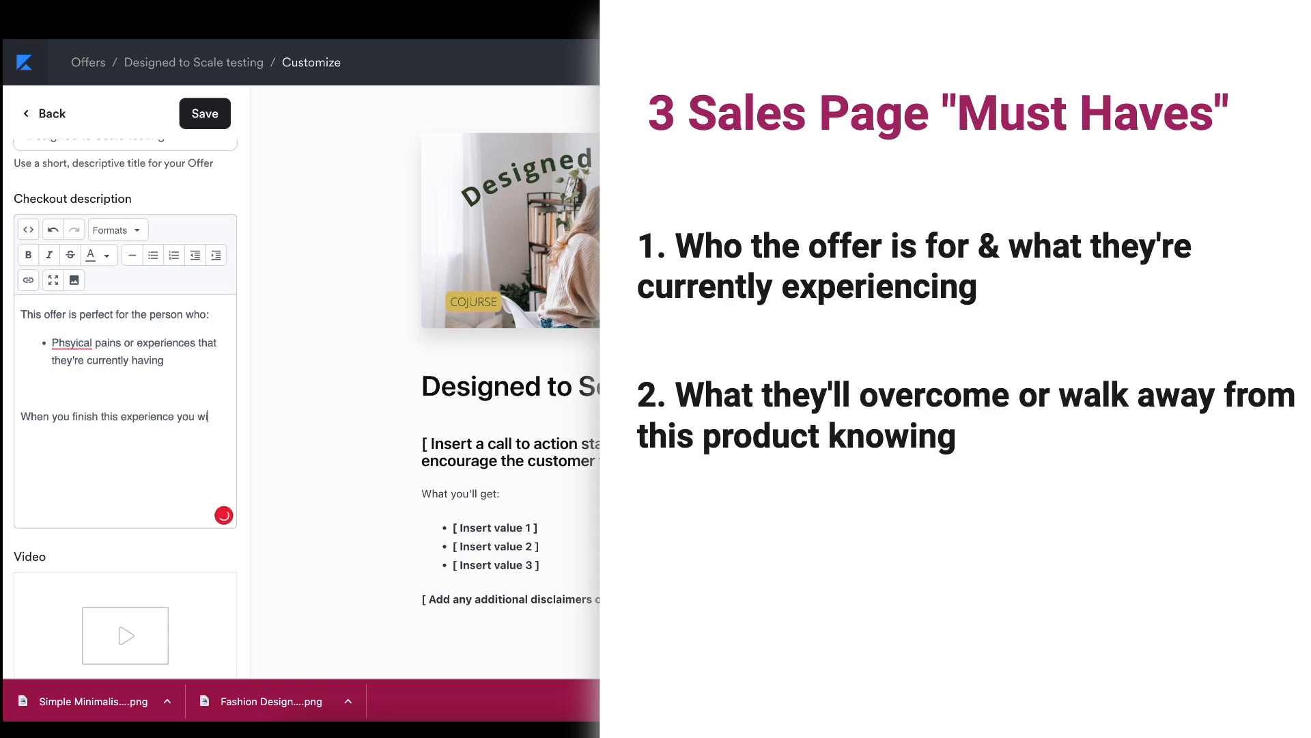
{"action": "type", "text": "ll:"}
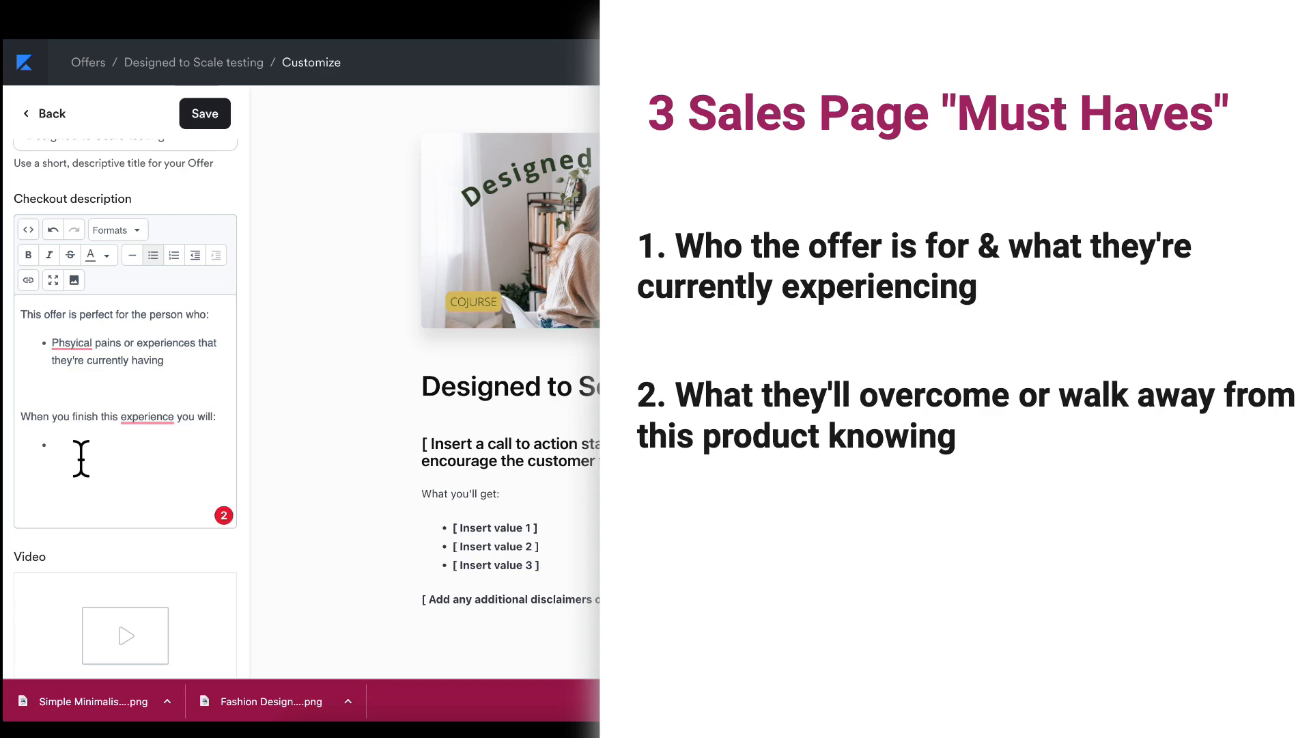
{"action": "type", "text": "How their is going chang"}
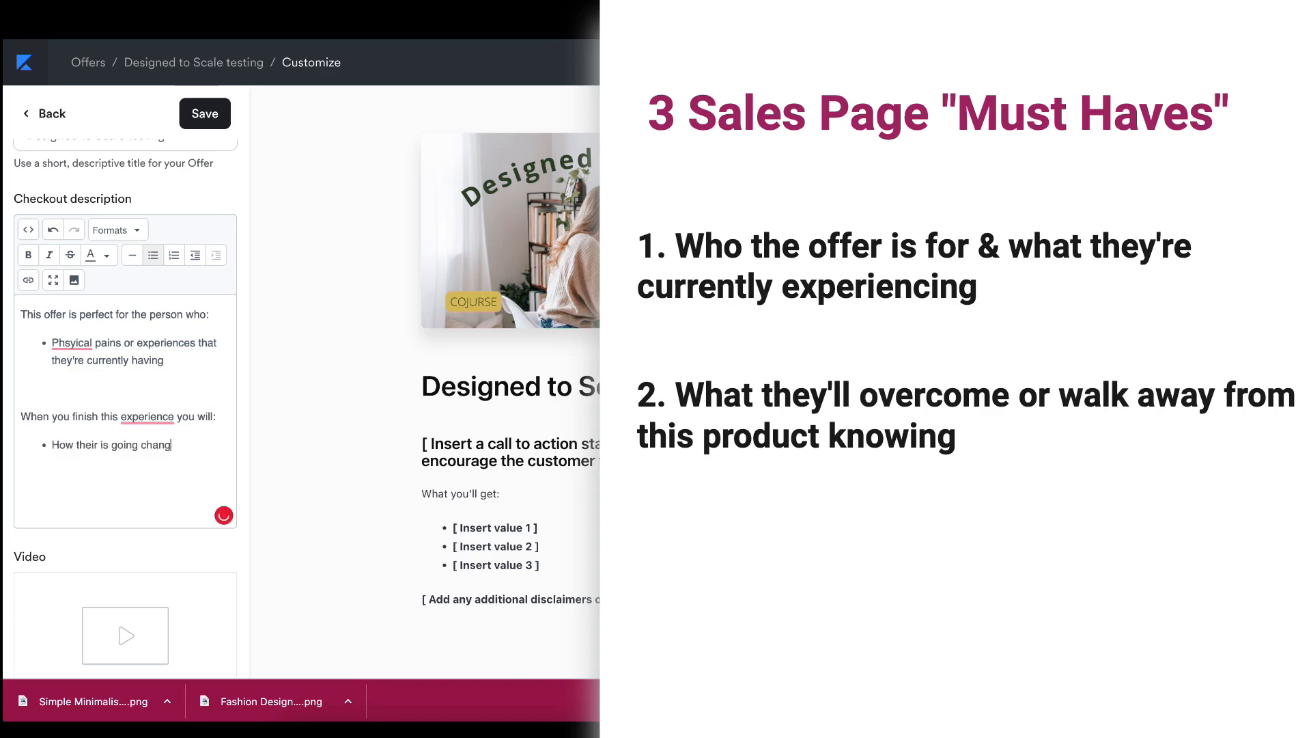
{"action": "type", "text": "e because of your offer"}
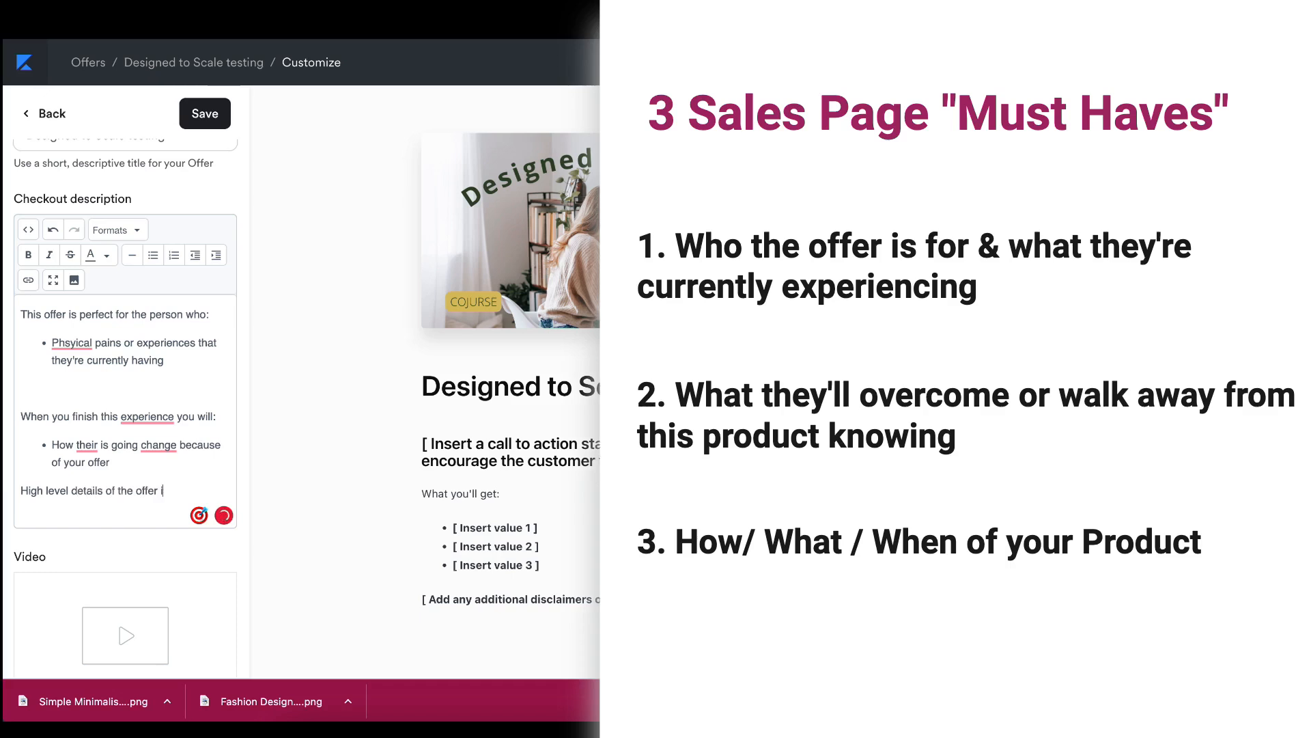
{"action": "type", "text": "tself."}
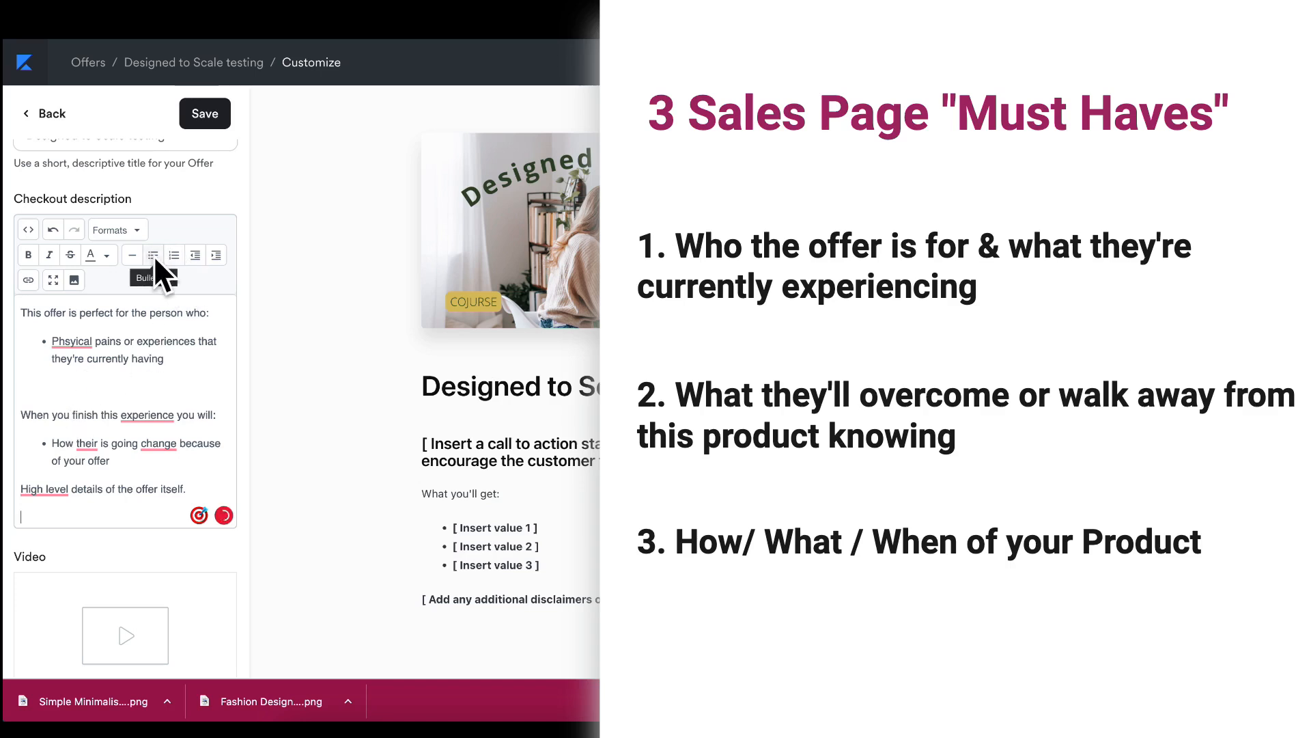
- Add a bulleted details list: Start Date, 8 Week, Community on Facebook
{"action": "left_click", "coordinate": [153, 256]}
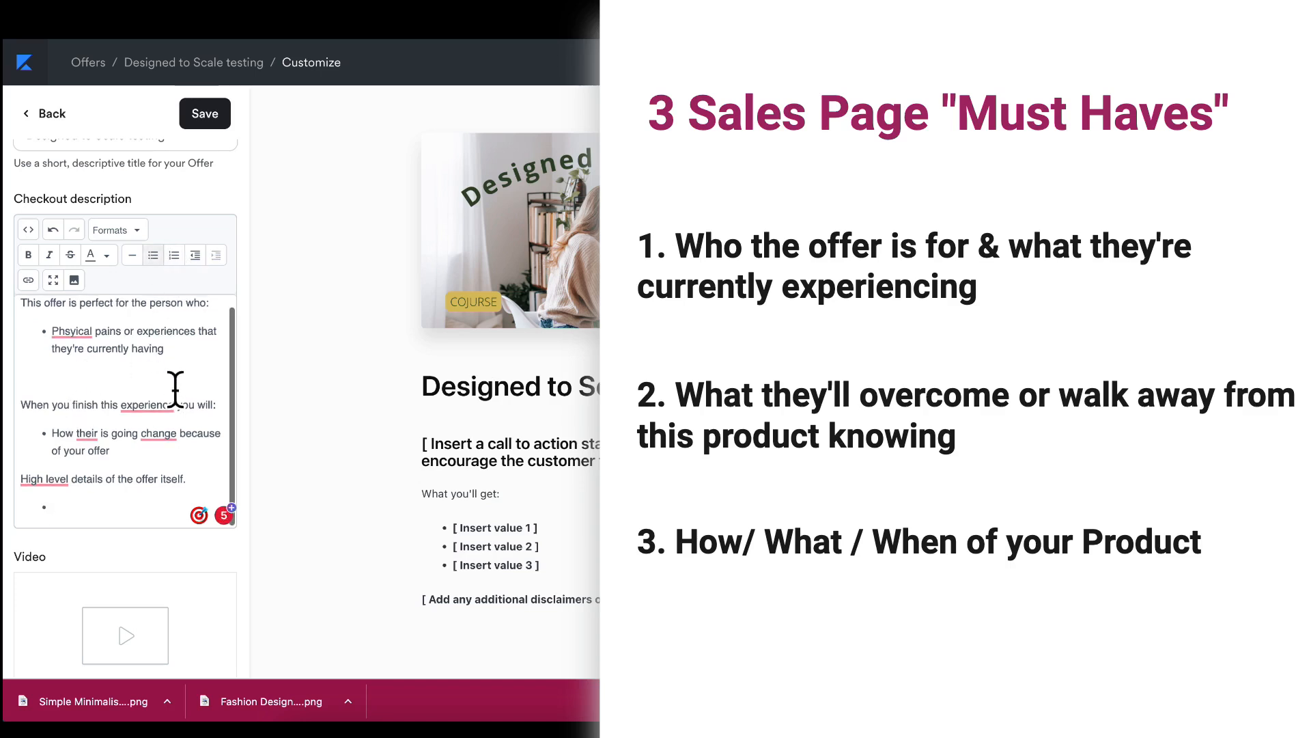
{"action": "type", "text": "S"}
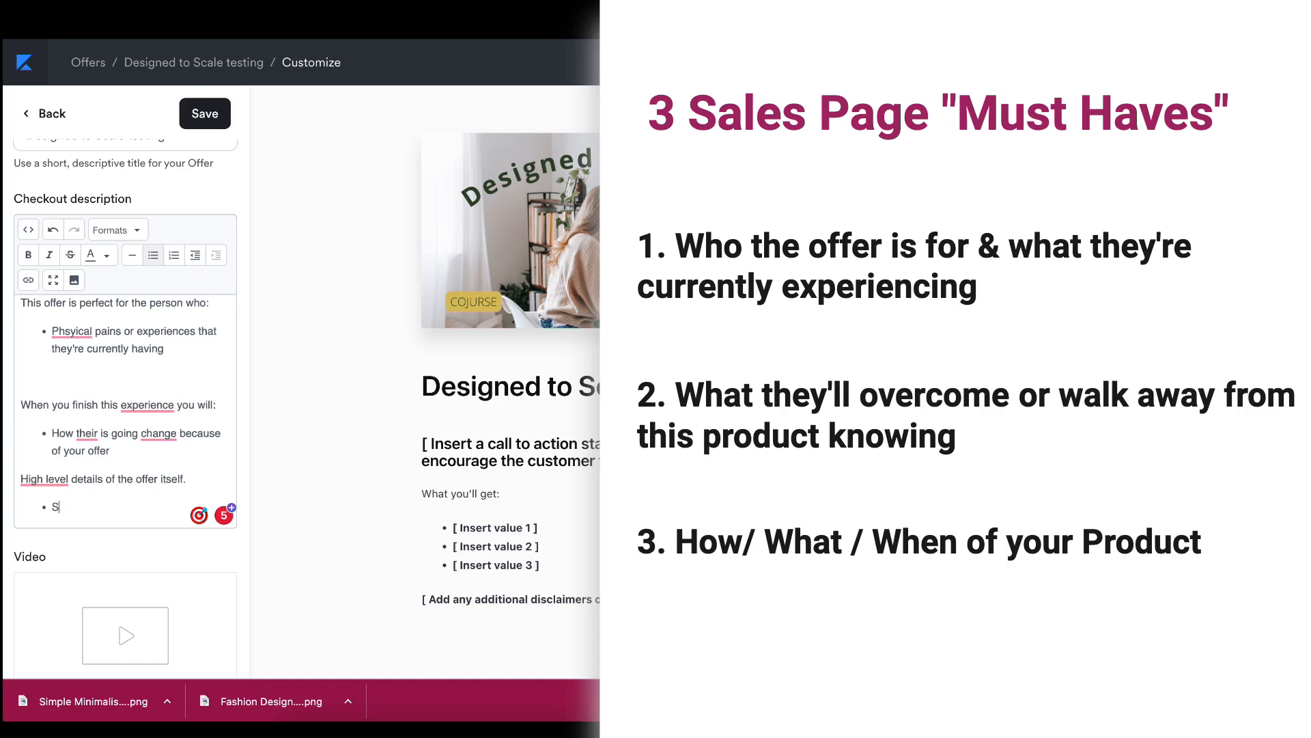
{"action": "type", "text": "tart Date"}
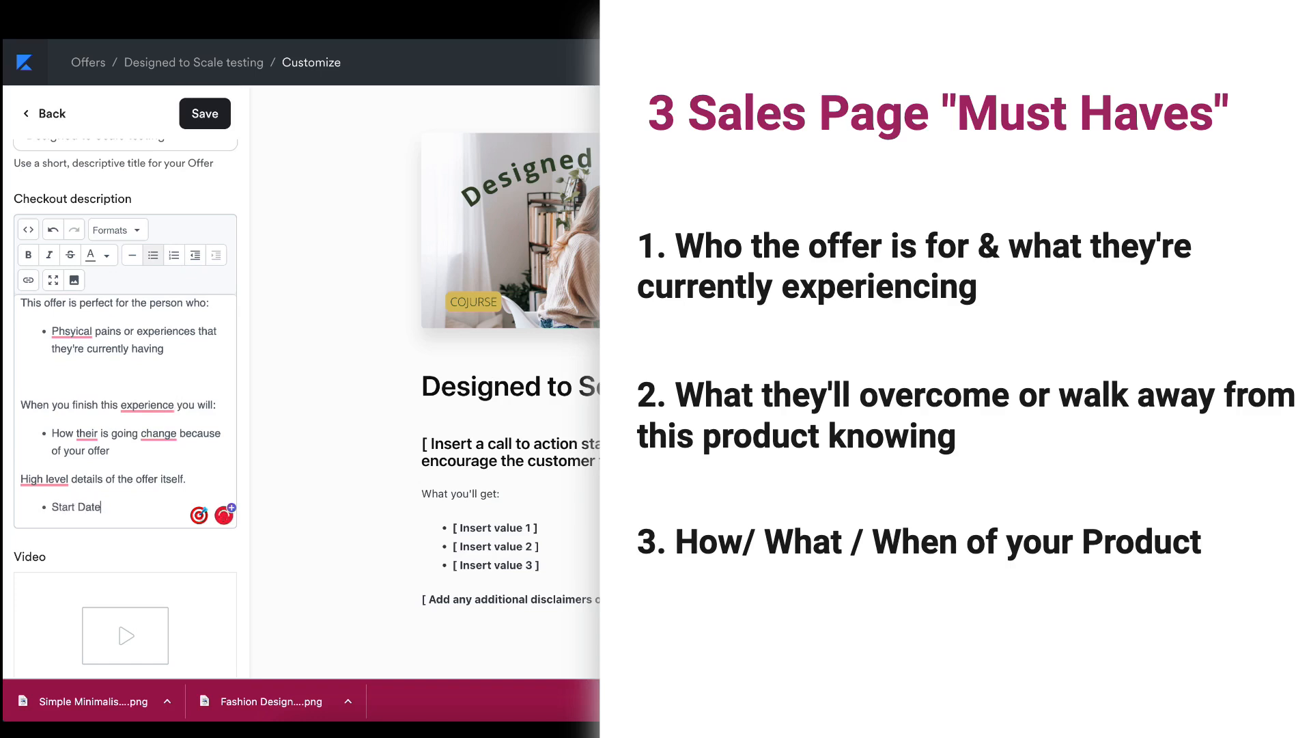
{"action": "type", "text": ":"}
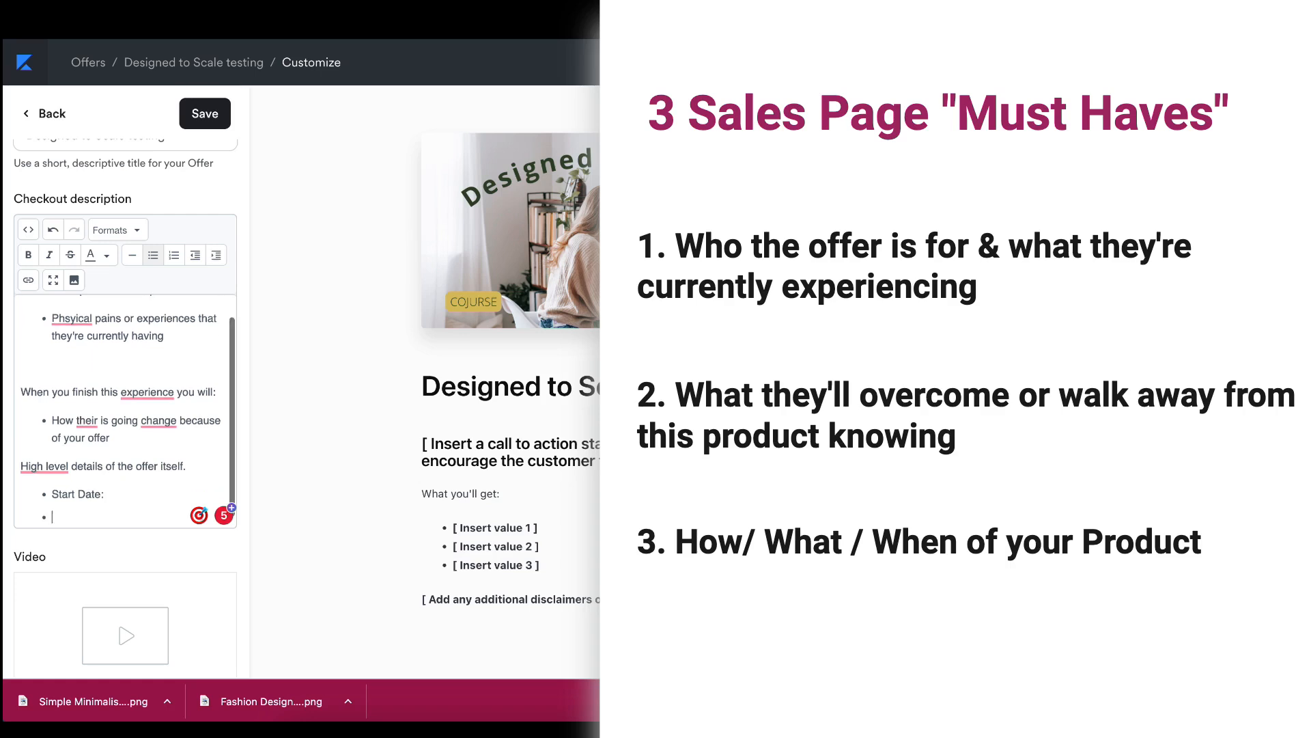
{"action": "type", "text": "8 Week Program"}
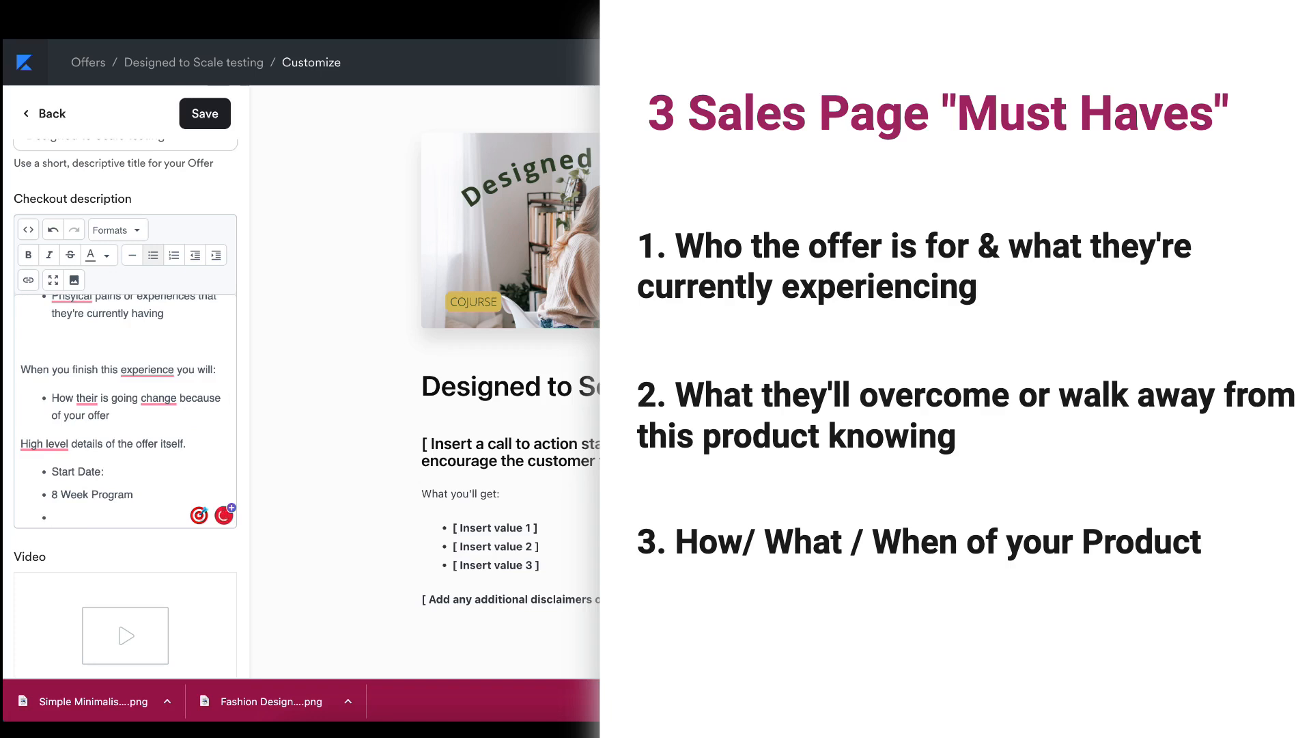
{"action": "type", "text": "Com"}
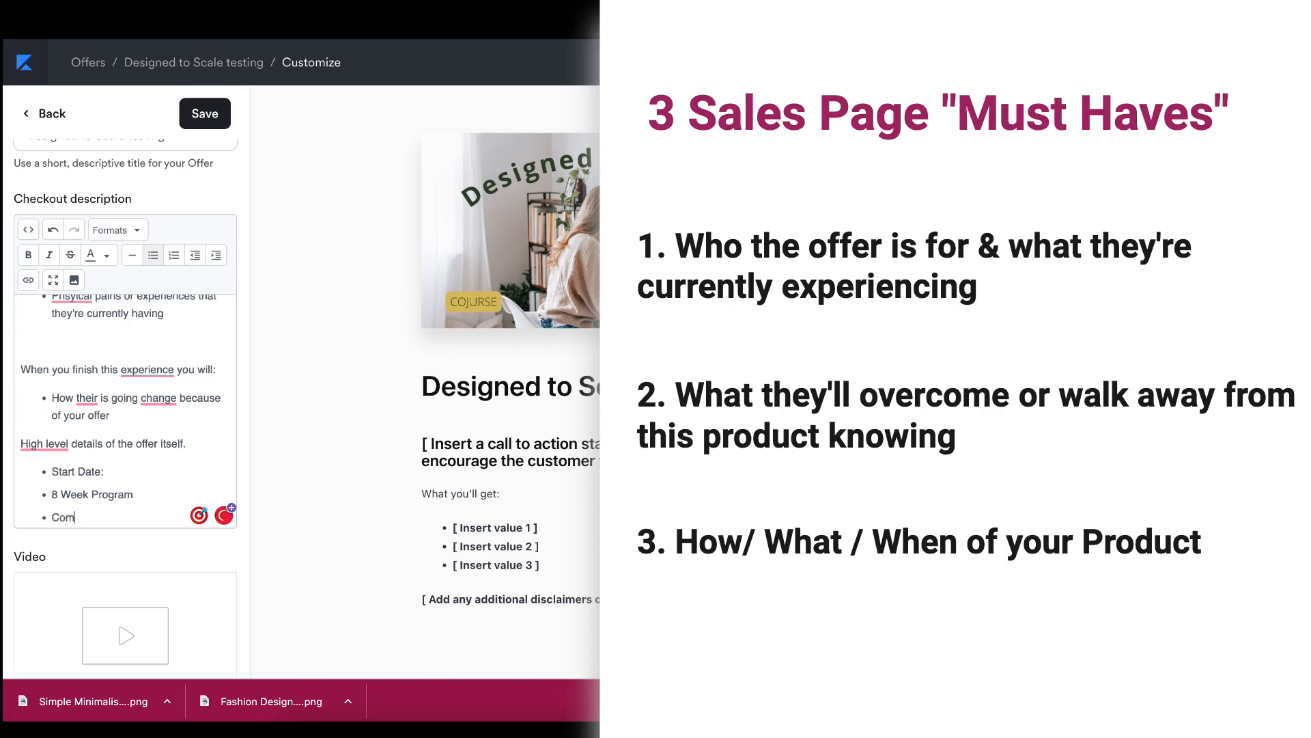
{"action": "type", "text": "munity on Fac"}
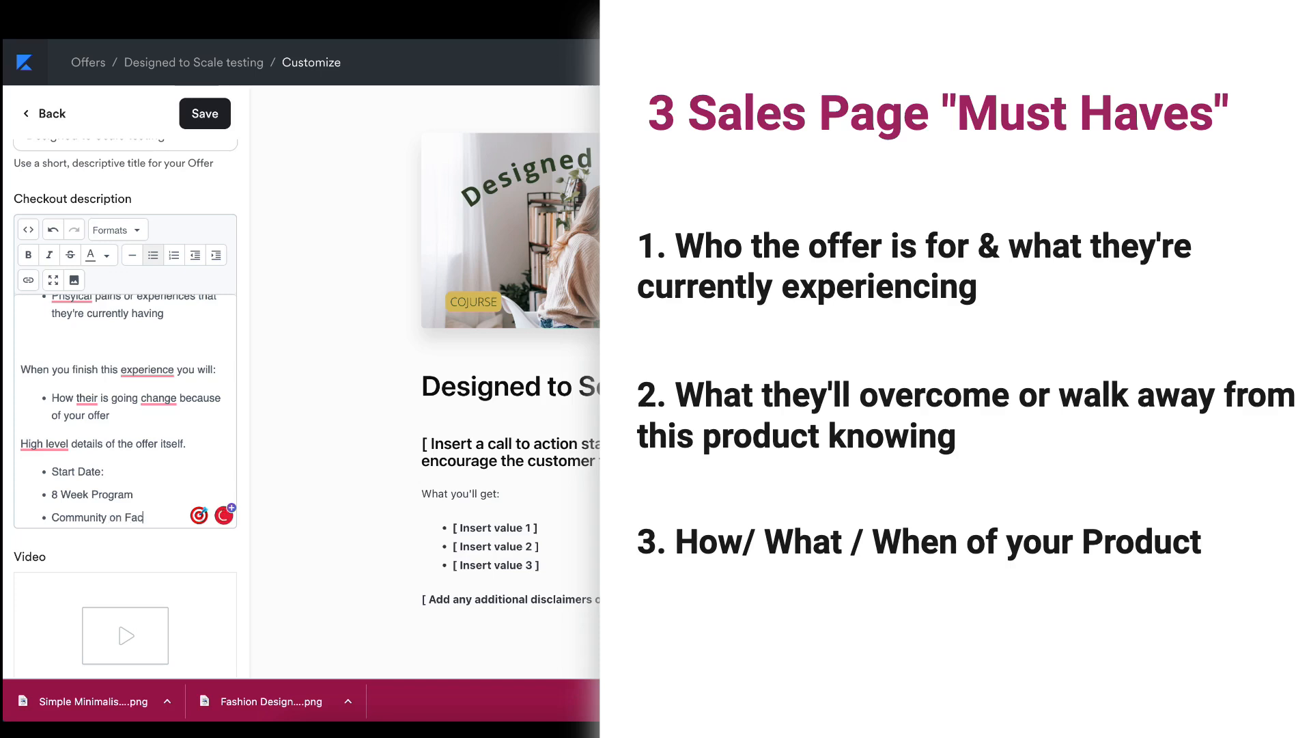
{"action": "key", "text": "Enter"}
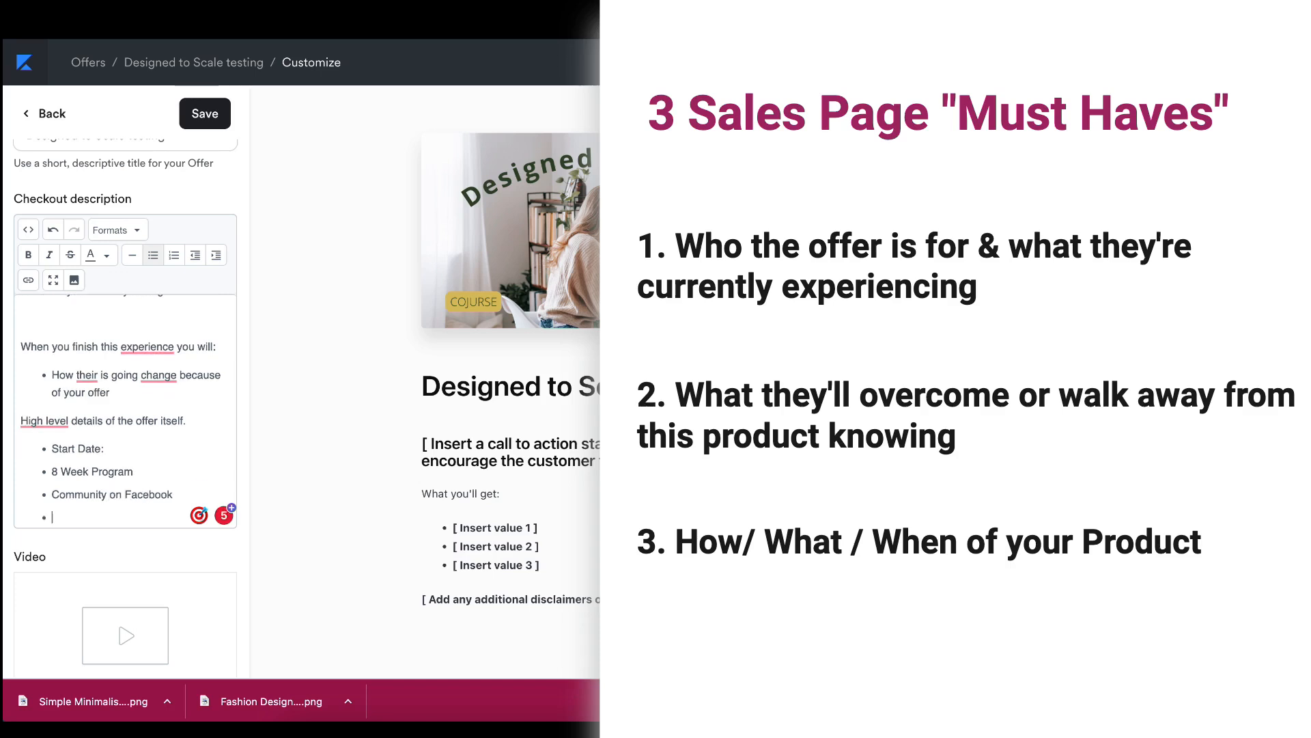
- Save the checkout description and check the formatted headings and bullets in the page preview
{"action": "left_click", "coordinate": [204, 113]}
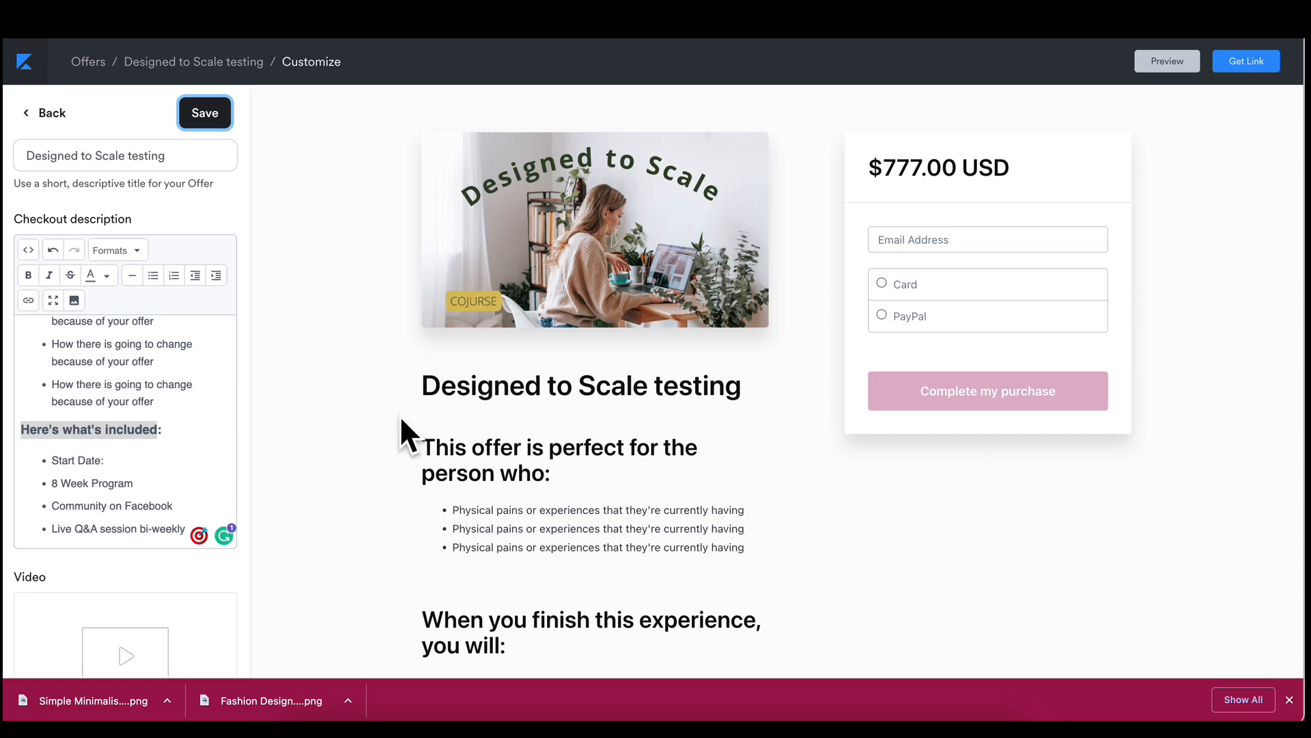
{"action": "mouse_move", "coordinate": [385, 402]}
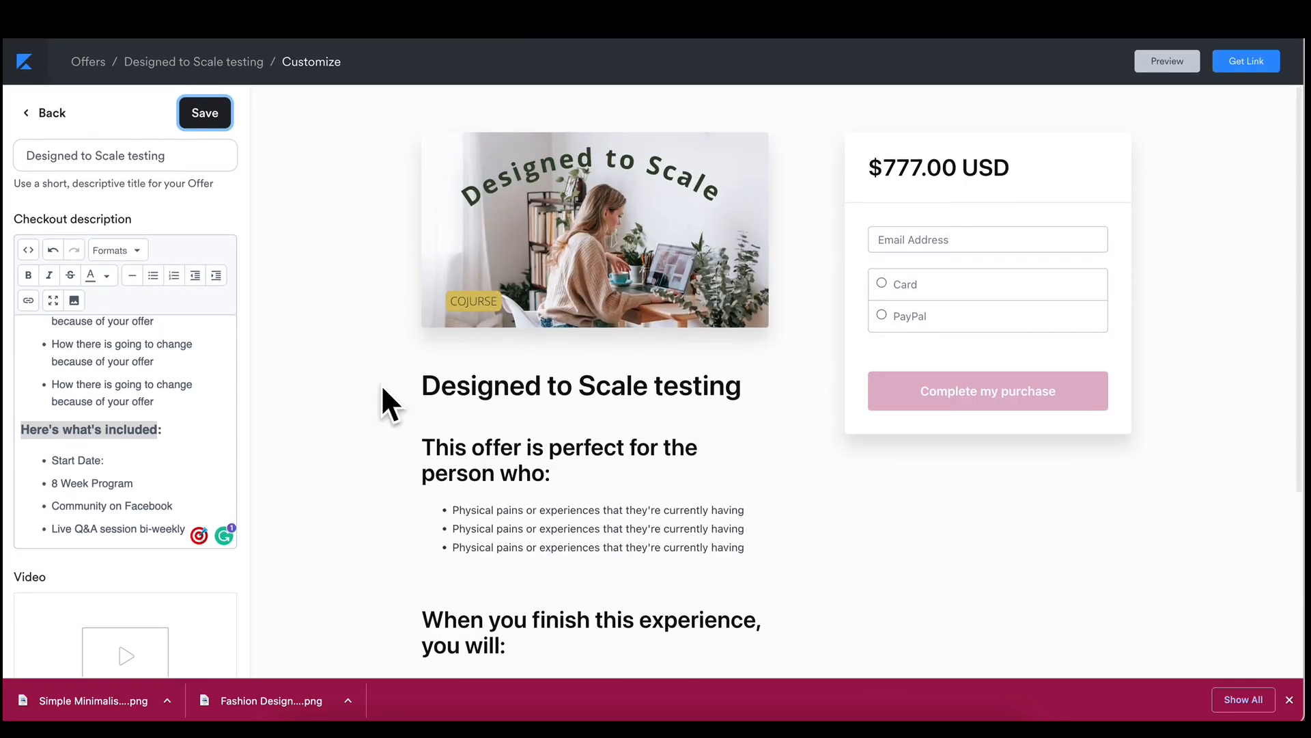
{"action": "scroll", "scroll_direction": "down", "scroll_amount": 3}
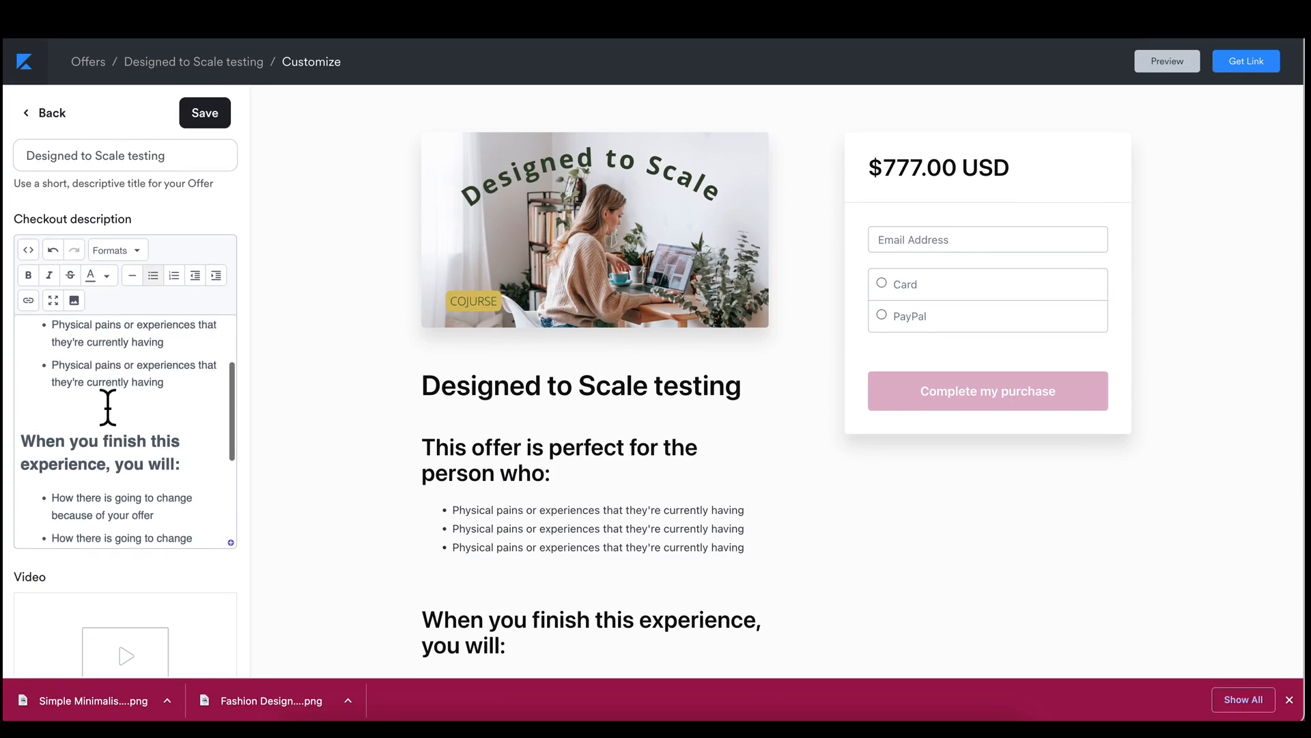
{"action": "scroll", "scroll_direction": "up", "scroll_amount": 3}
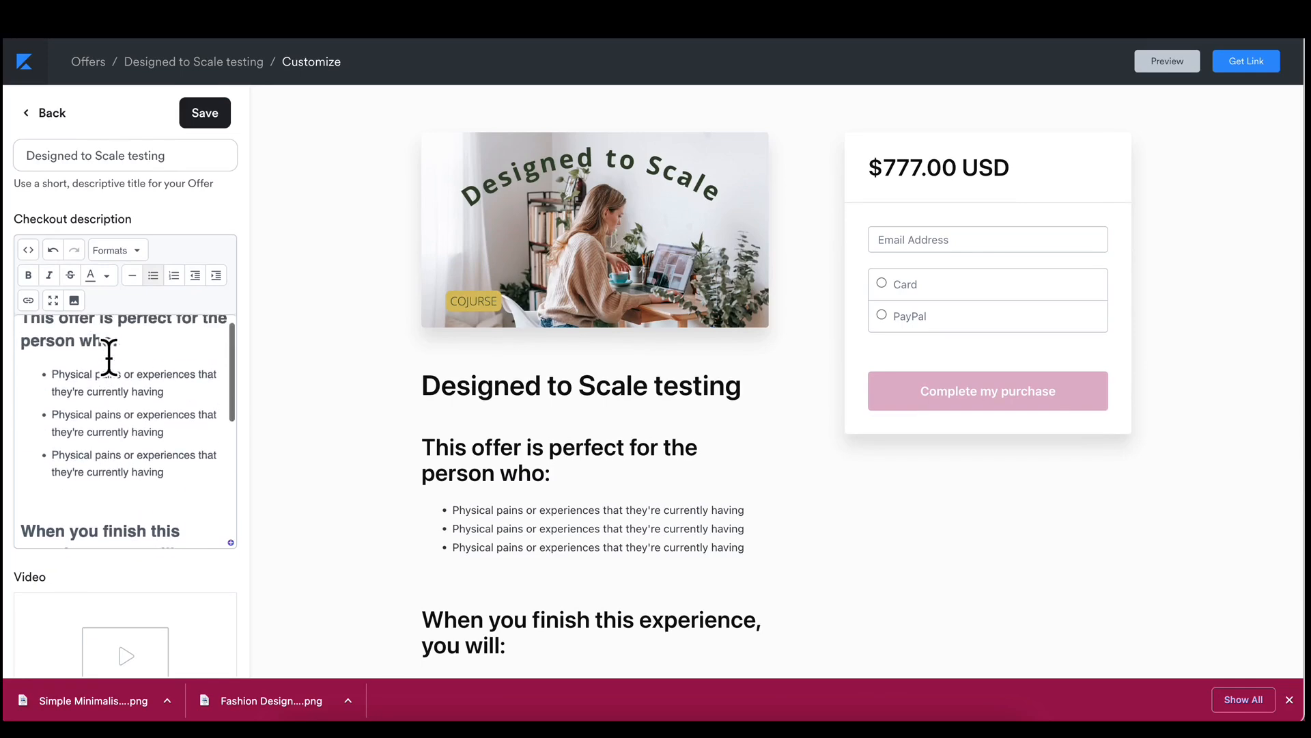
{"action": "scroll", "scroll_direction": "up", "scroll_amount": 3}
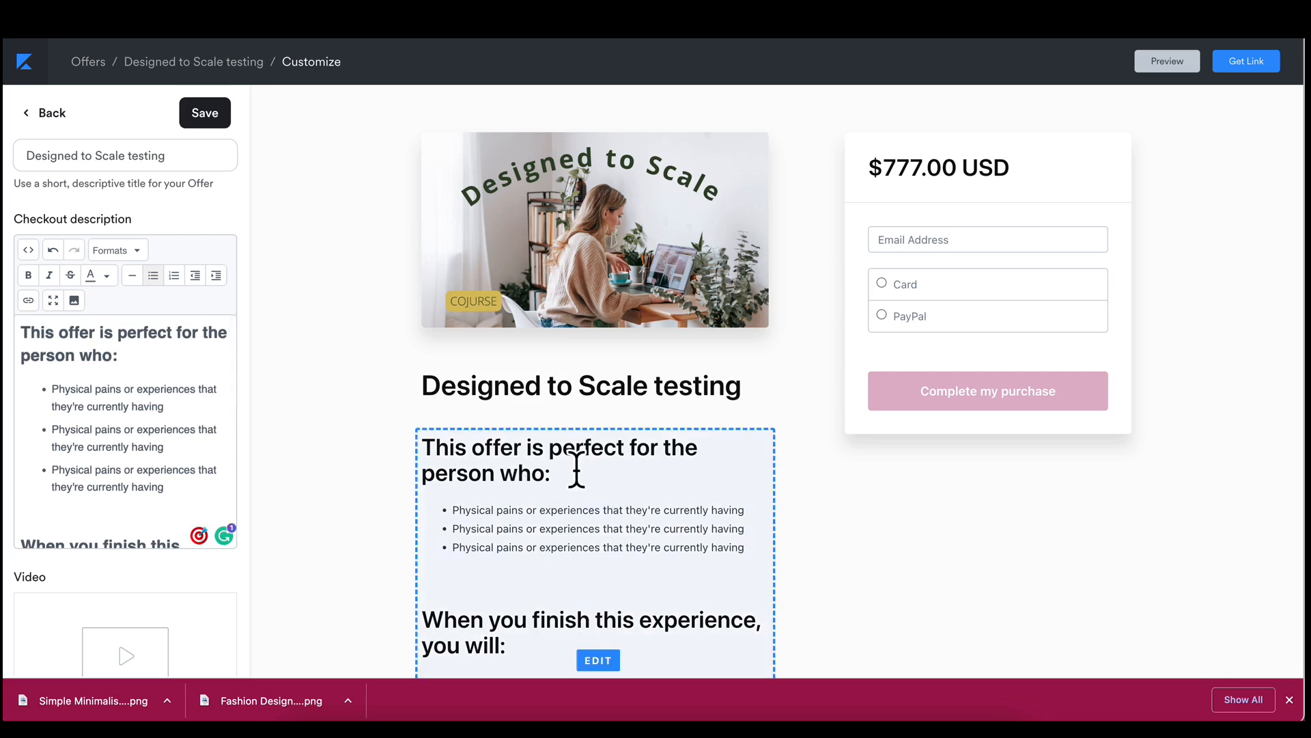
{"action": "left_click", "coordinate": [204, 113]}
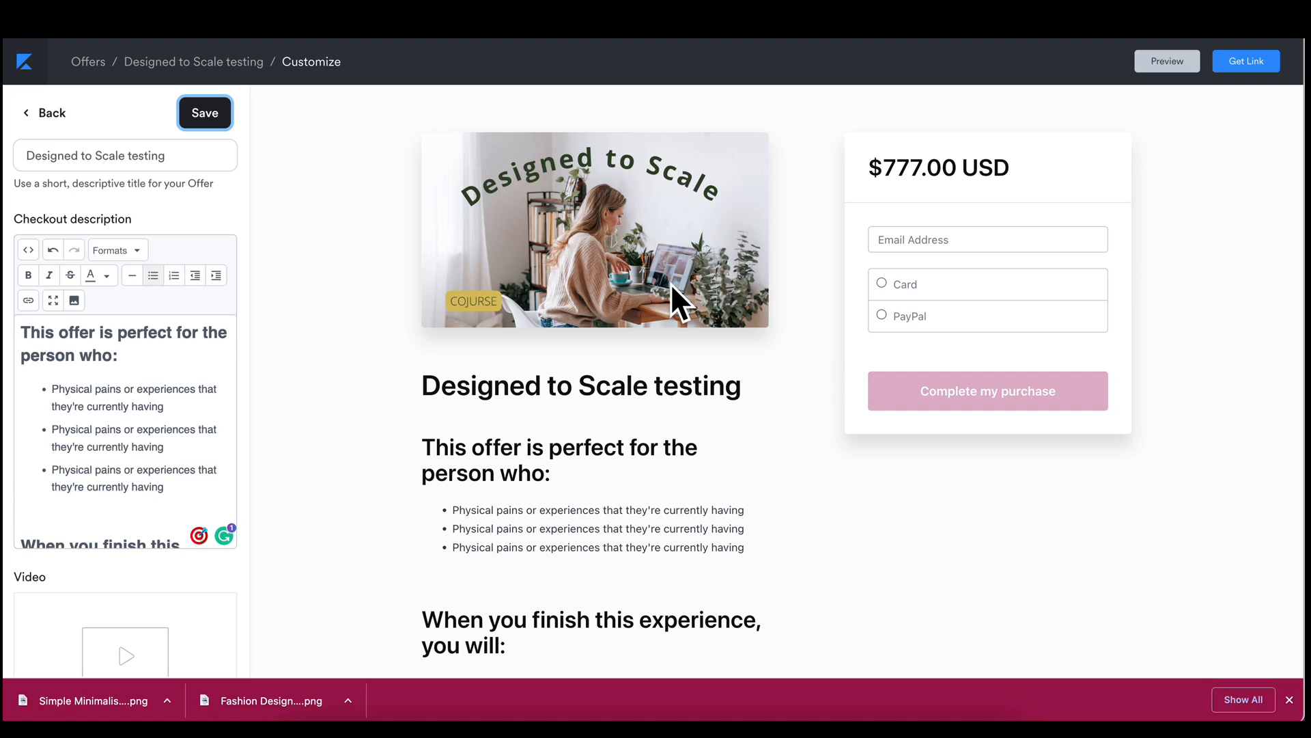
{"action": "mouse_move", "coordinate": [1247, 61]}
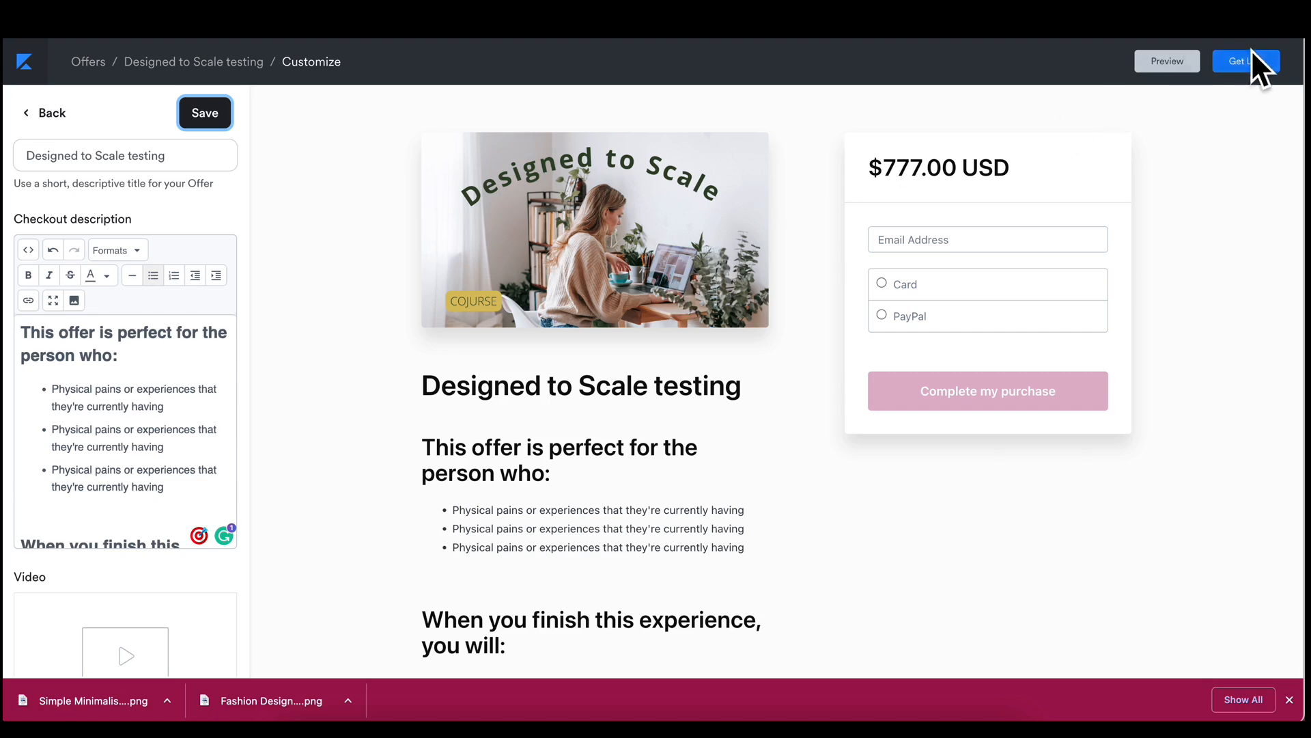
- Open the checkout page in preview mode showing the $777 offer with payments disabled
{"action": "left_click", "coordinate": [1245, 61]}
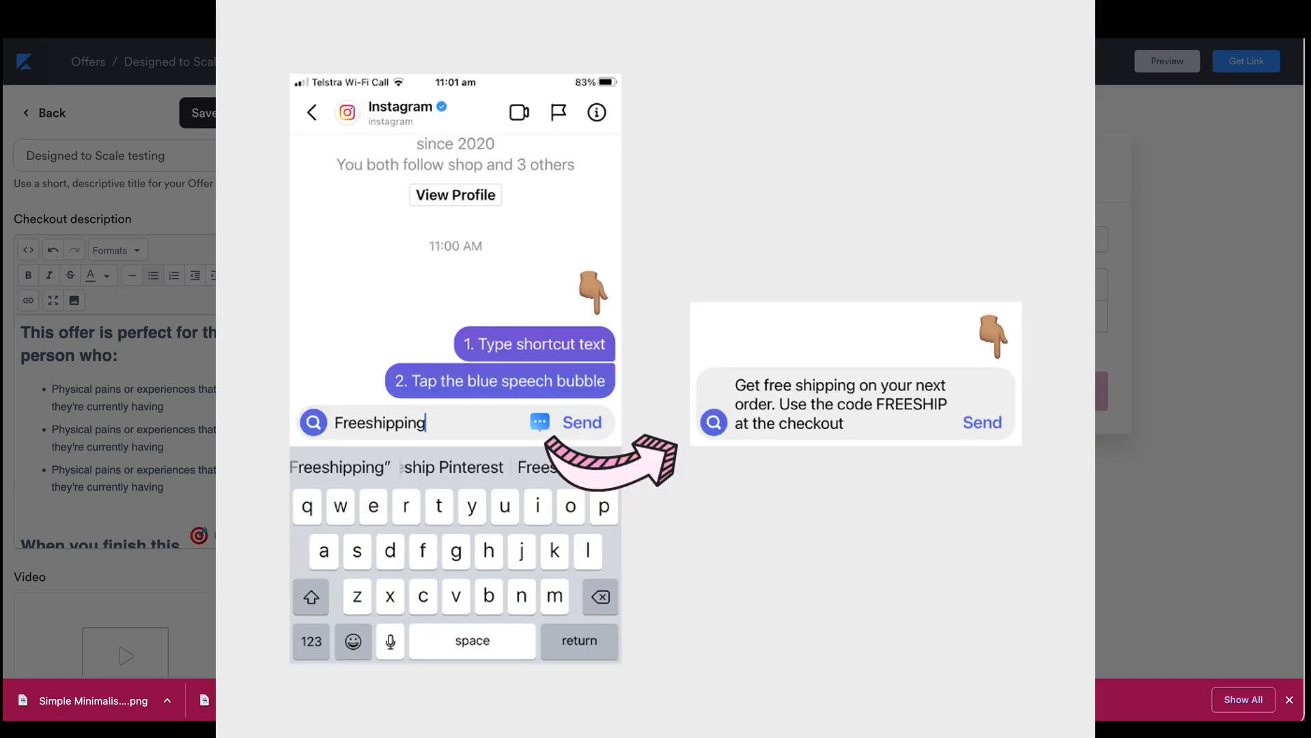
{"action": "left_click", "coordinate": [1245, 62]}
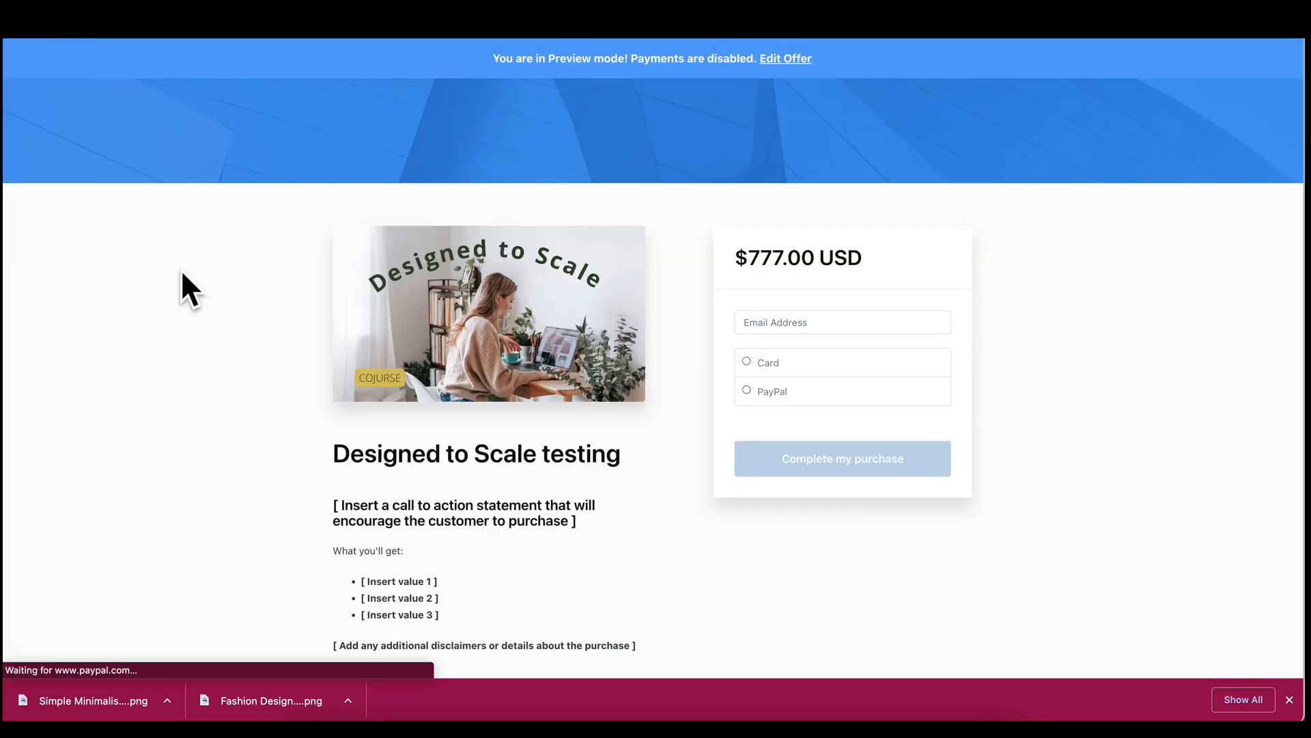
{"action": "scroll", "scroll_direction": "down", "scroll_amount": 3}
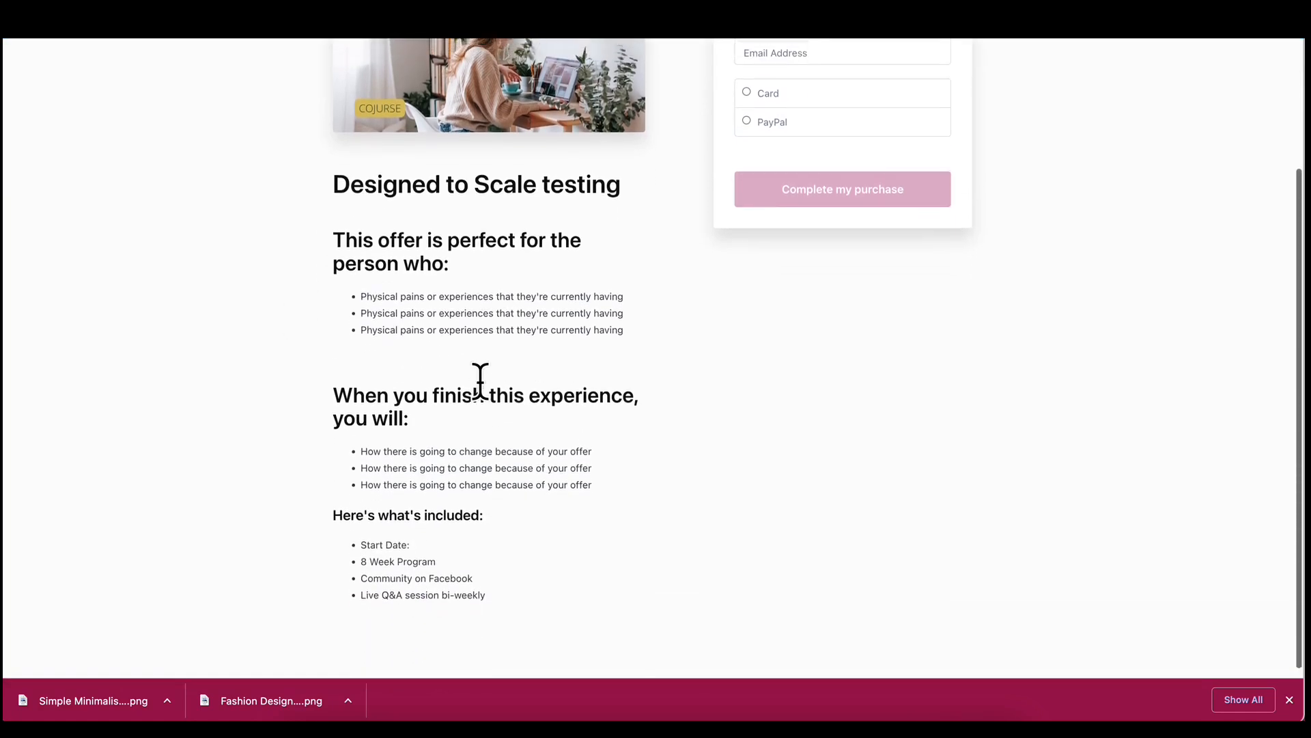
{"action": "scroll", "scroll_direction": "up", "scroll_amount": 3}
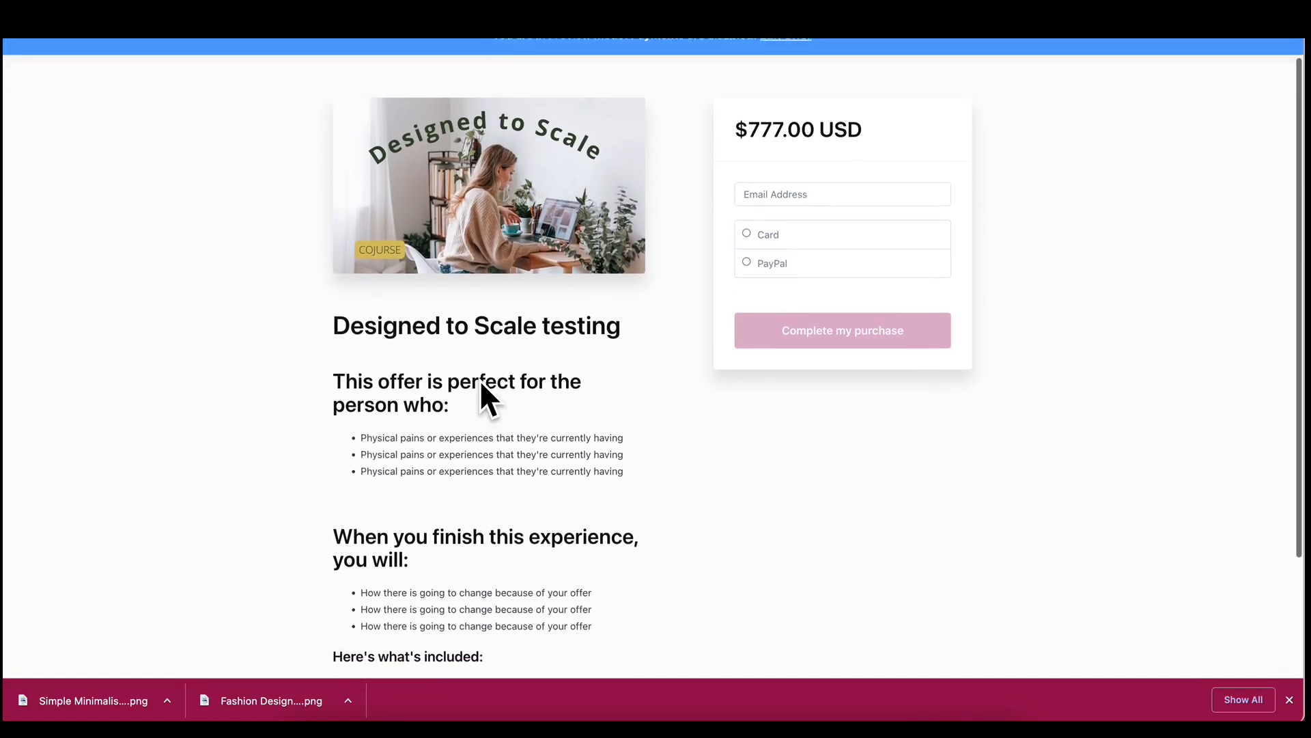
{"action": "scroll", "scroll_direction": "down", "scroll_amount": 3}
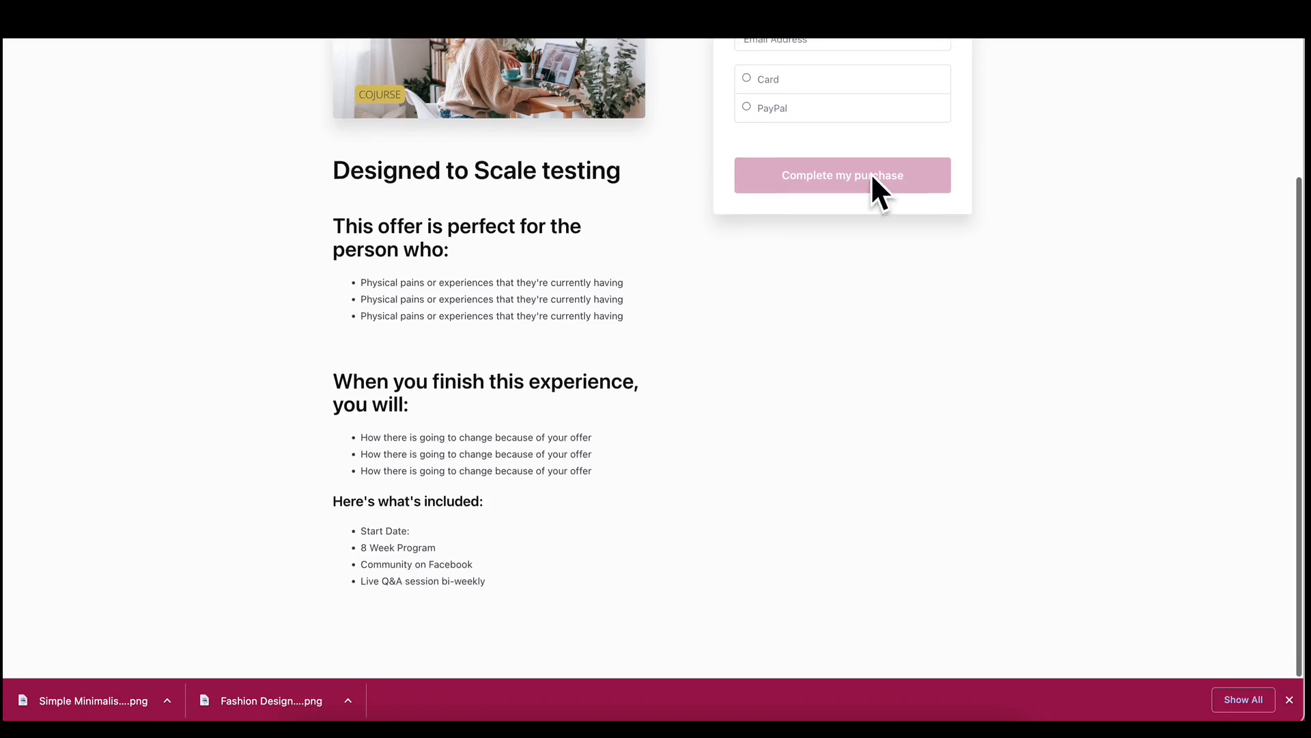
{"action": "scroll", "scroll_direction": "up", "scroll_amount": 3}
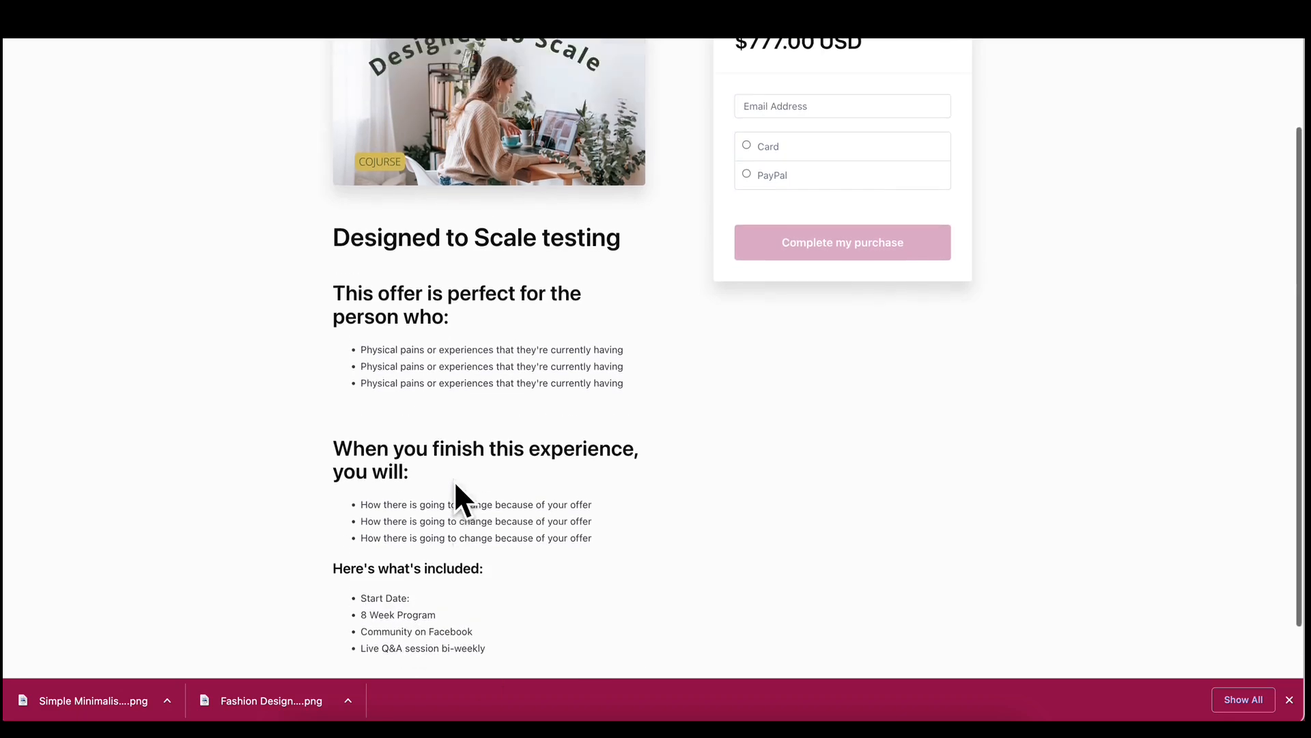